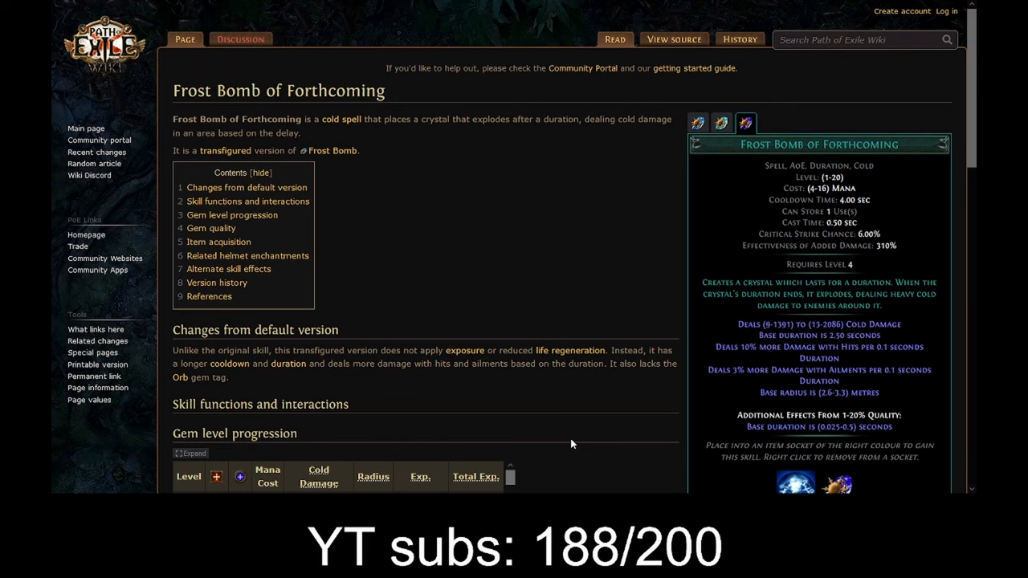
# Scroll to the bottom of the wiki's Orb gem tag page before leaving Chrome.
pyautogui.scroll(-3)
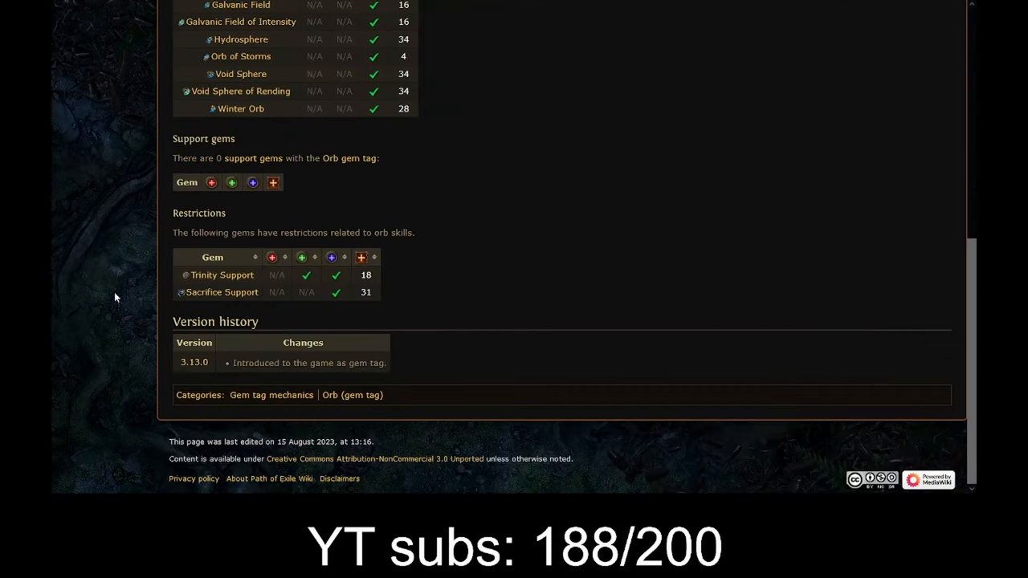
pyautogui.moveTo(164, 283)
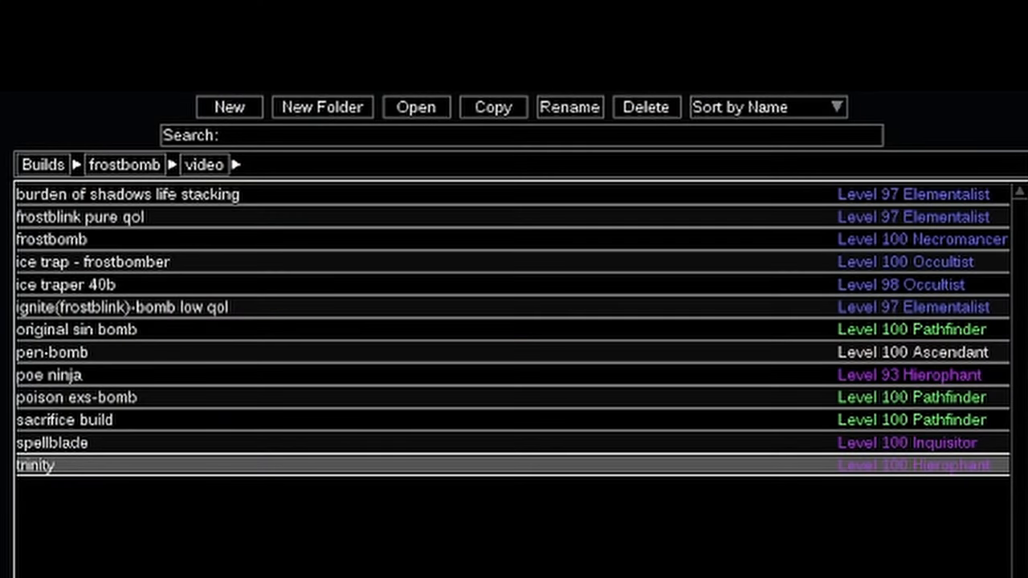
# Load the frostbomb Necromancer build from the list and show its Calcs breakdown.
pyautogui.click(52, 239)
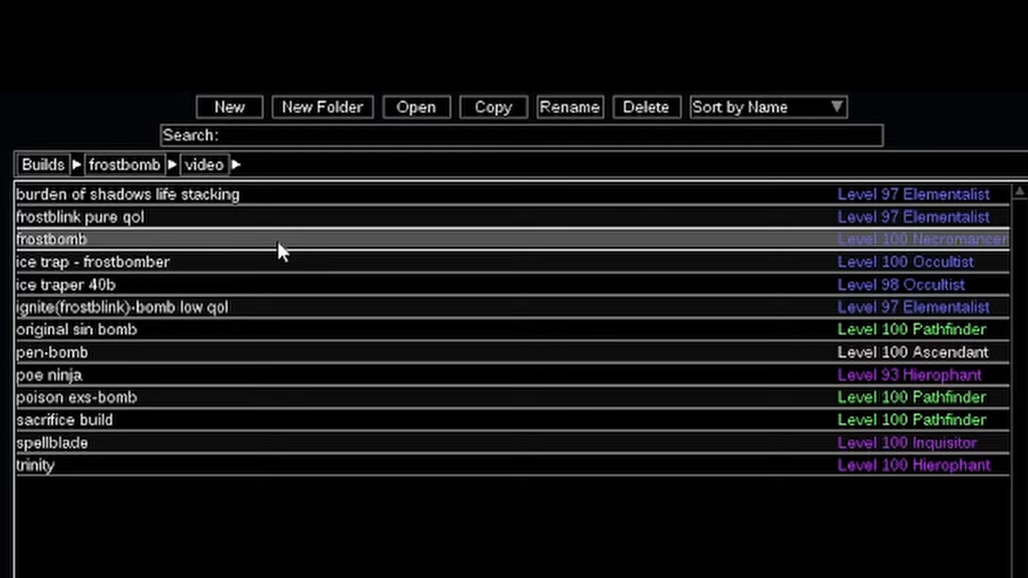
pyautogui.doubleClick(52, 237)
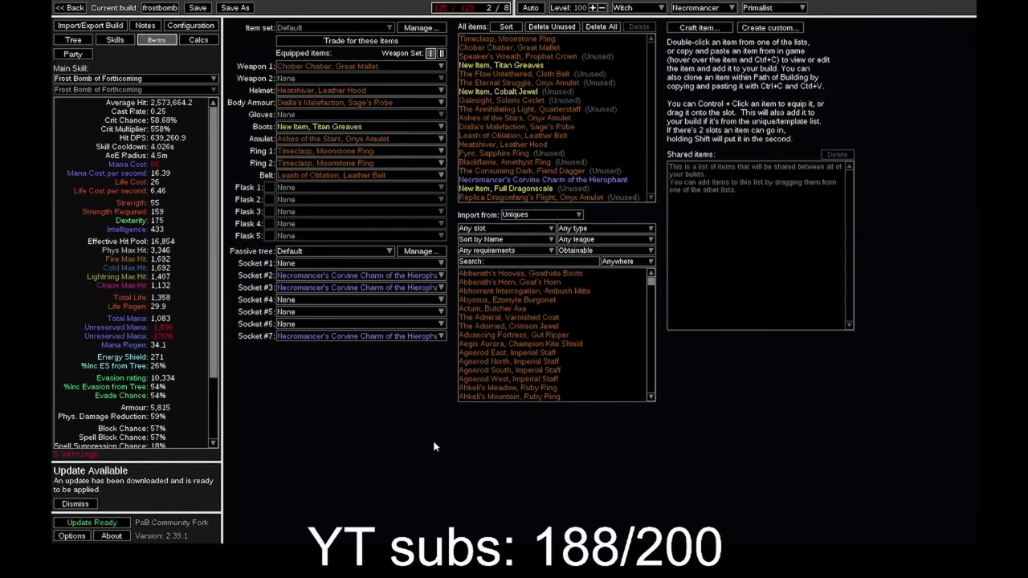
pyautogui.click(199, 38)
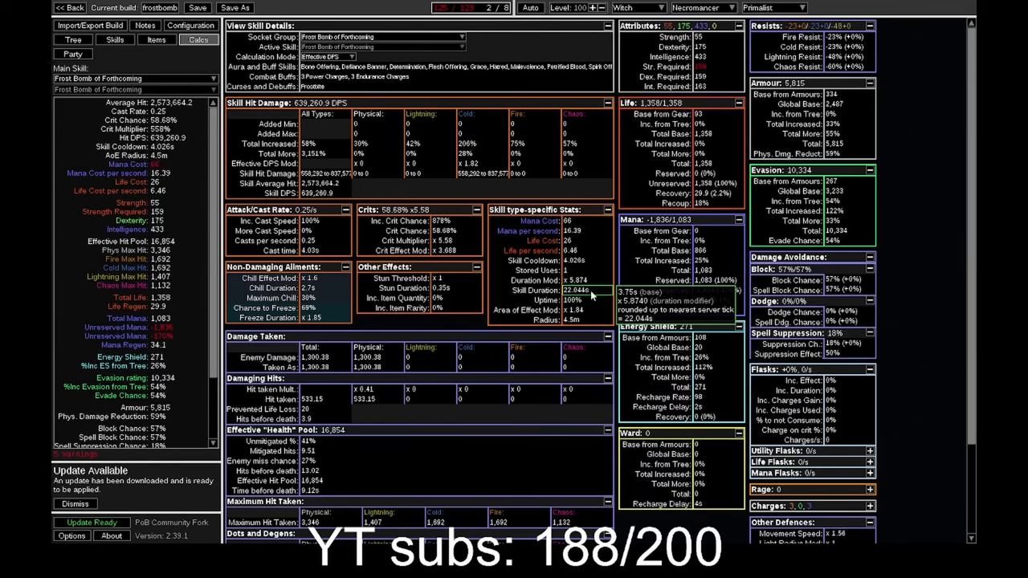
pyautogui.moveTo(586, 260)
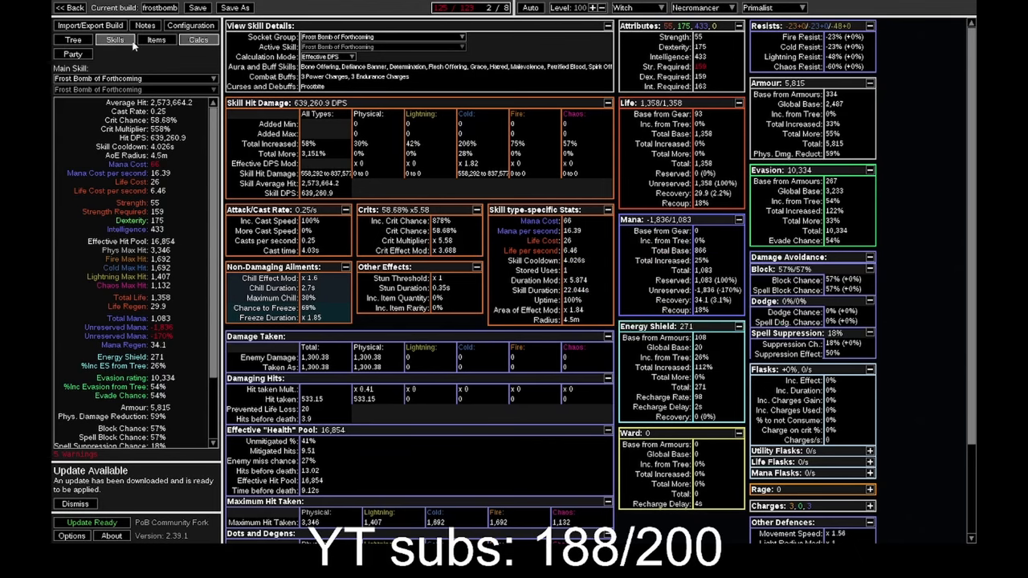
# Show the equipped items to review the Heatshiver Leather Hood helmet.
pyautogui.click(156, 39)
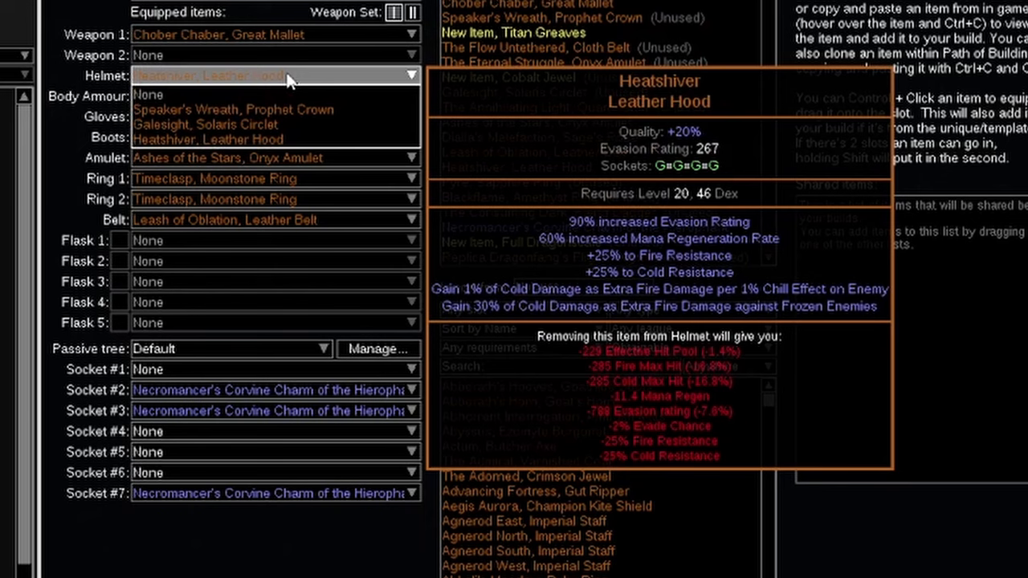
pyautogui.moveTo(233, 109)
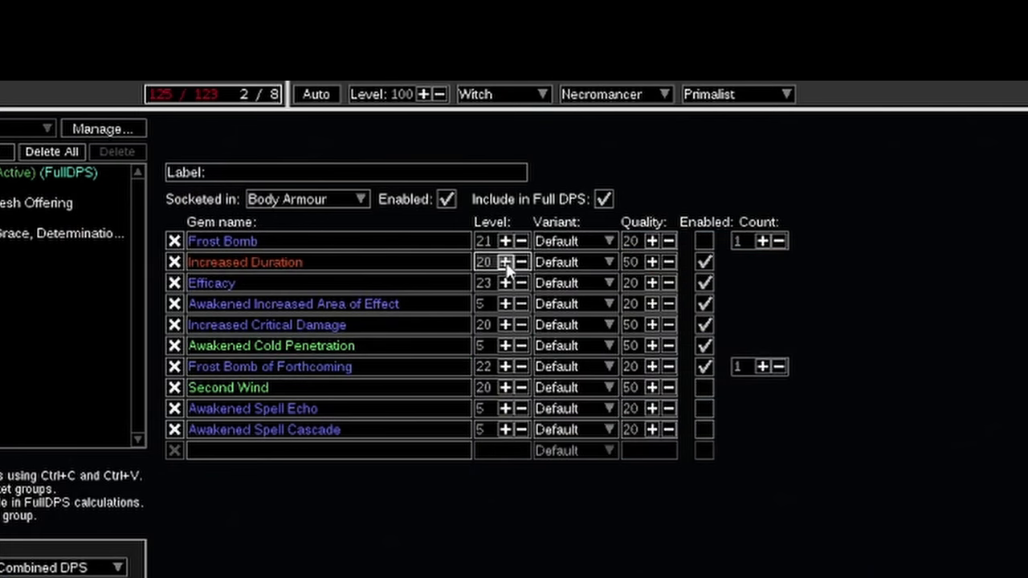
# Bump Increased Duration's level and quality (to 53) and read the DPS difference.
pyautogui.click(506, 262)
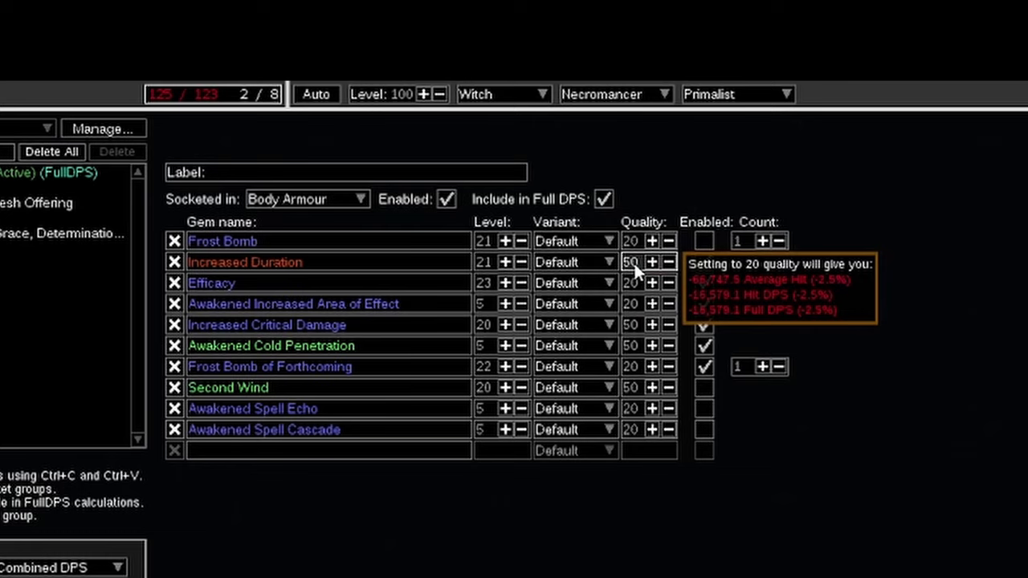
pyautogui.click(652, 261)
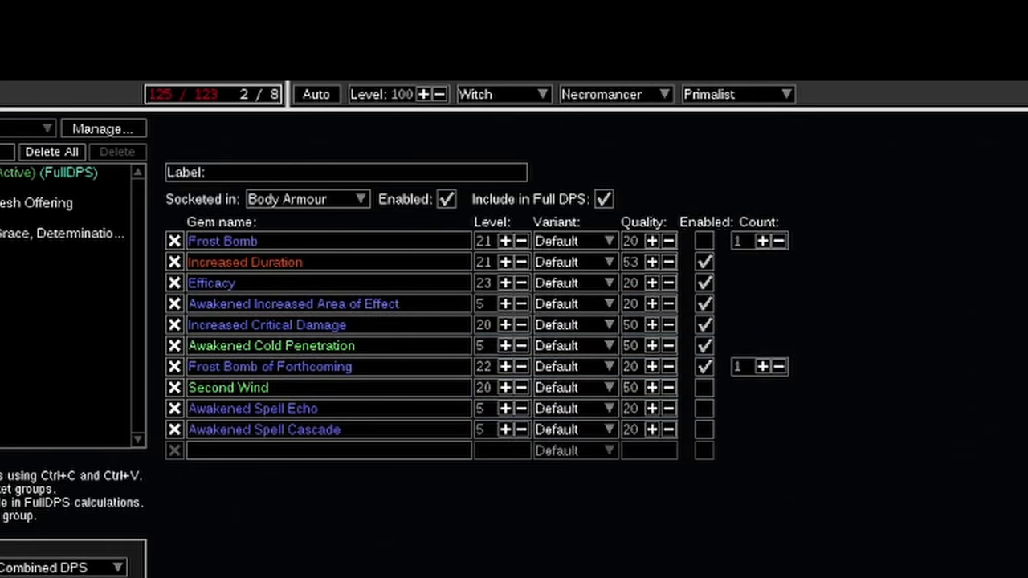
pyautogui.moveTo(280, 514)
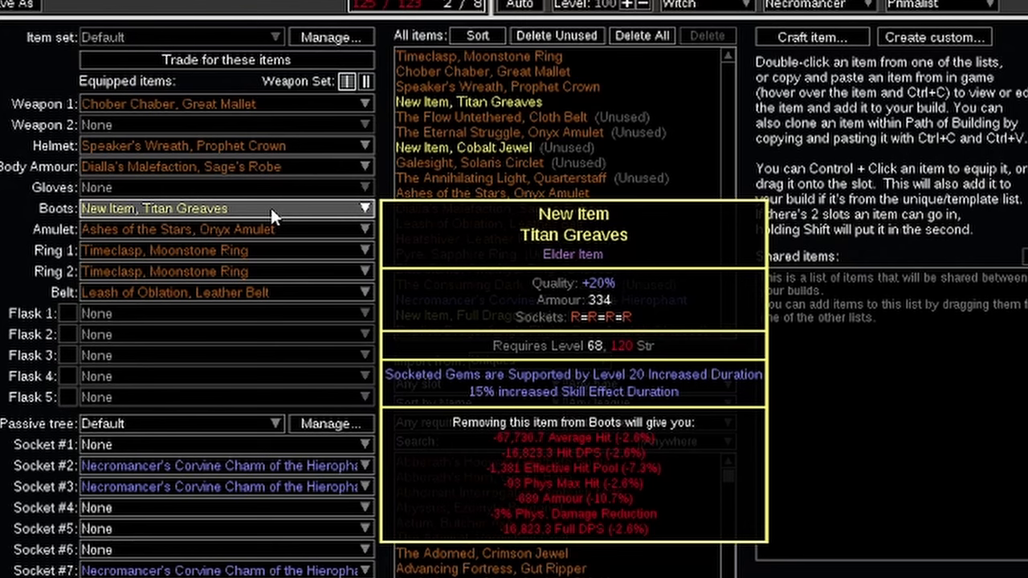
pyautogui.moveTo(193, 230)
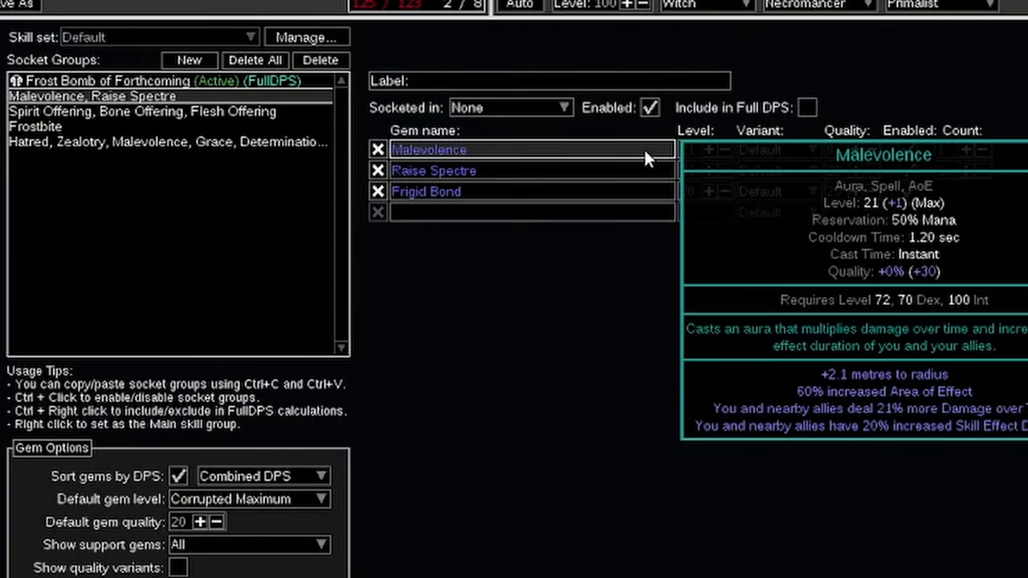
pyautogui.moveTo(579, 160)
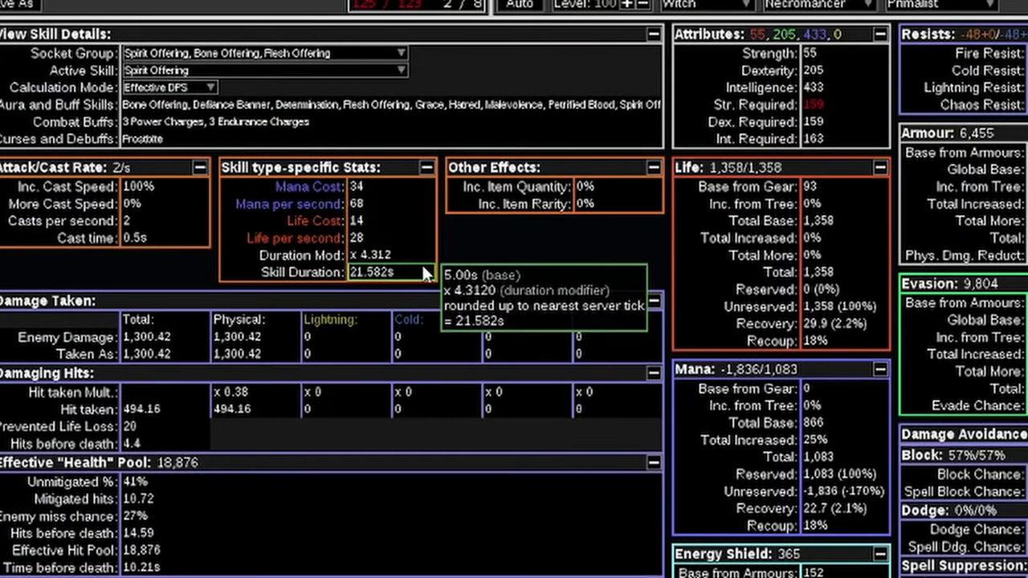
pyautogui.moveTo(394, 282)
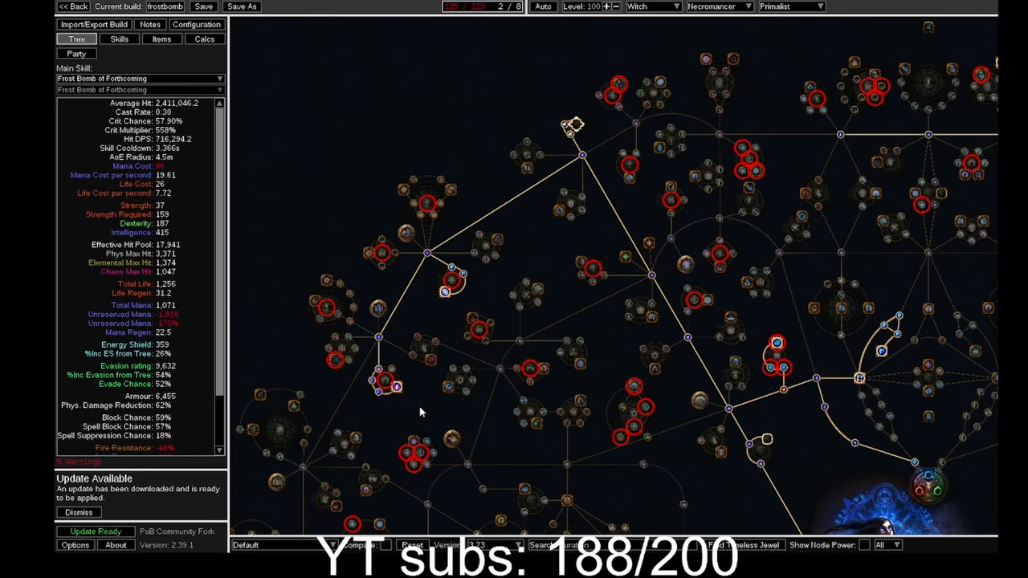
pyautogui.moveTo(394, 384)
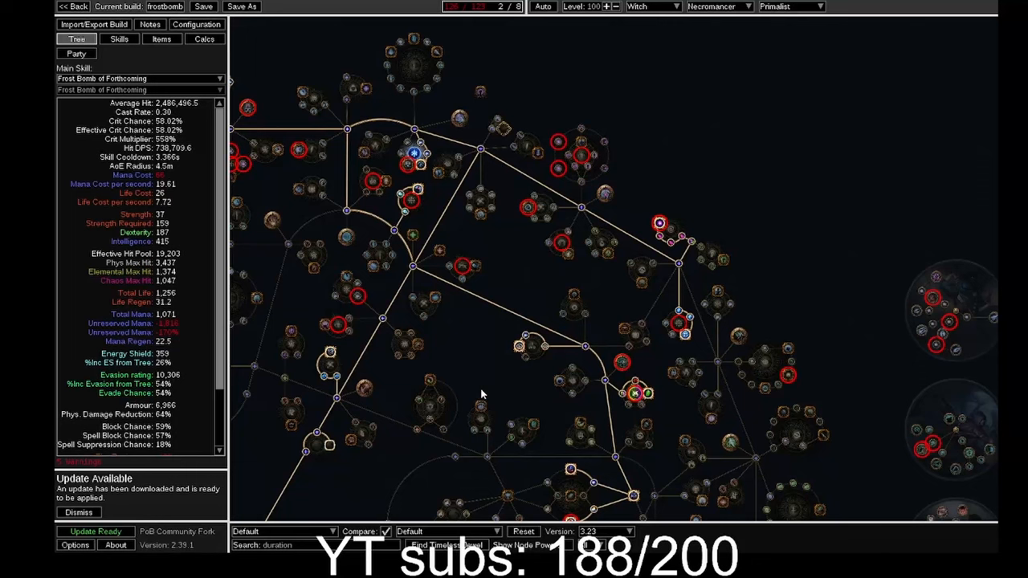
pyautogui.moveTo(665, 208)
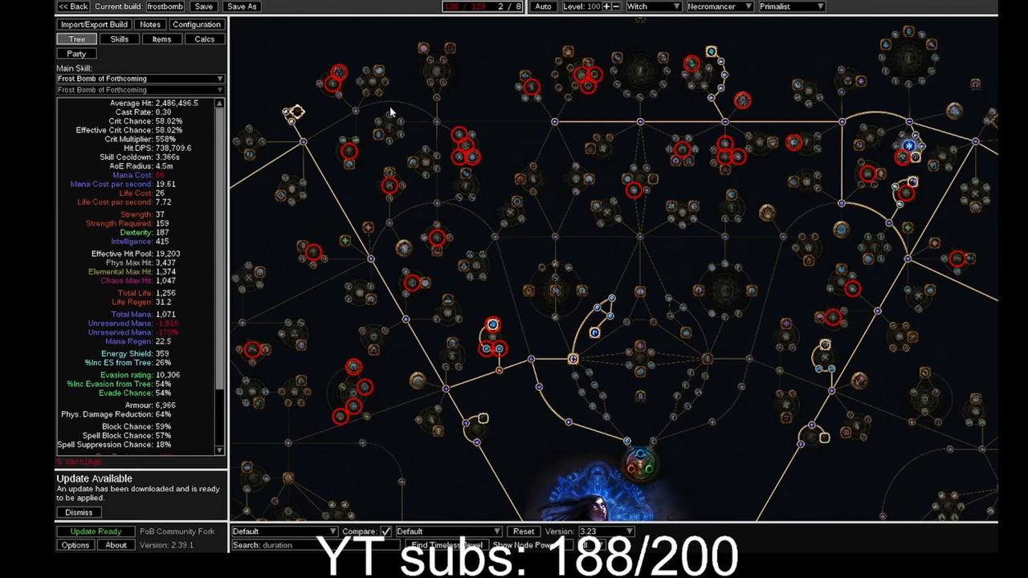
pyautogui.moveTo(729, 302)
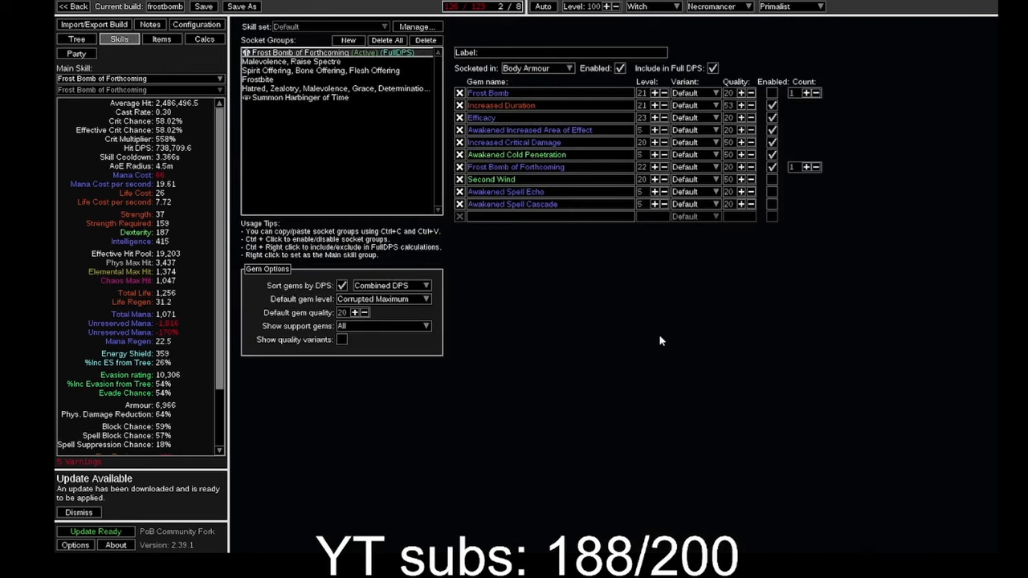
pyautogui.moveTo(692, 355)
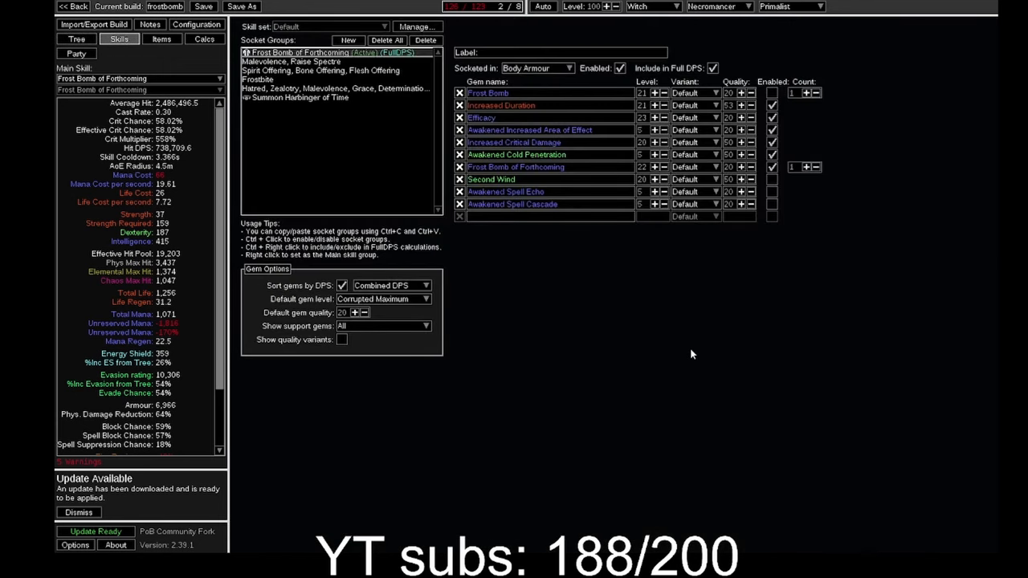
# Go to the Skills view on the way to the custom skill effect duration modifier.
pyautogui.click(161, 38)
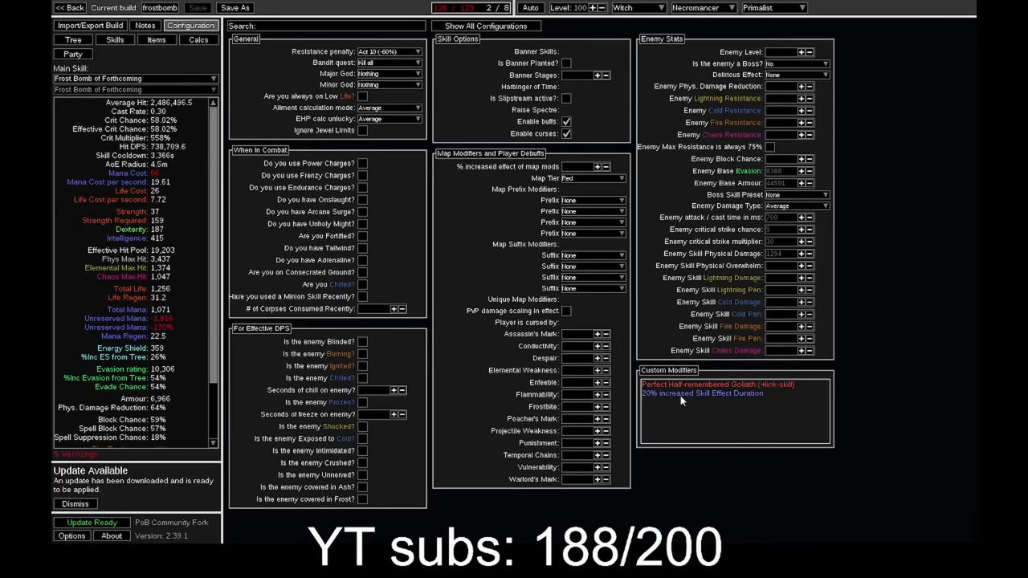
pyautogui.moveTo(779, 405)
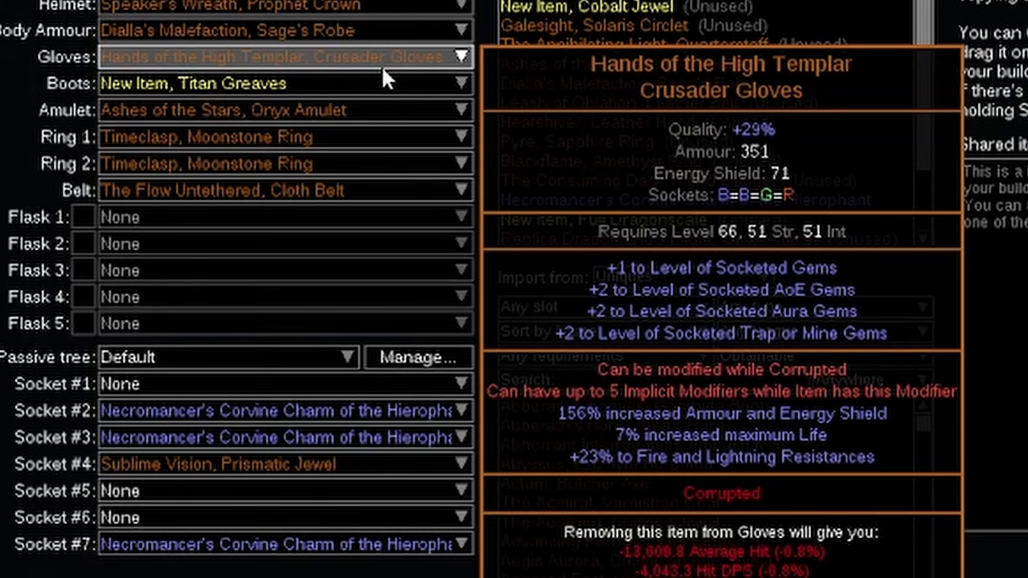
# Scroll the stats to the 6.677 duration modifier giving a 25.047s skill duration.
pyautogui.scroll(-3)
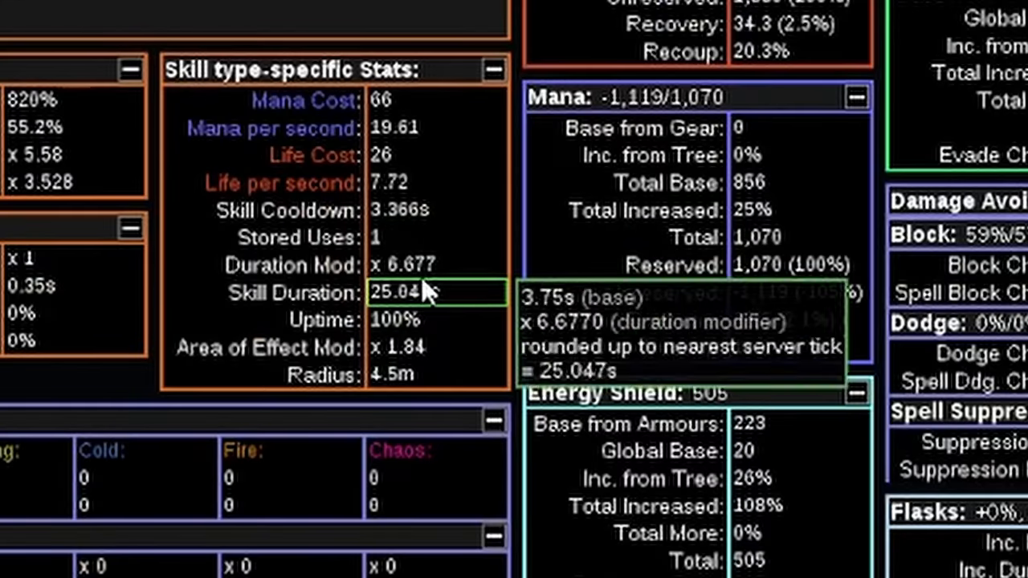
pyautogui.moveTo(437, 305)
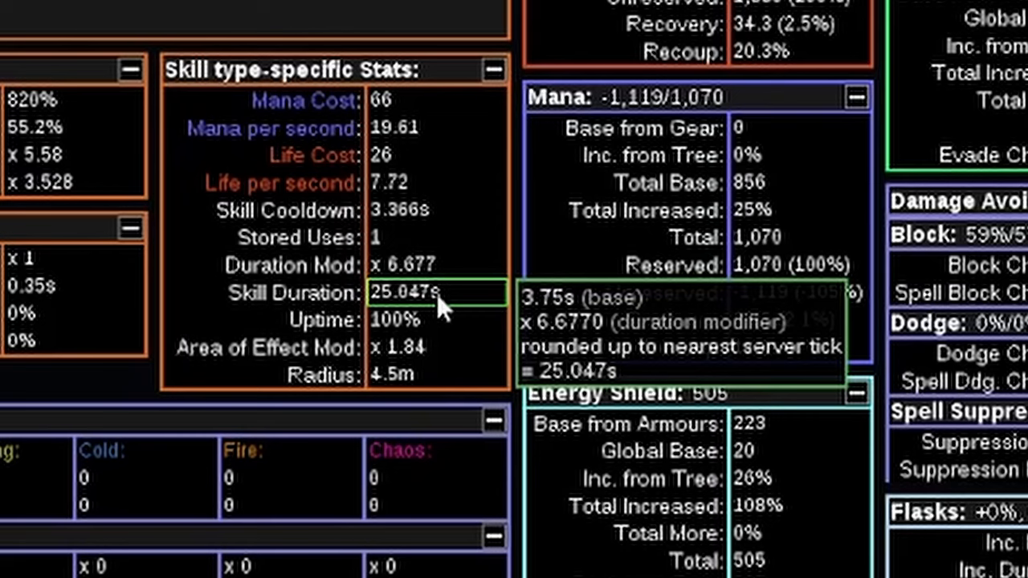
pyautogui.moveTo(424, 311)
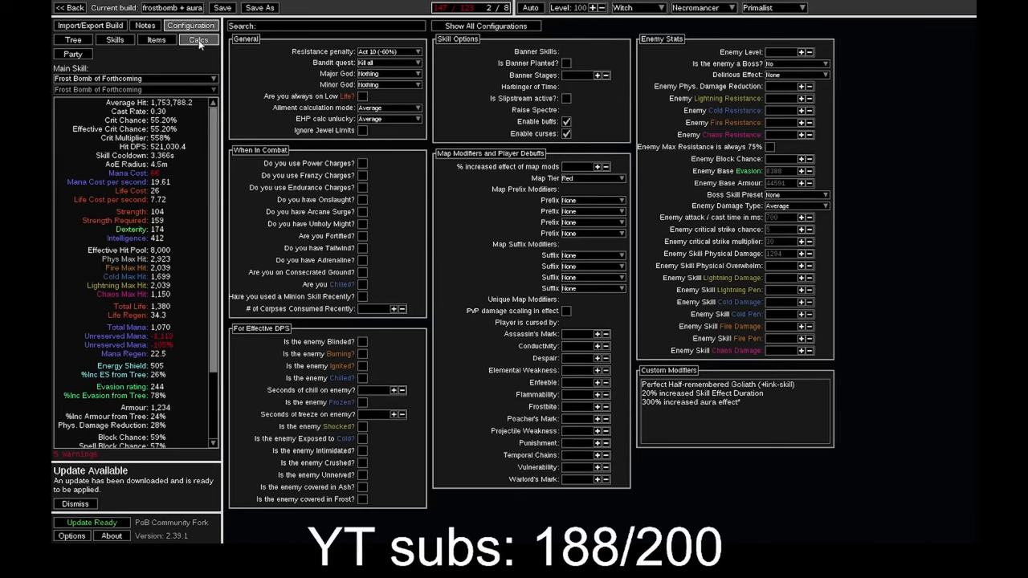
# Show the frostbomb + aura build's Calcs, then move to the ice trap - frostbomber Occultist tree.
pyautogui.click(197, 39)
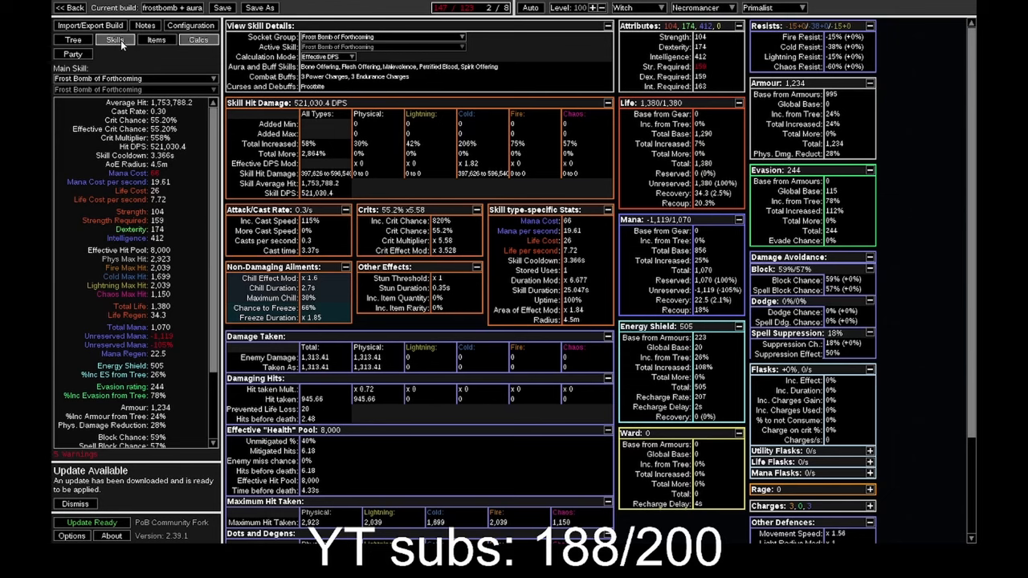
pyautogui.click(190, 26)
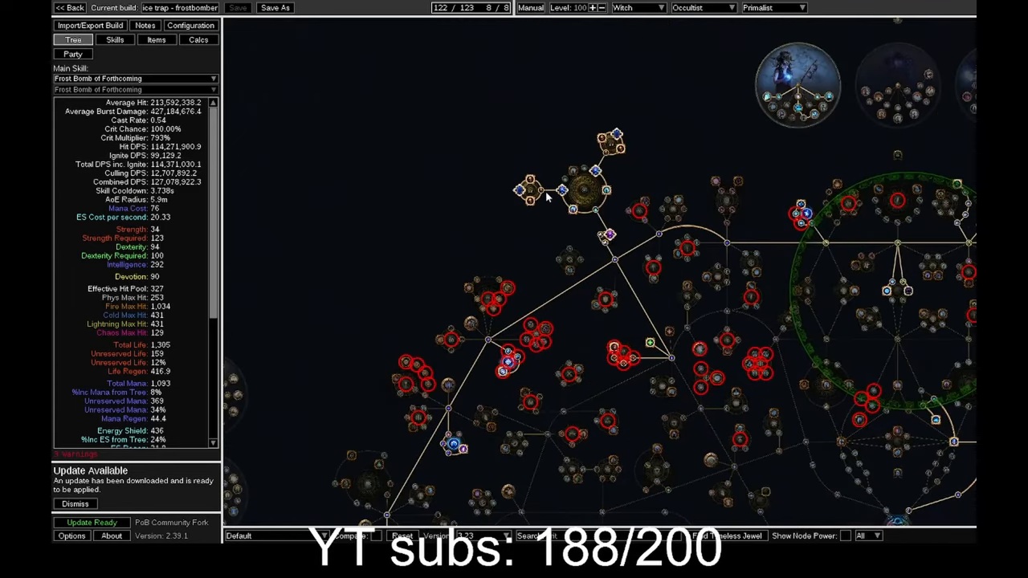
pyautogui.moveTo(562, 193)
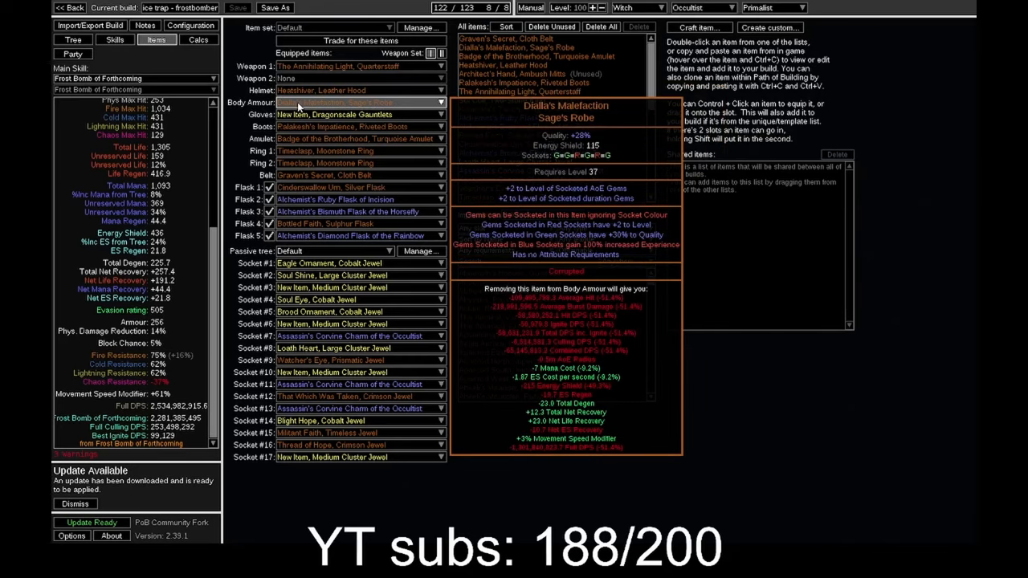
pyautogui.scroll(-3)
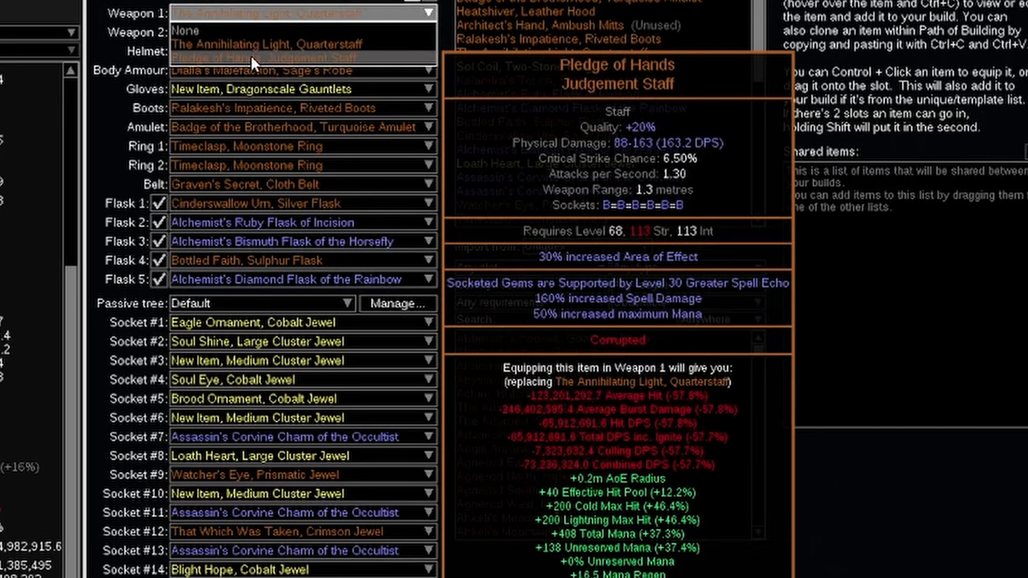
pyautogui.click(265, 45)
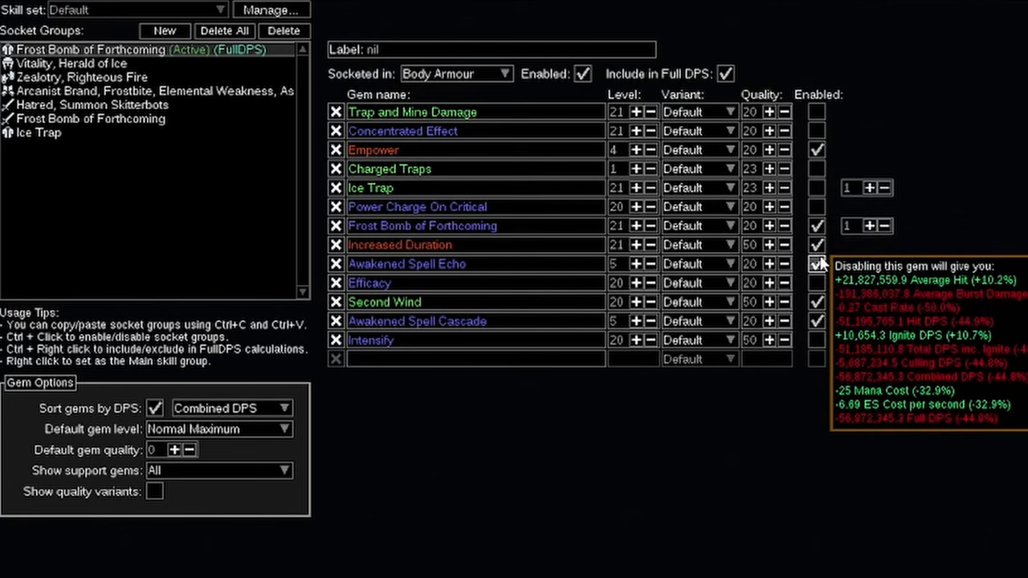
pyautogui.moveTo(816, 302)
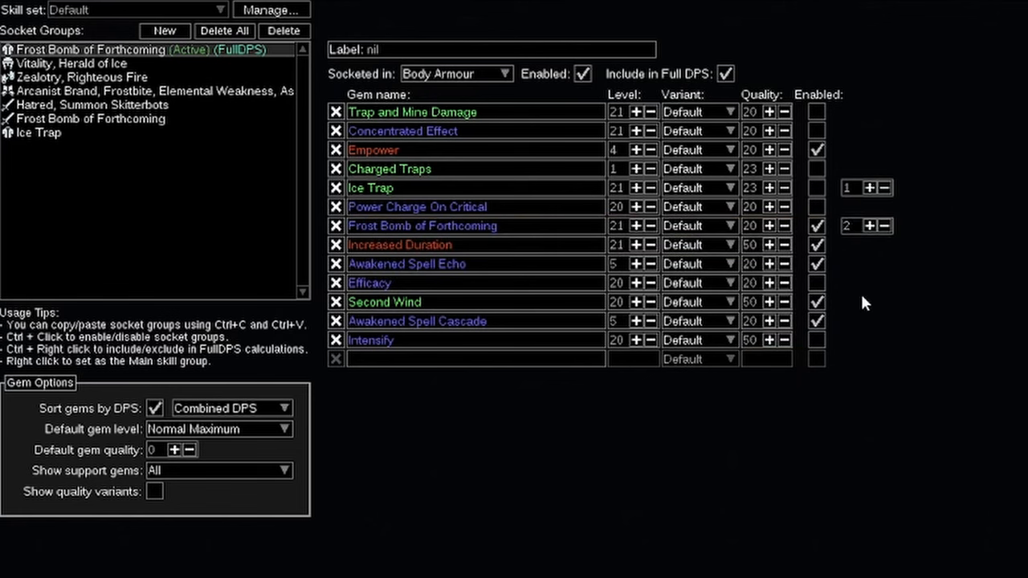
pyautogui.moveTo(407, 263)
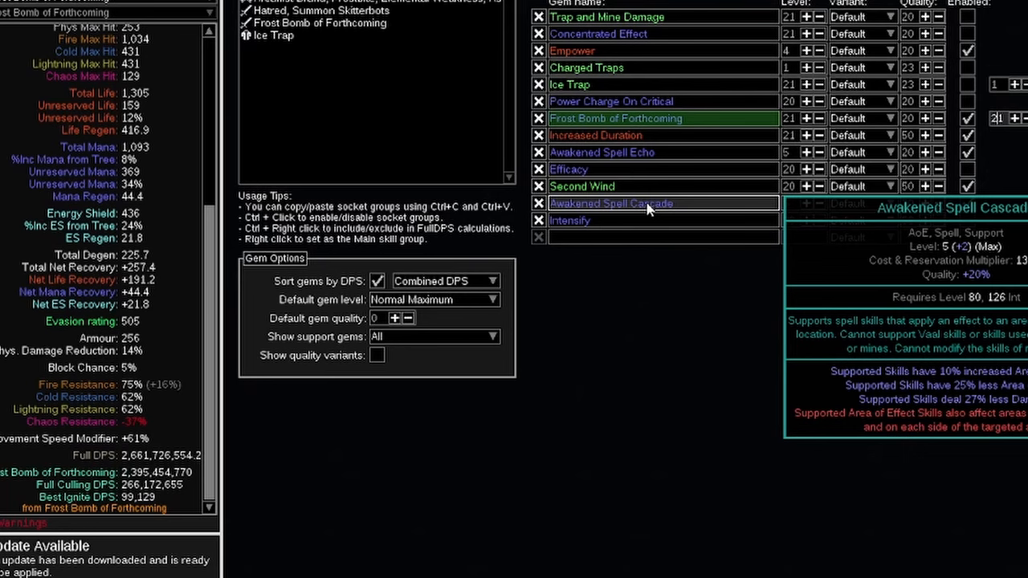
# Select the Frost Bomb of Forthcoming socket group to see its enabled supports.
pyautogui.click(1022, 119)
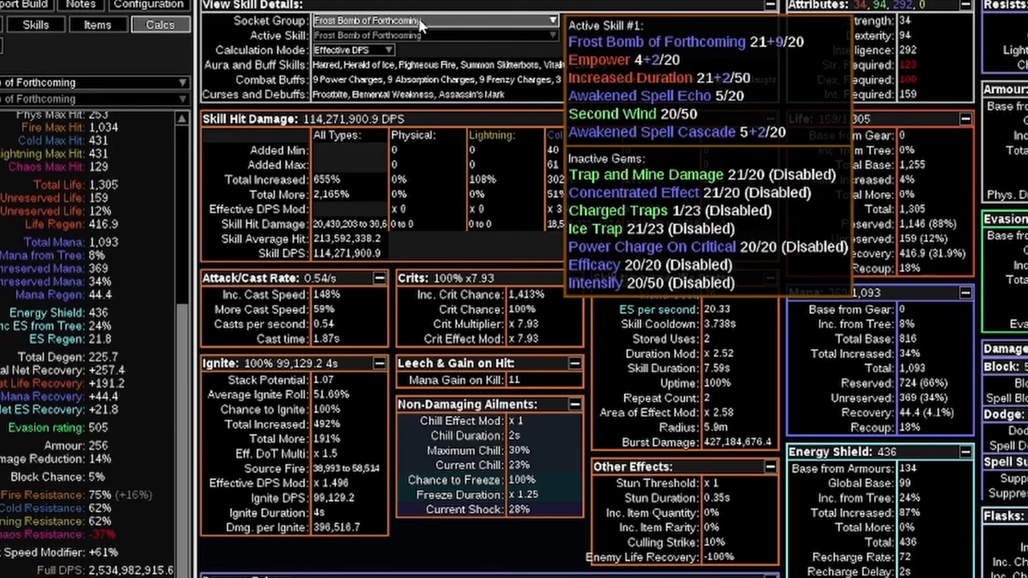
pyautogui.moveTo(305, 241)
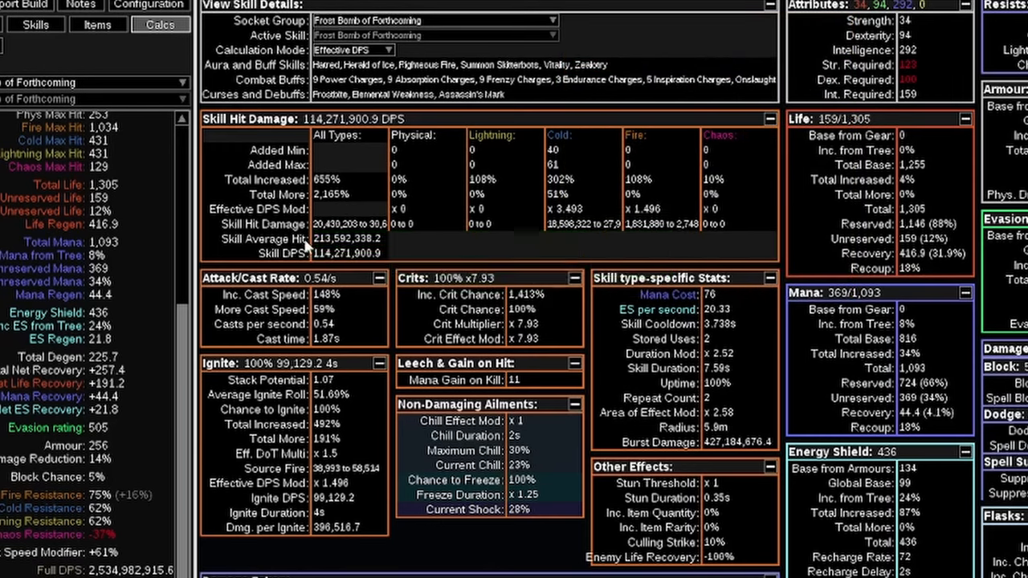
pyautogui.moveTo(347, 238)
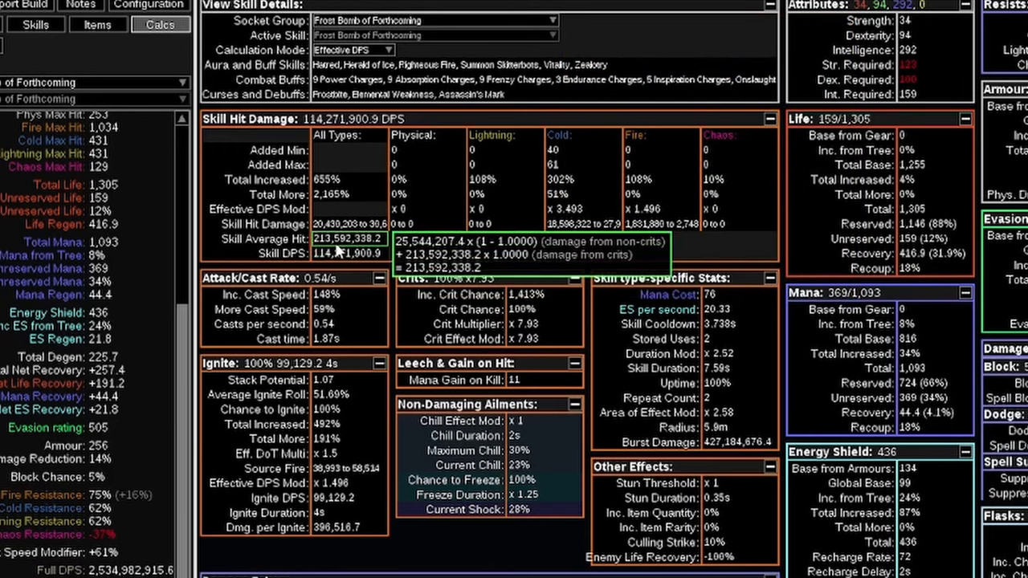
# Switch the calculations to Ice Trap (~374 million DPS) and return to the gear list.
pyautogui.click(437, 19)
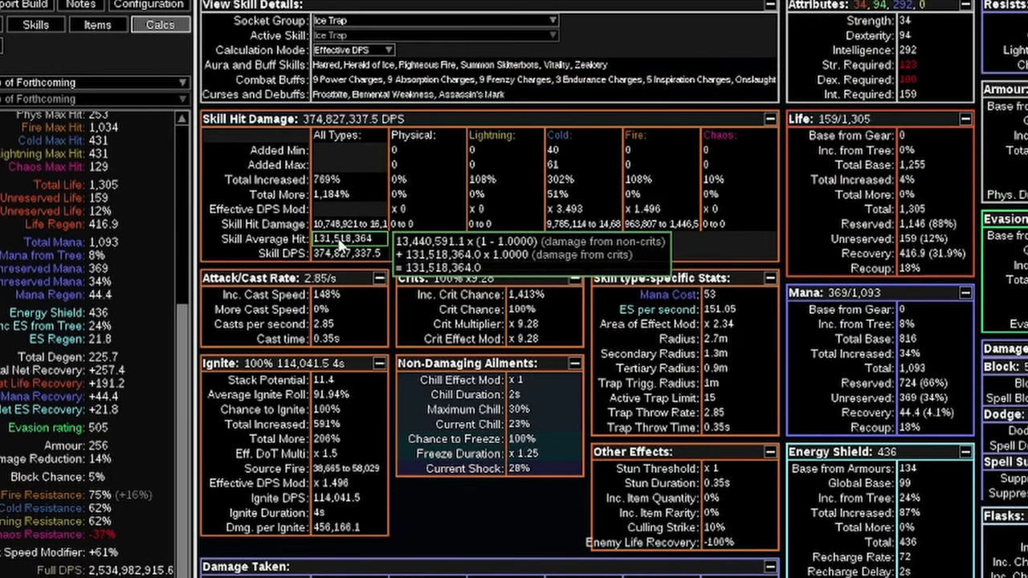
pyautogui.moveTo(347, 249)
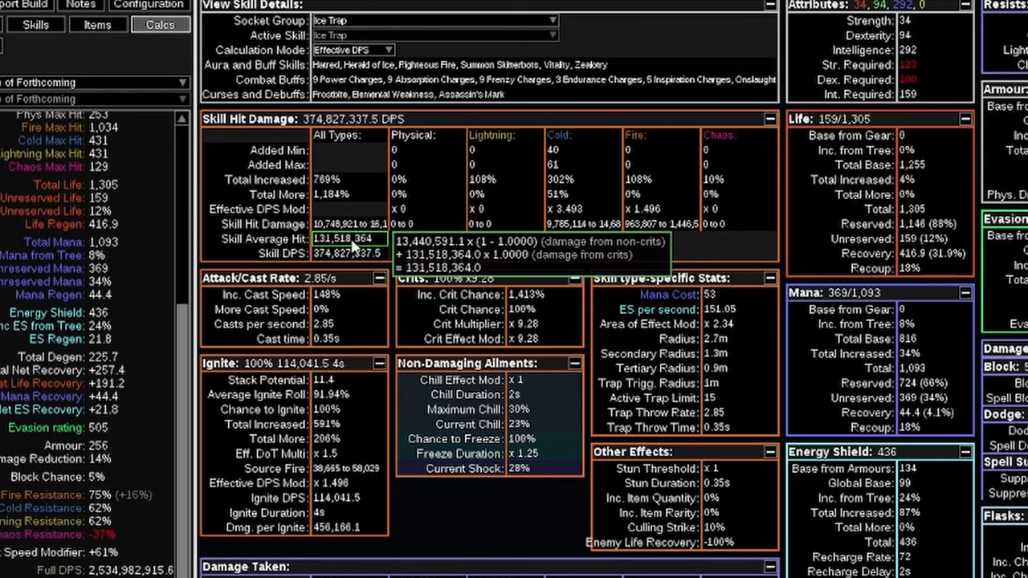
pyautogui.click(98, 24)
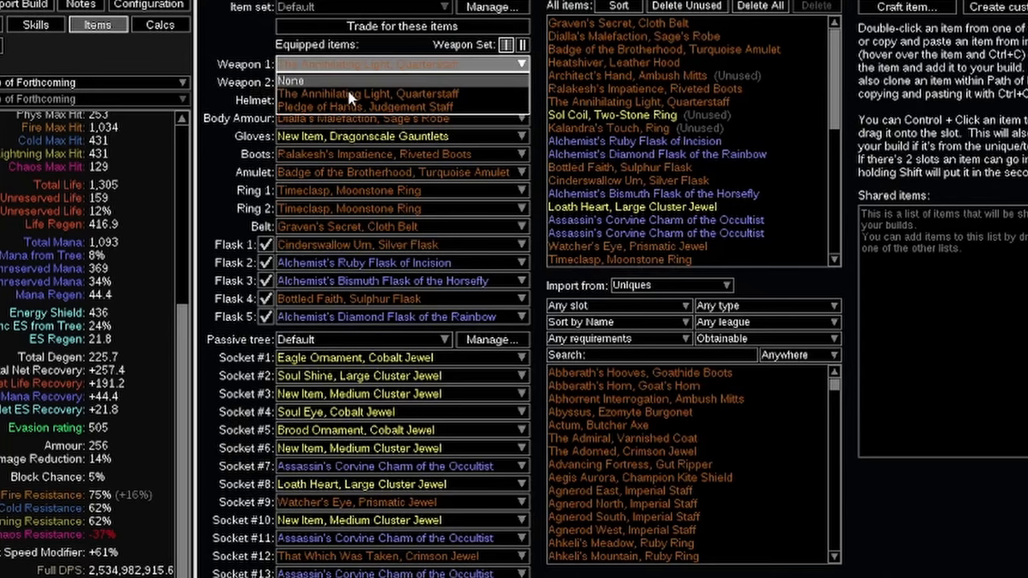
pyautogui.moveTo(367, 106)
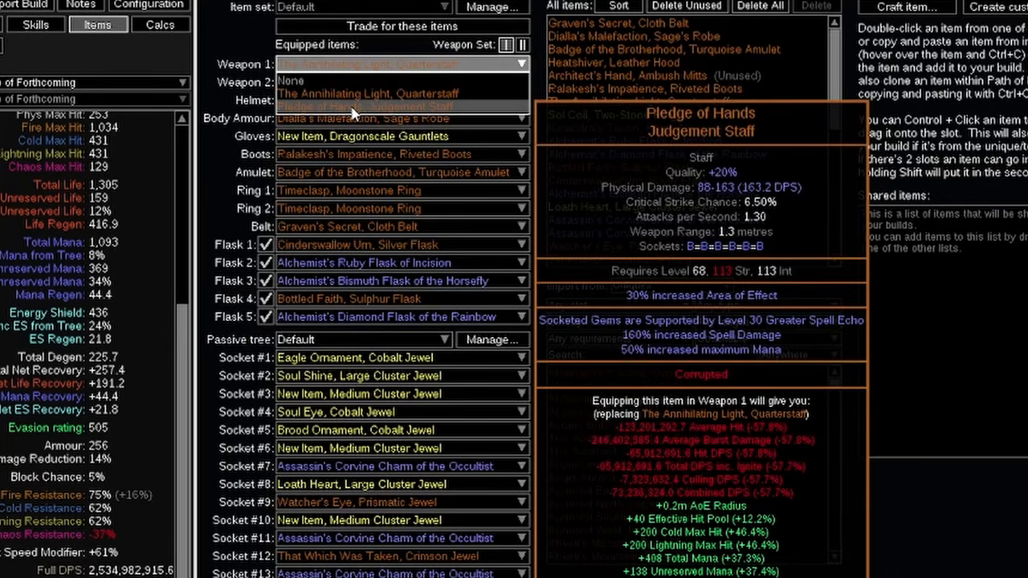
# Equip Pledge of Hands, Judgement Staff in Weapon 1 instead of The Annihilating Light.
pyautogui.click(35, 24)
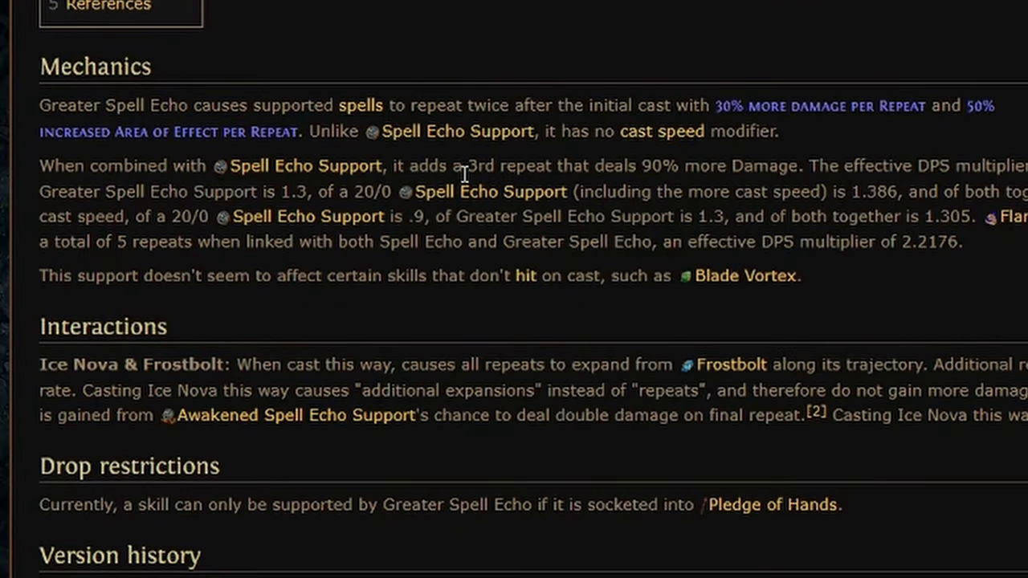
pyautogui.moveTo(657, 168)
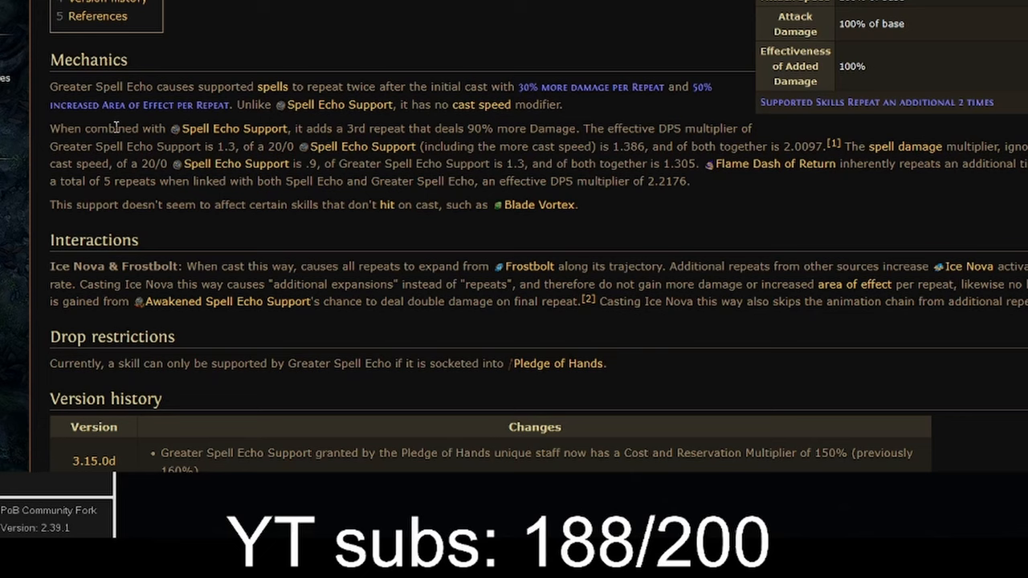
pyautogui.moveTo(362, 146)
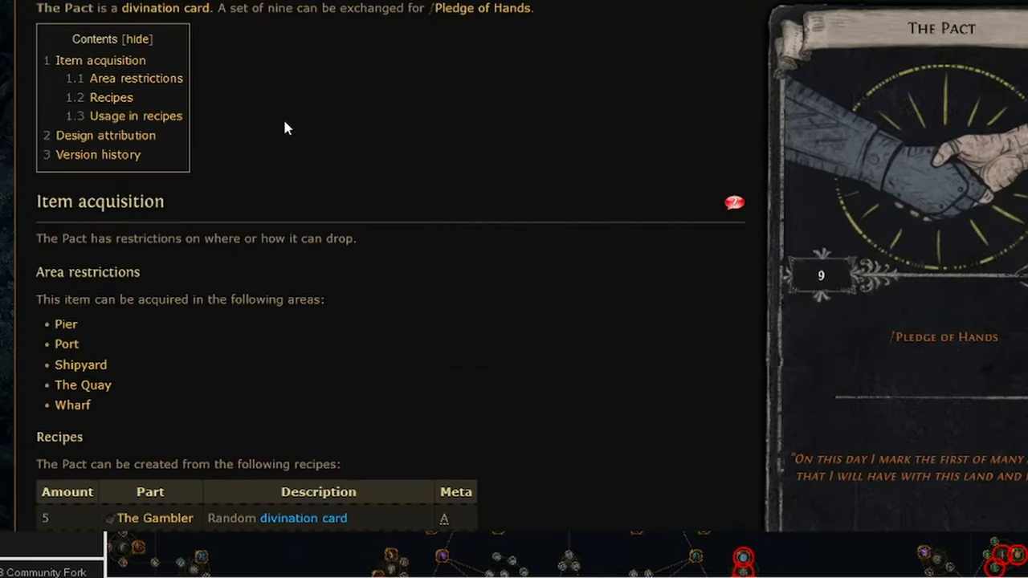
pyautogui.moveTo(67, 357)
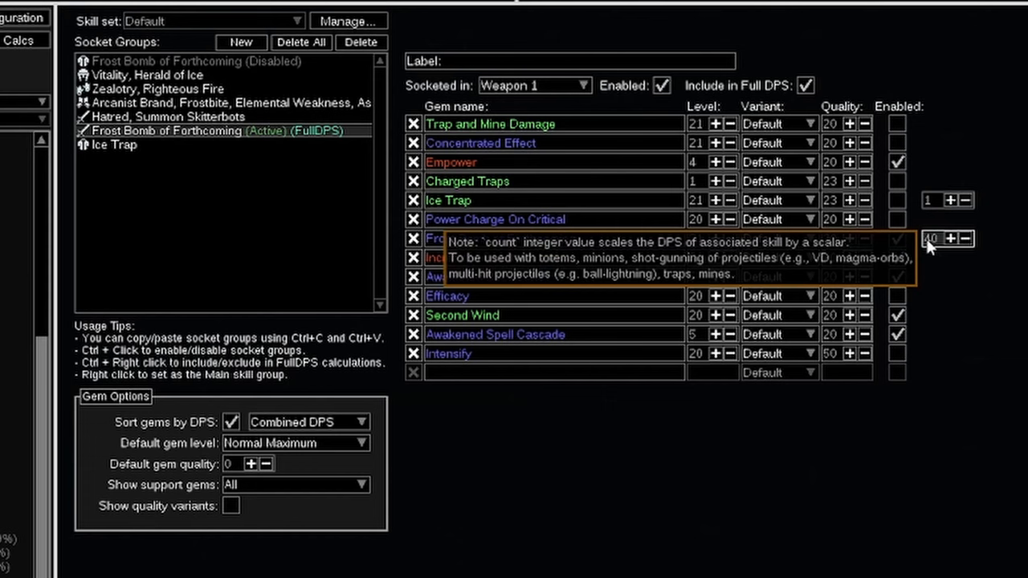
pyautogui.moveTo(151, 88)
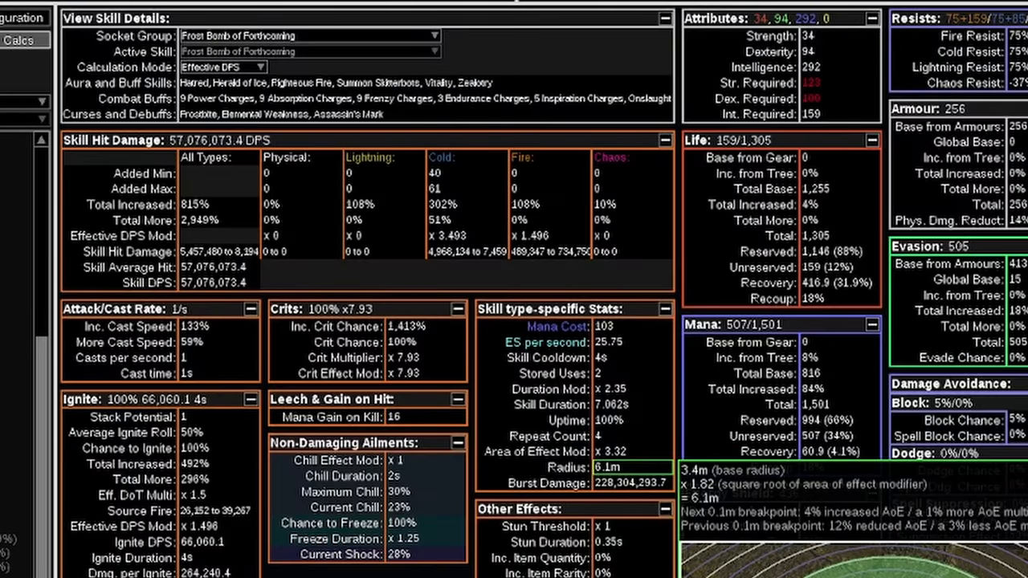
# Scroll the Calcs stats to the Radius entry showing Frost Bomb's 6.1m area of effect.
pyautogui.scroll(-3)
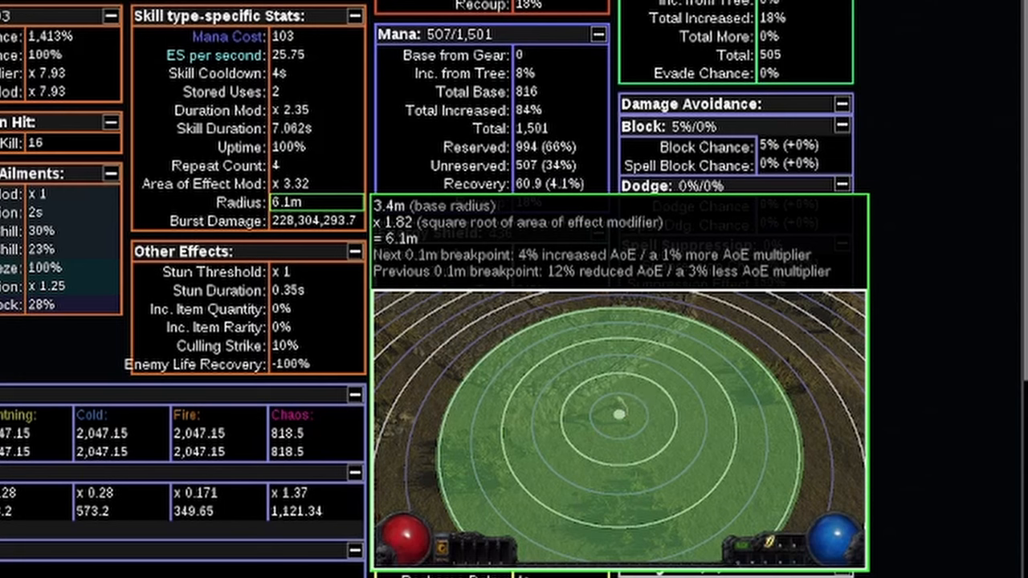
pyautogui.moveTo(553, 405)
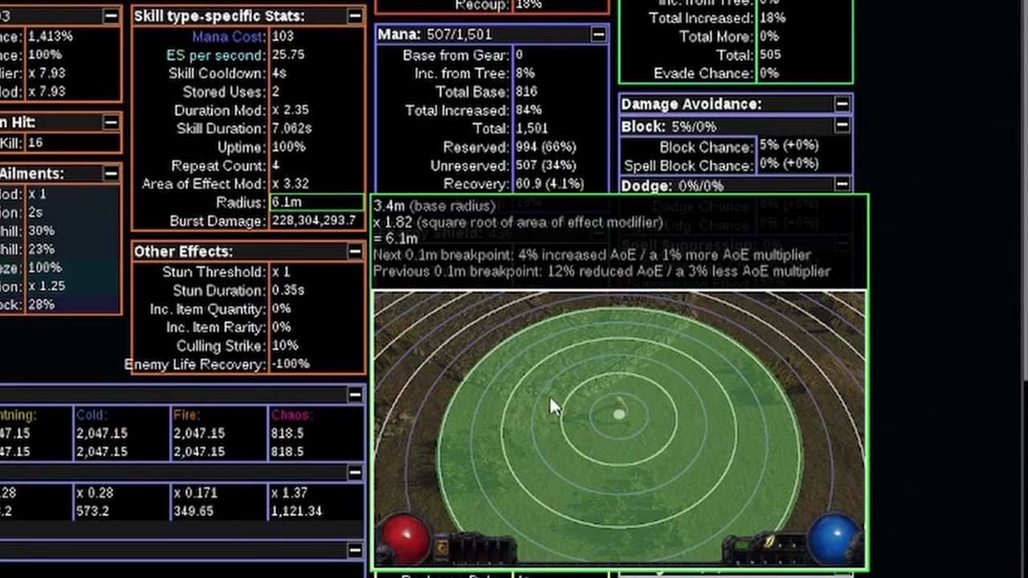
pyautogui.moveTo(546, 416)
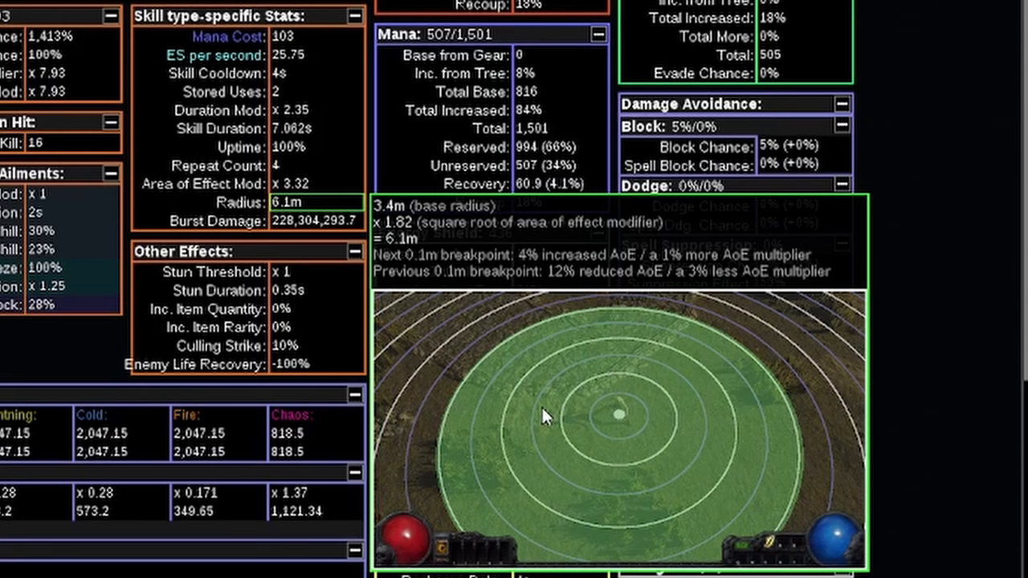
pyautogui.moveTo(810, 311)
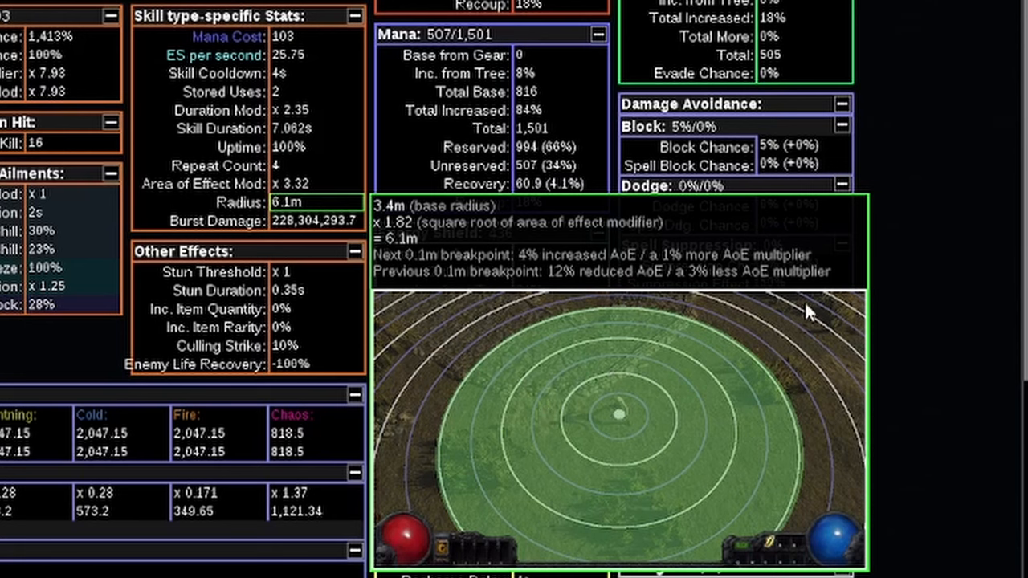
pyautogui.moveTo(781, 473)
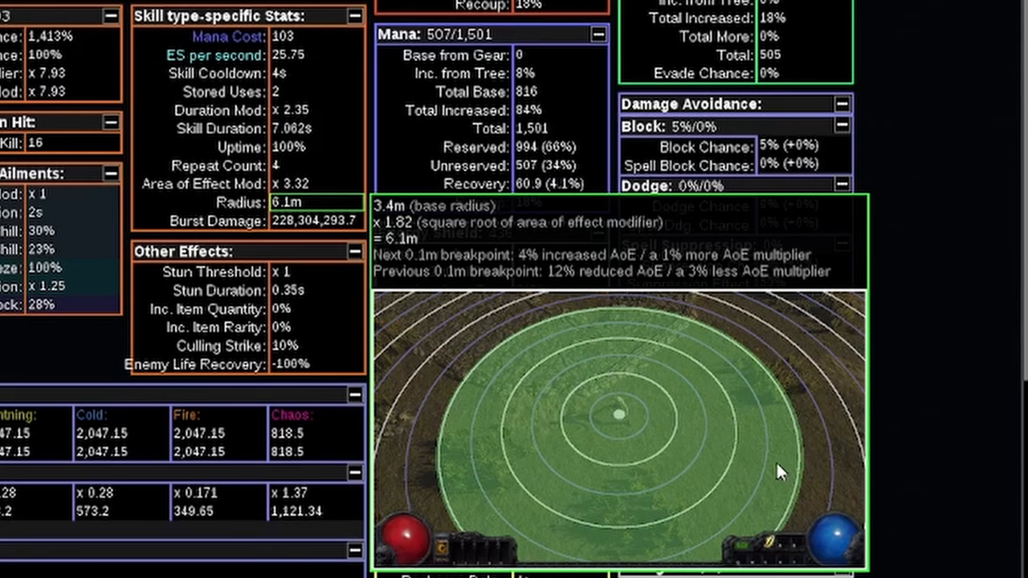
pyautogui.moveTo(416, 490)
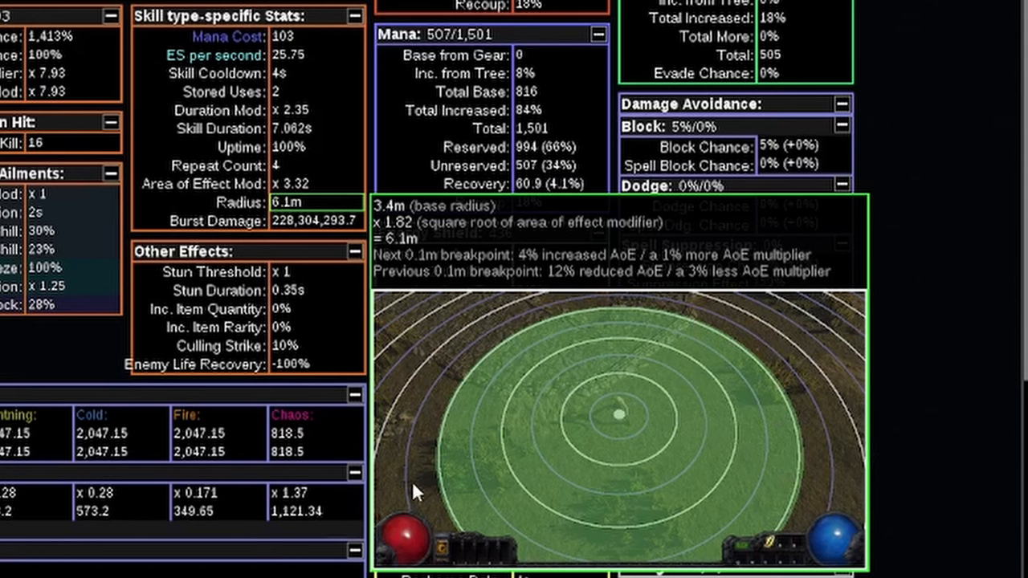
pyautogui.moveTo(547, 416)
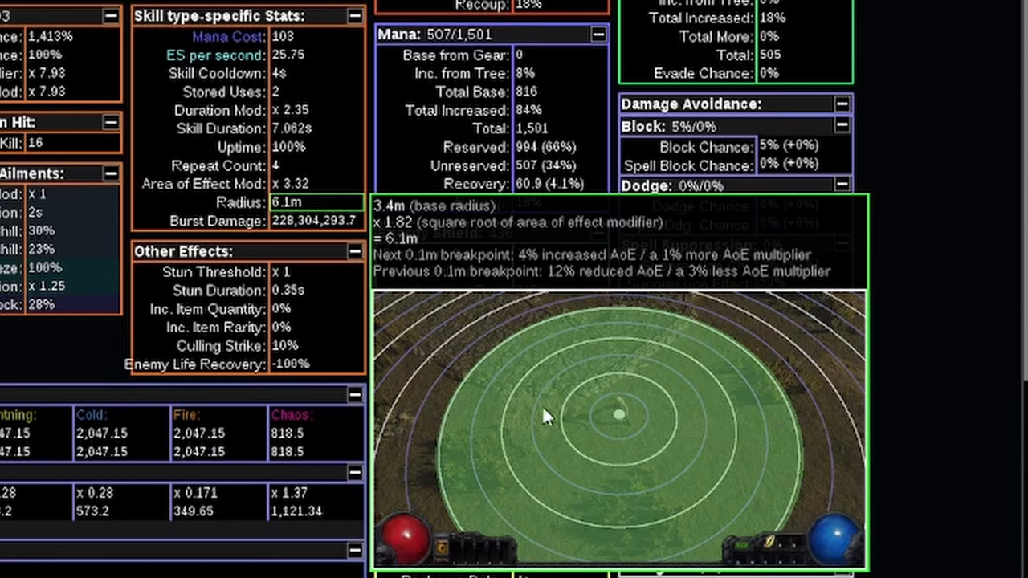
pyautogui.moveTo(501, 376)
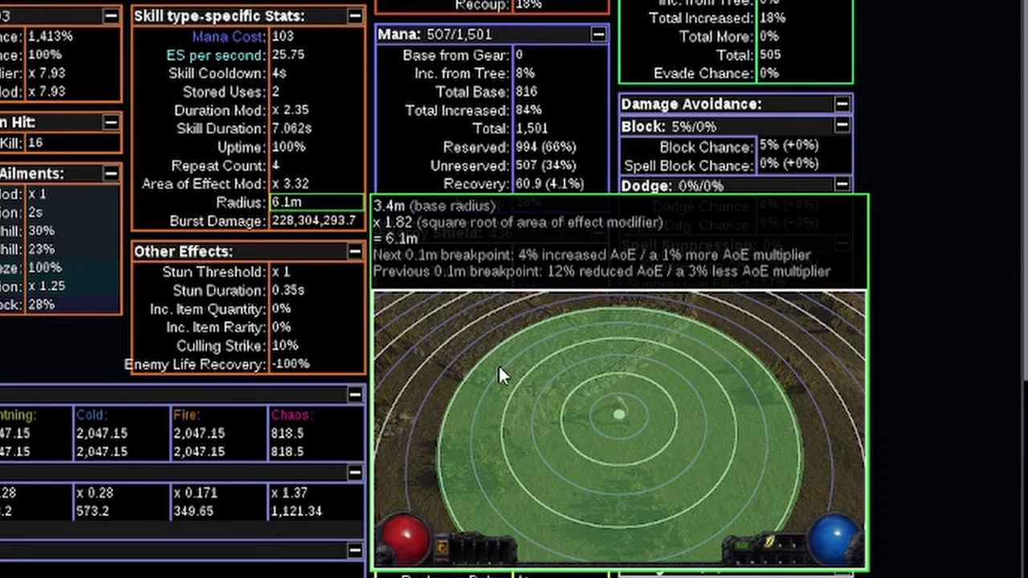
pyautogui.moveTo(714, 457)
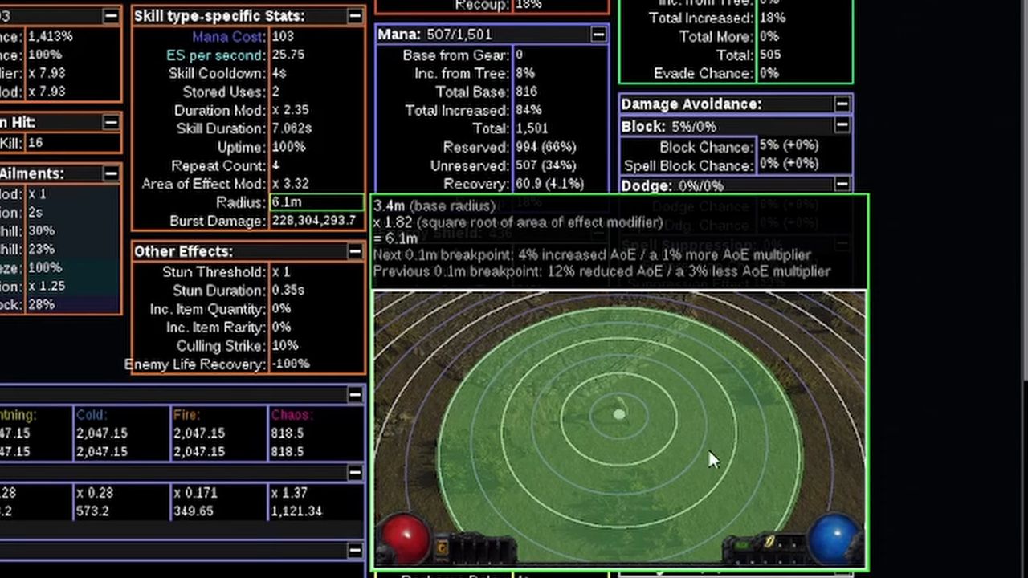
pyautogui.moveTo(647, 511)
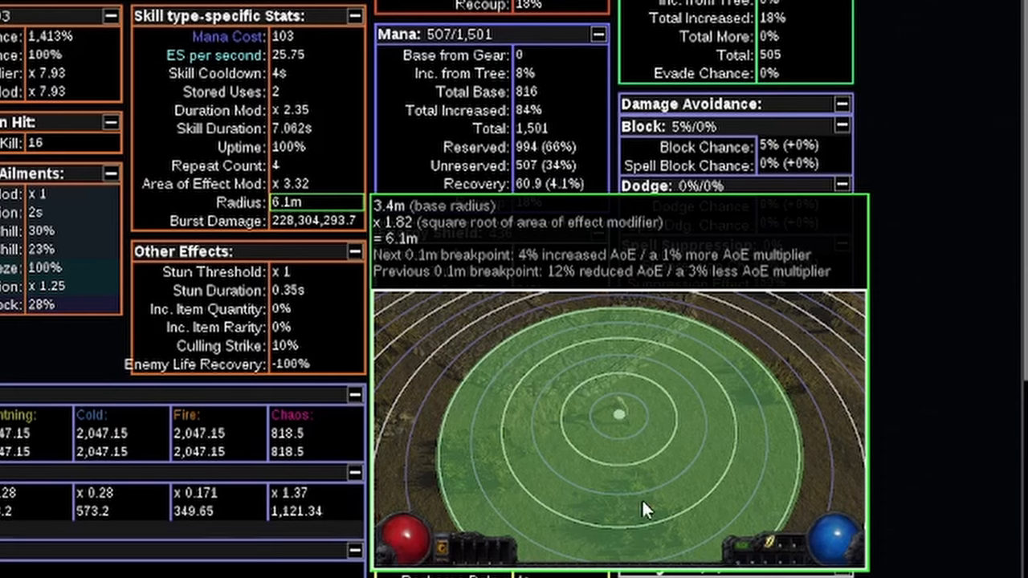
pyautogui.moveTo(642, 440)
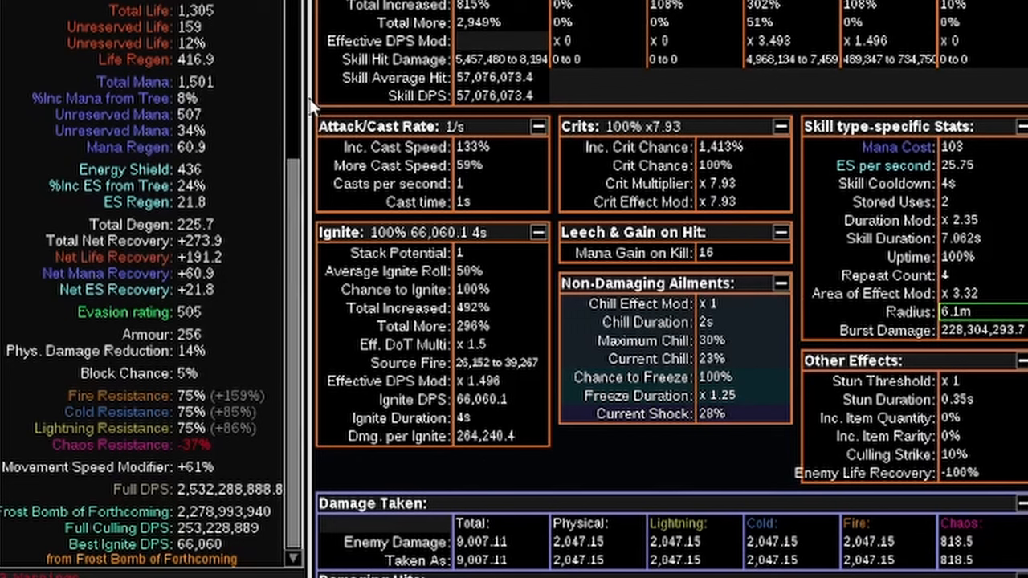
pyautogui.moveTo(116, 132)
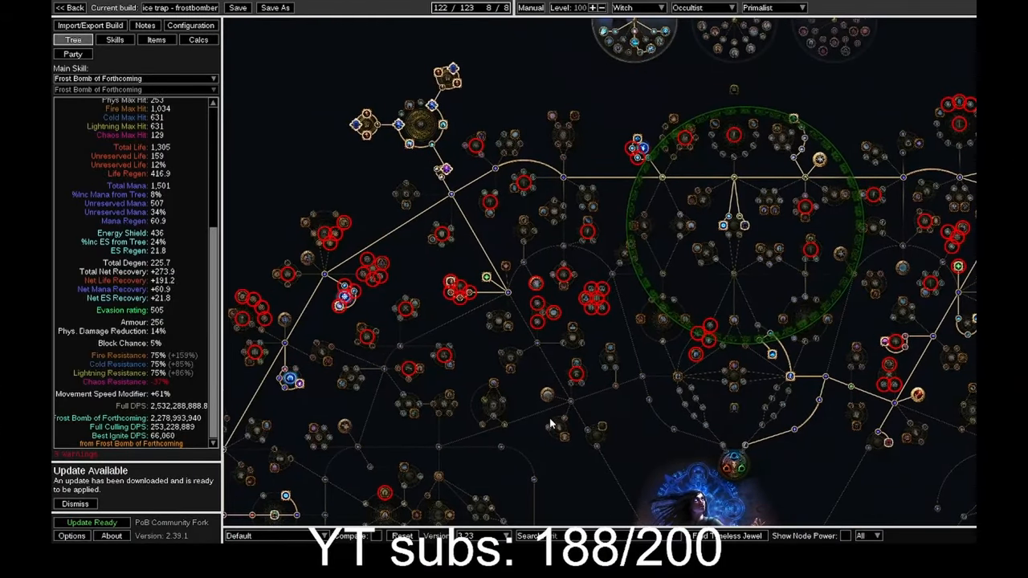
# Drag the passive tree view toward the large jewel radius ring.
pyautogui.moveTo(554, 417); pyautogui.dragTo(377, 394)
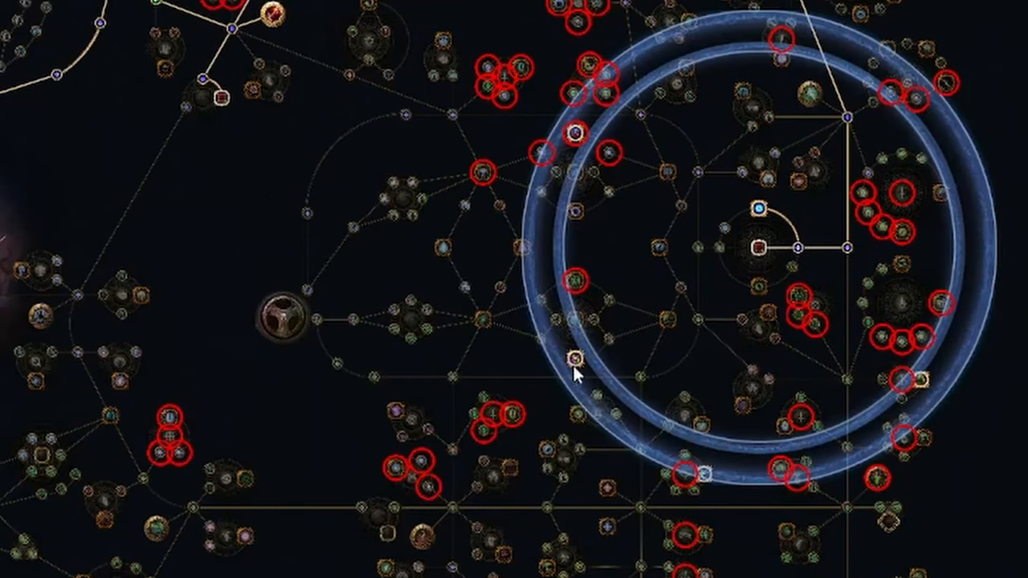
pyautogui.moveTo(678, 459)
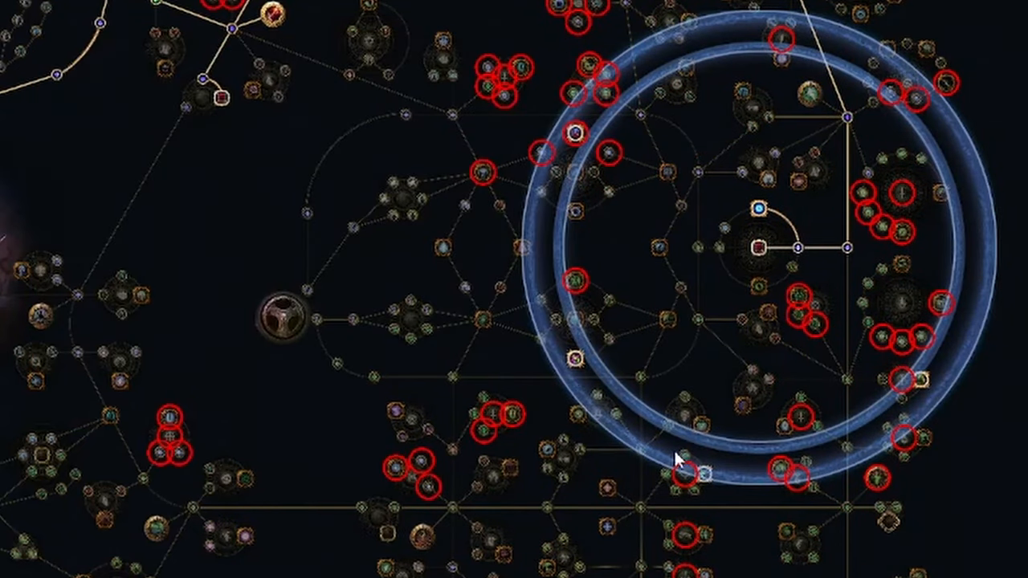
pyautogui.moveTo(705, 475)
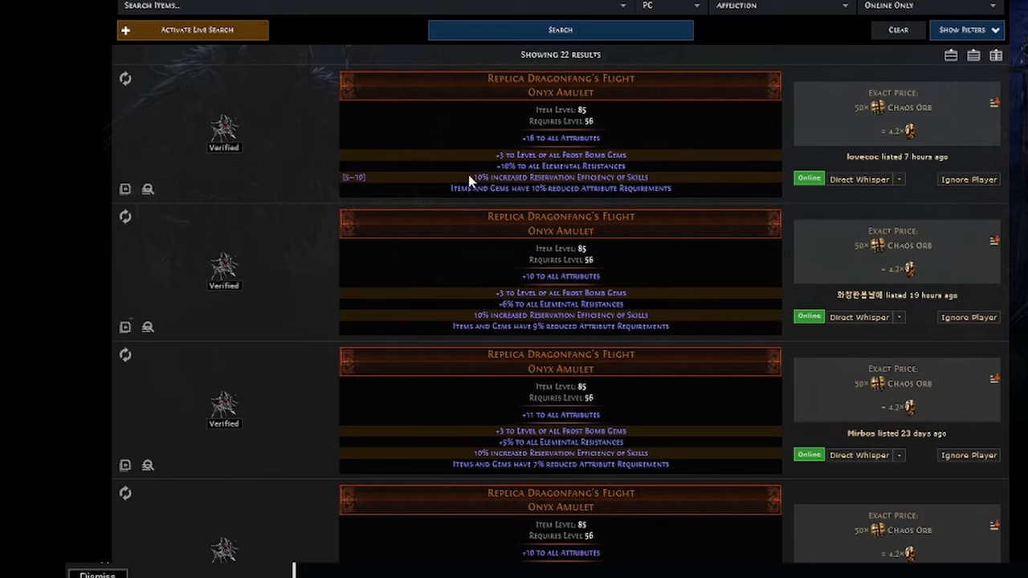
pyautogui.moveTo(469, 180)
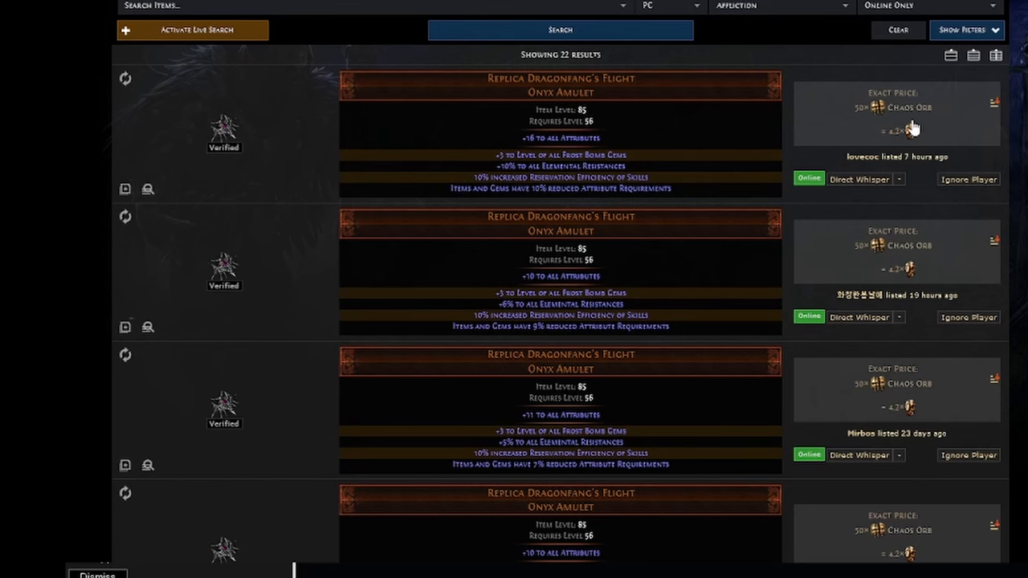
# Browse the Replica Dragonfang's Flight listings, then view Ashes of the Stars amulet prices.
pyautogui.scroll(-3)
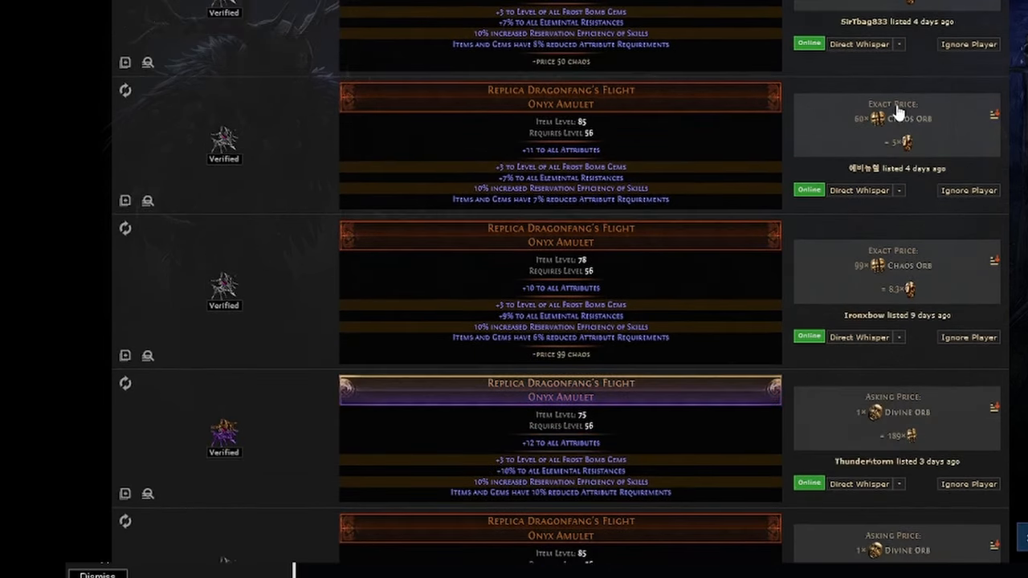
pyautogui.click(560, 29)
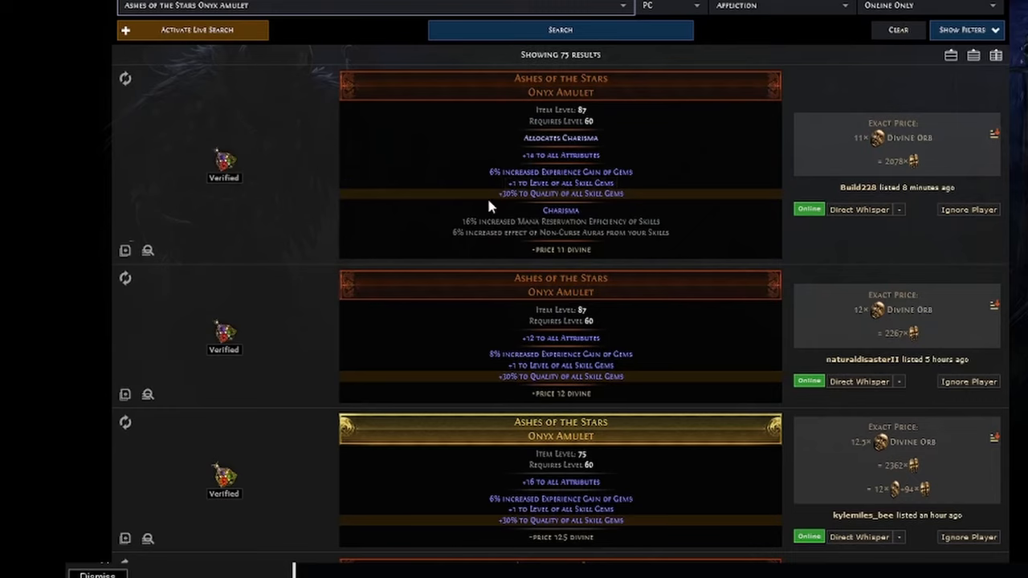
pyautogui.moveTo(303, 235)
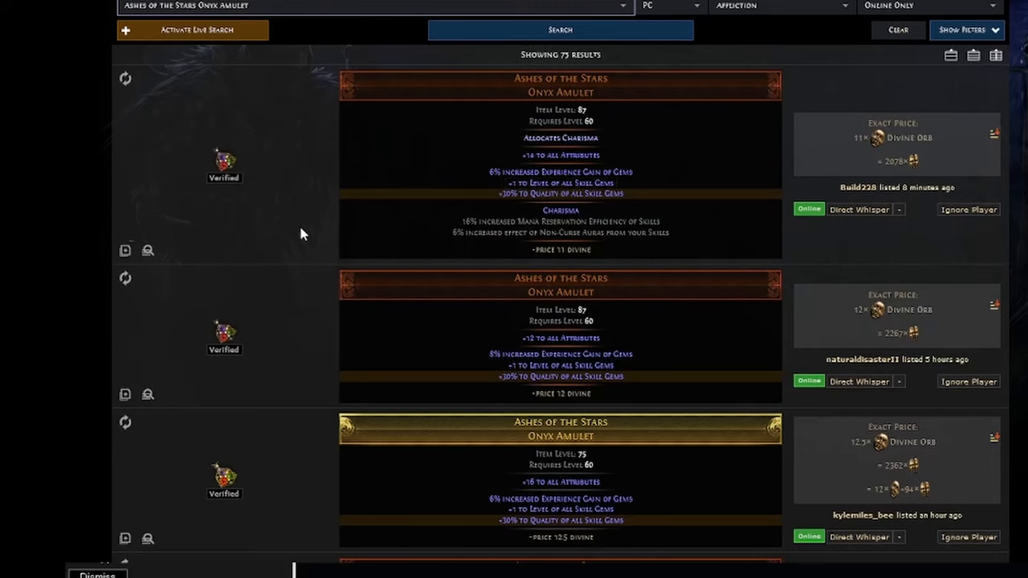
pyautogui.moveTo(903, 160)
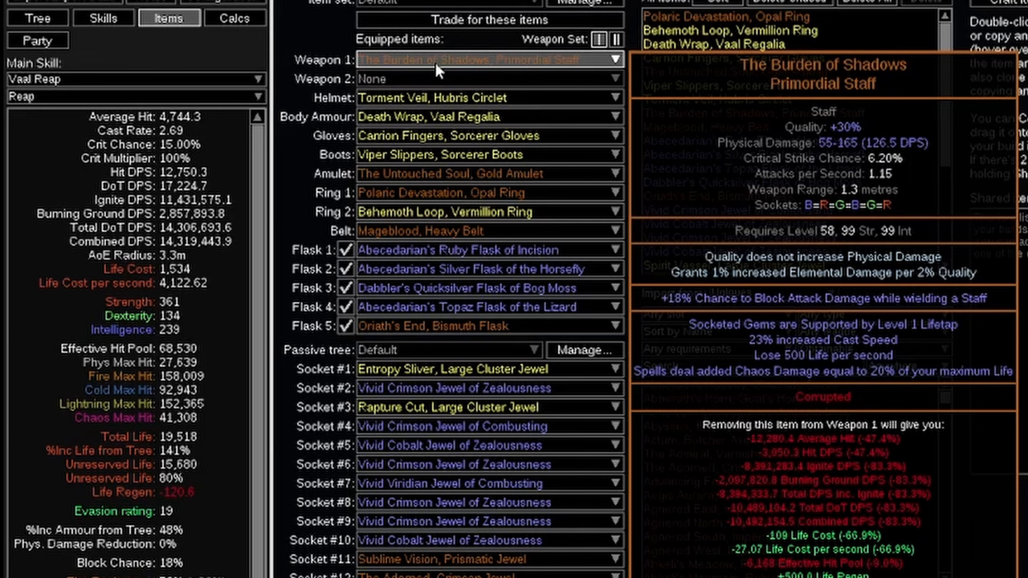
pyautogui.moveTo(449, 73)
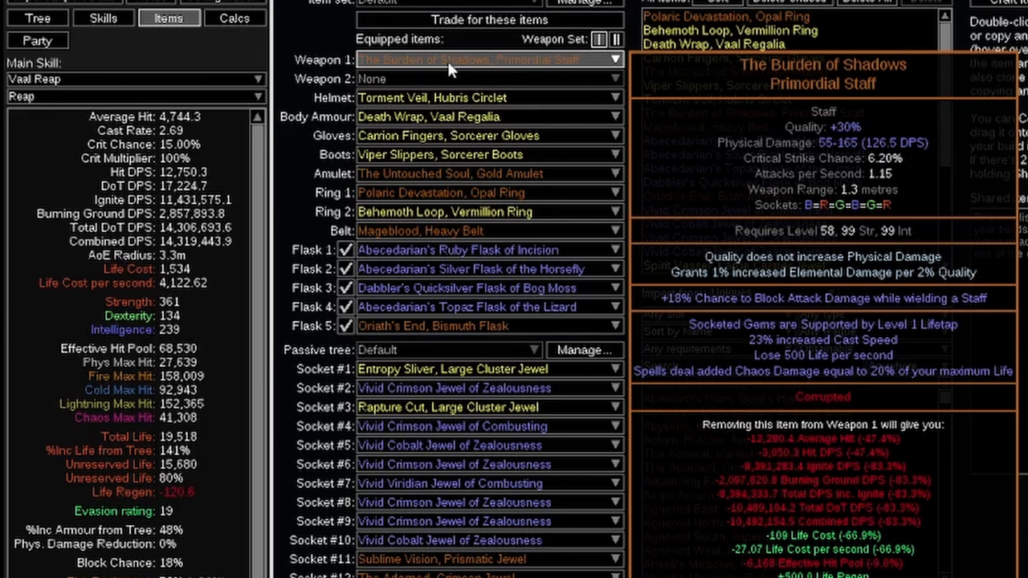
# Inspect the Vaal Reap build's equipped primordial staff on the Items view.
pyautogui.click(103, 18)
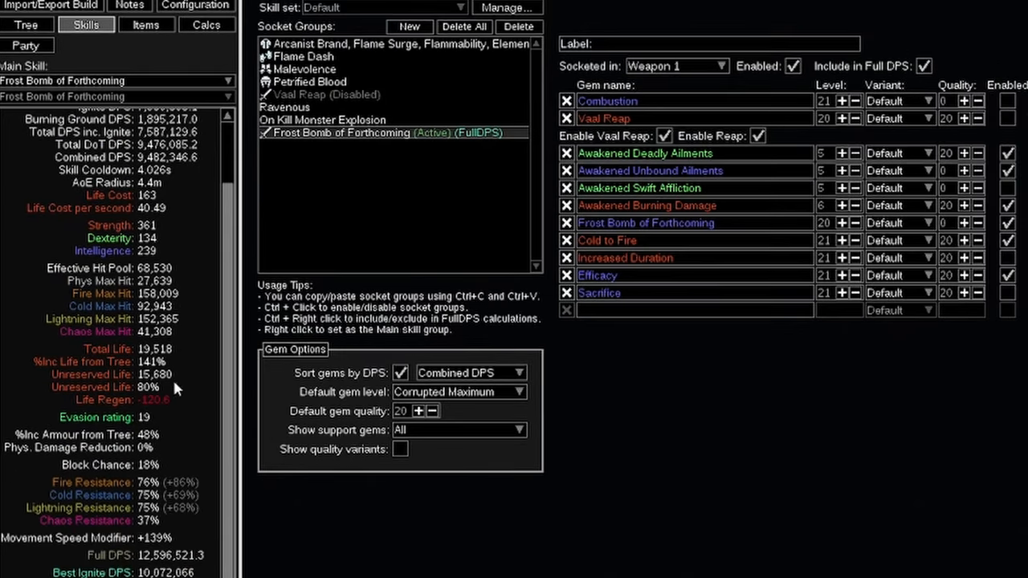
pyautogui.moveTo(935, 392)
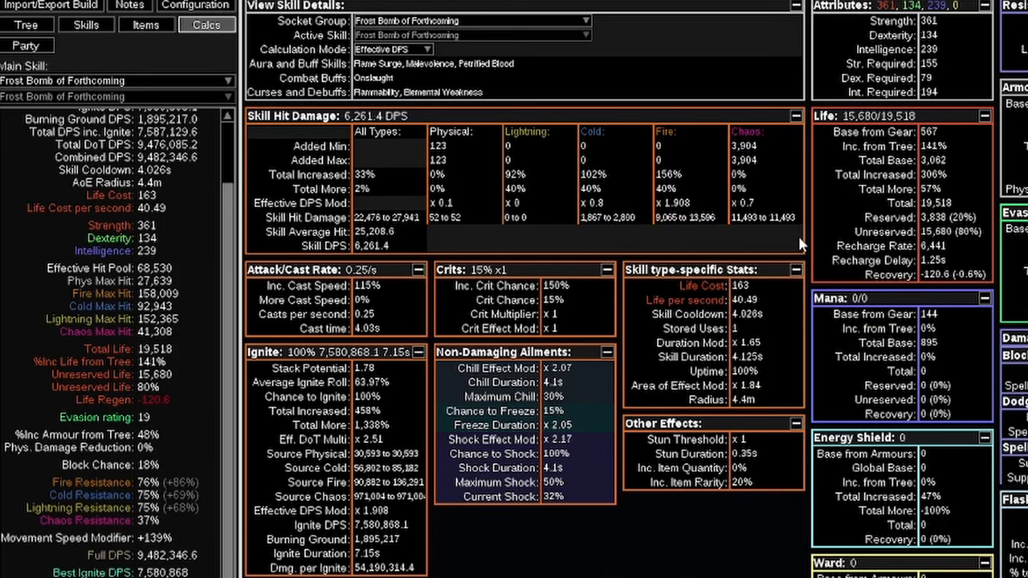
# Set up the Frostblink build's socket group with Frost Bomb of Forthcoming and supports for about 34.5k DPS.
pyautogui.click(85, 24)
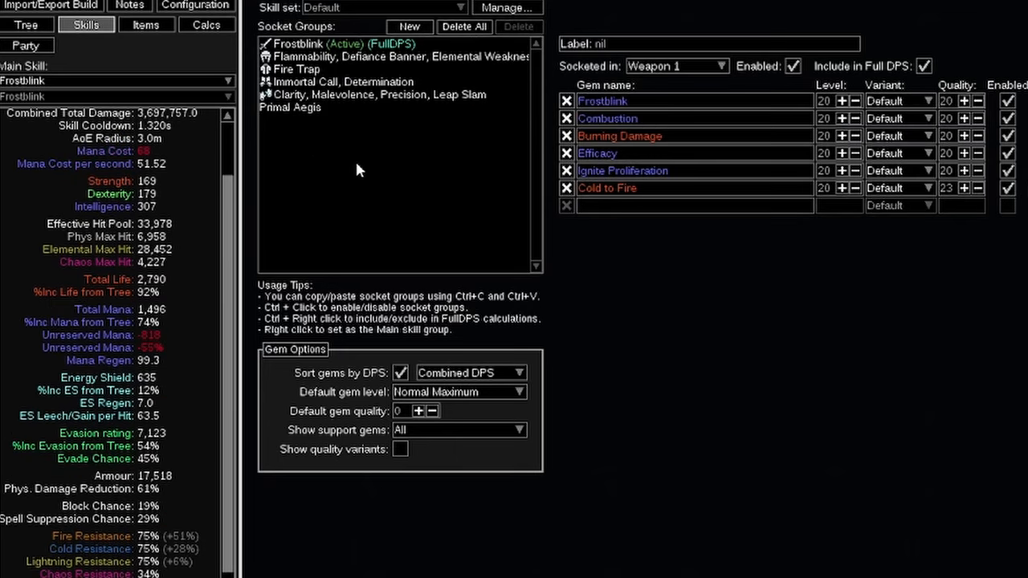
pyautogui.click(147, 24)
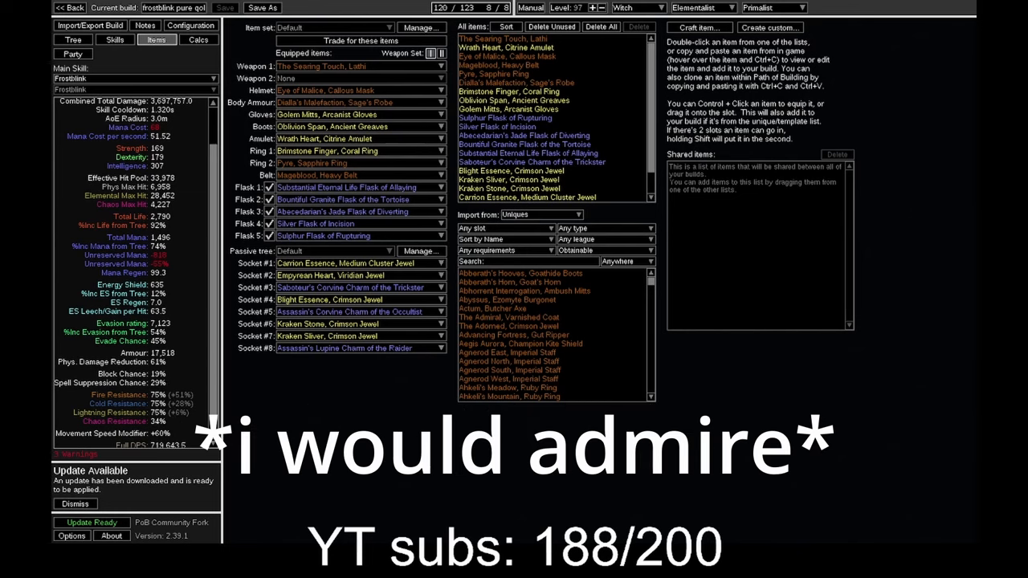
pyautogui.click(116, 38)
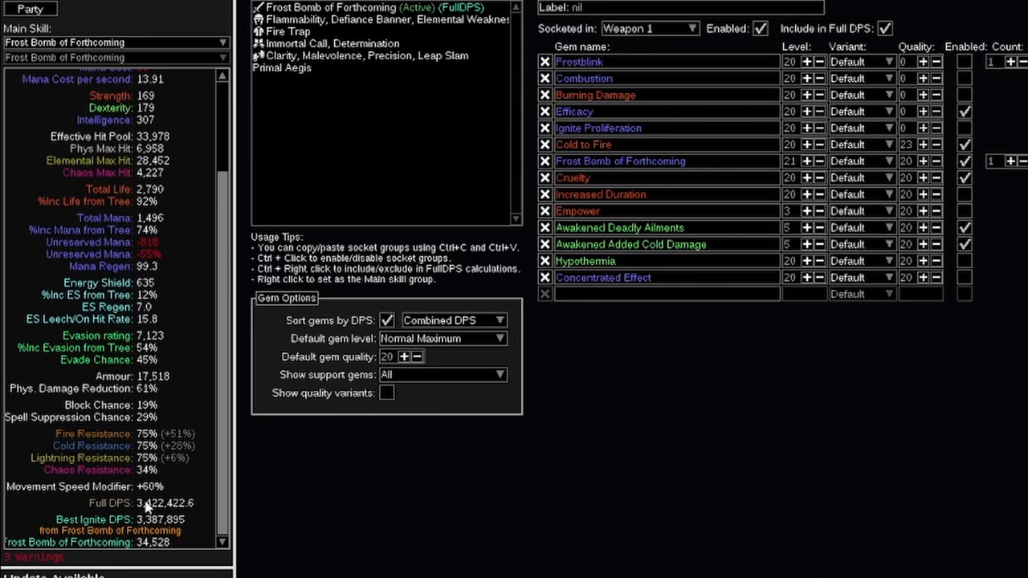
pyautogui.moveTo(148, 505)
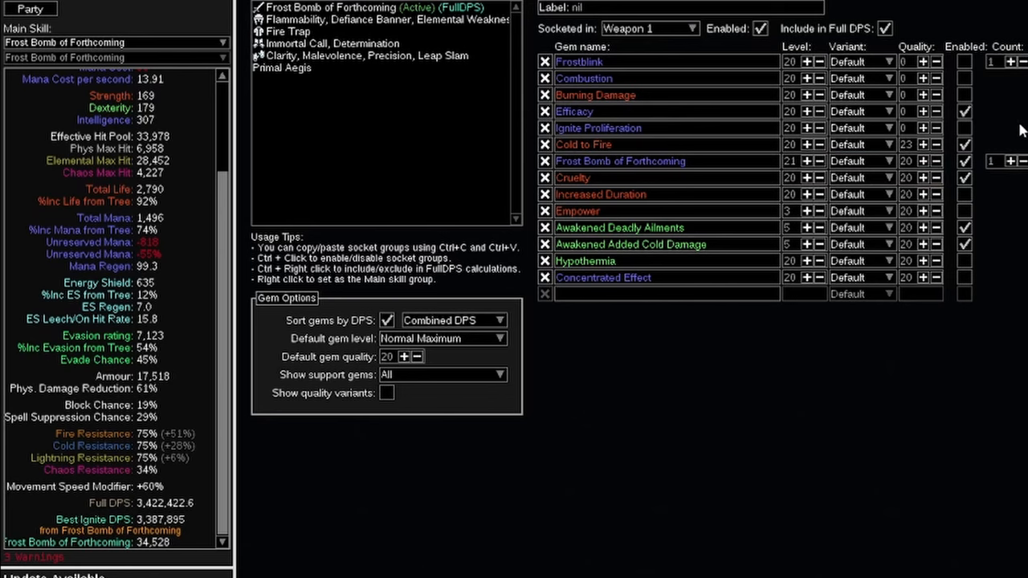
pyautogui.moveTo(1004, 190)
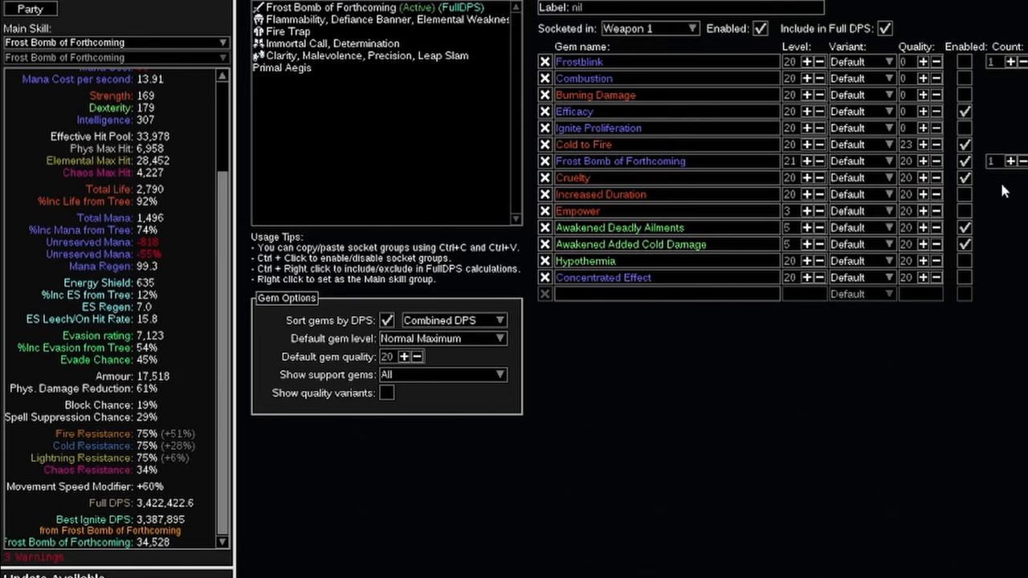
pyautogui.moveTo(987, 254)
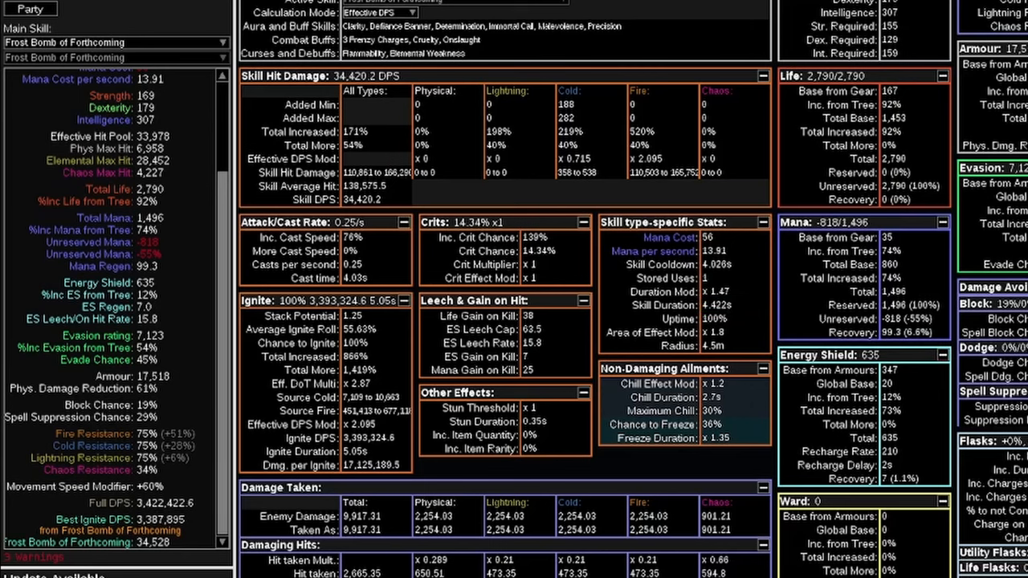
pyautogui.moveTo(689, 199)
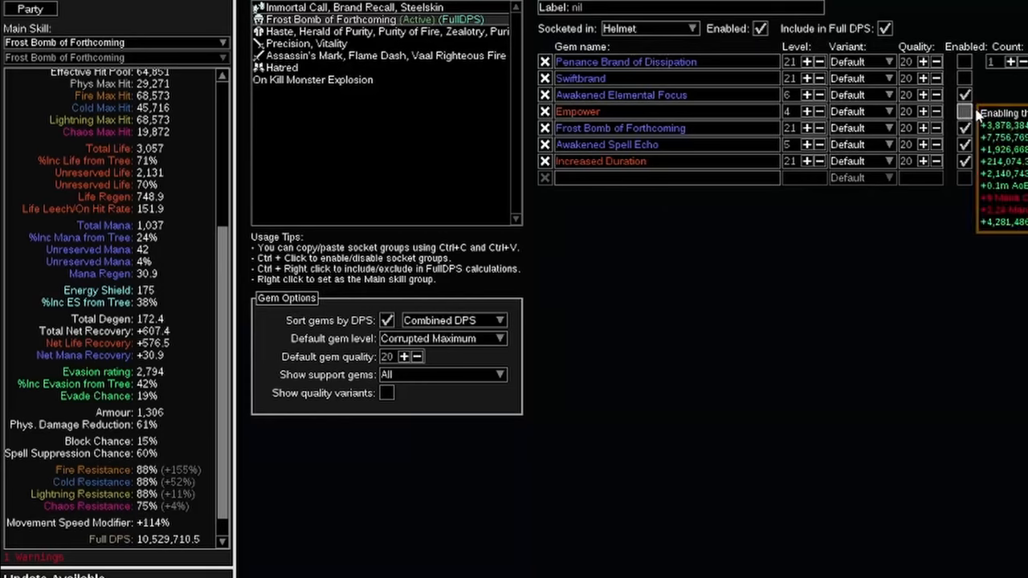
# Enable Frost Bomb of Forthcoming in the Penance Brand helmet group for roughly 9.5 million DPS.
pyautogui.click(964, 111)
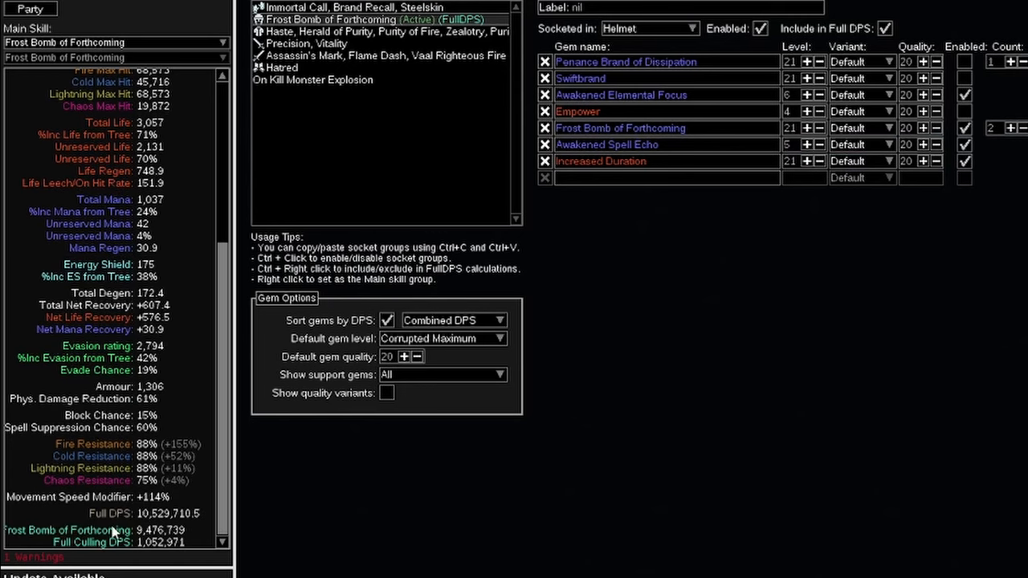
pyautogui.moveTo(148, 522)
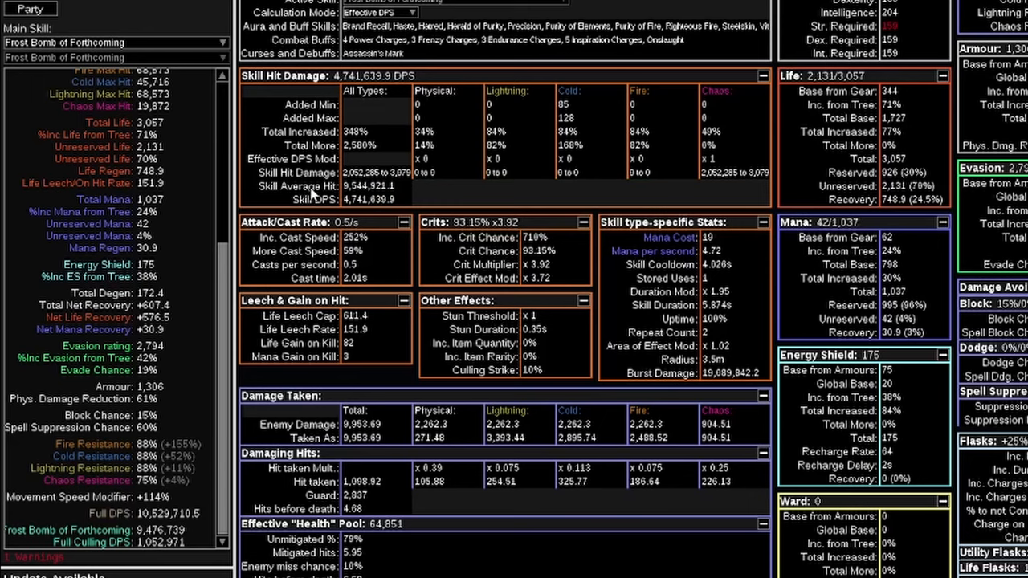
pyautogui.moveTo(180, 227)
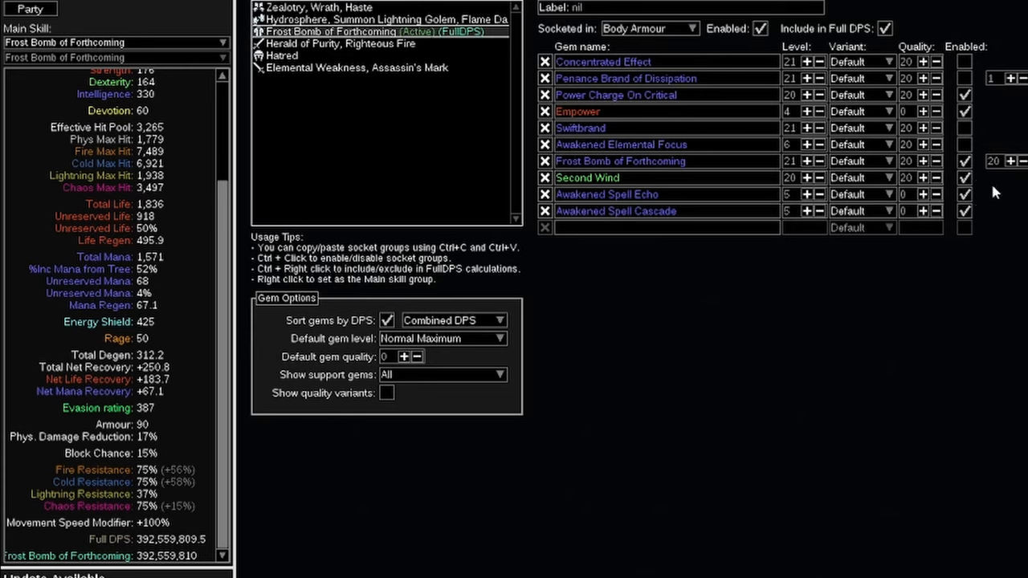
pyautogui.moveTo(136, 547)
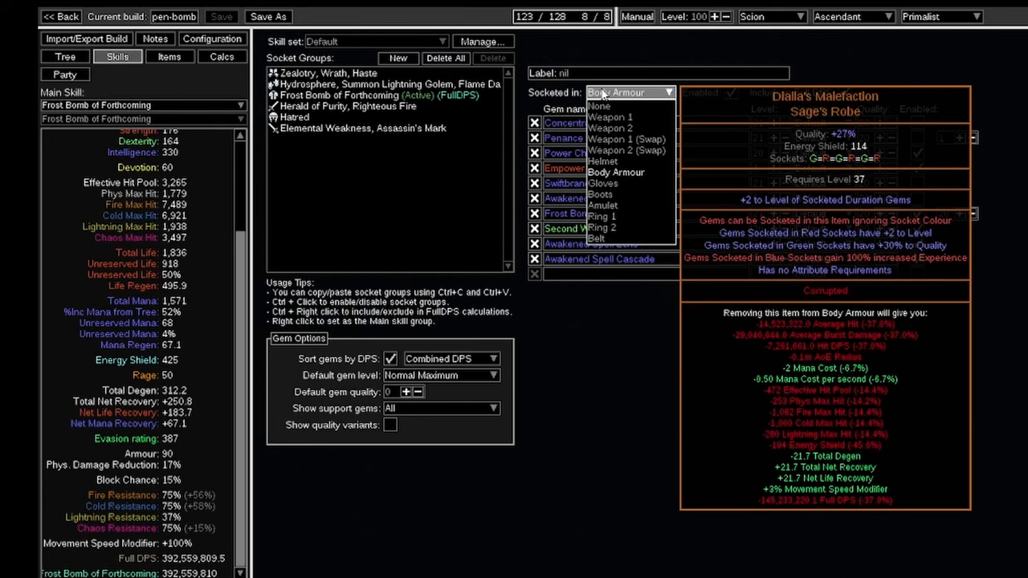
# Check the Socketed in slot chosen for the Frost Bomb of Forthcoming group.
pyautogui.click(616, 172)
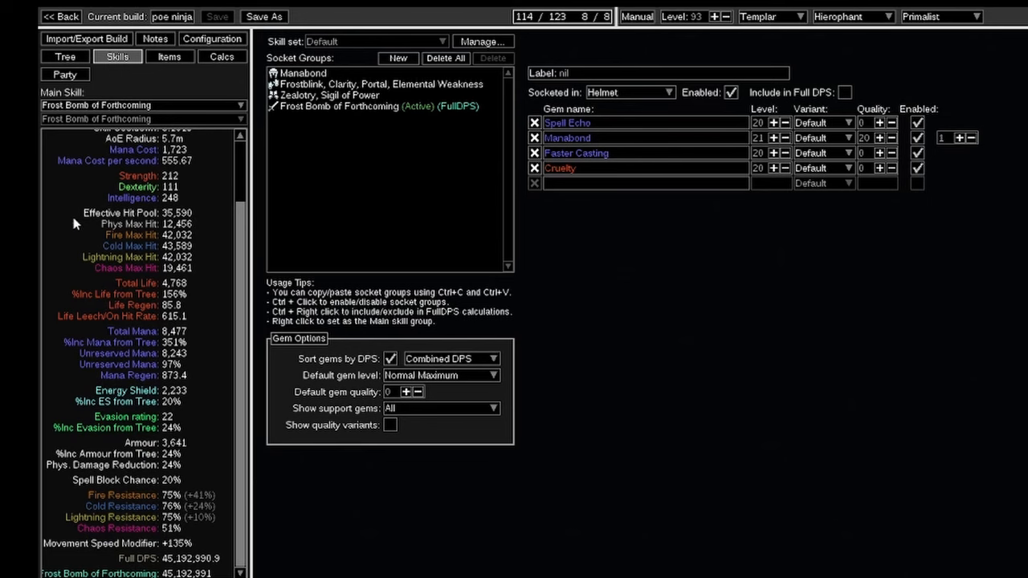
# View the Pledge of Hands staff and its linked Frost Bomb gems, then move to the poison Frost Bomb variant.
pyautogui.click(64, 56)
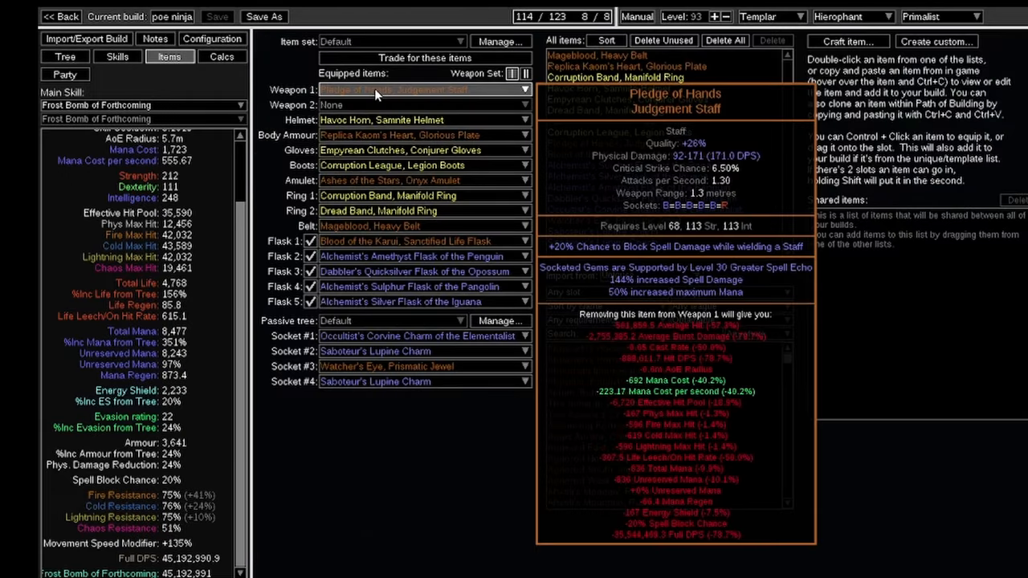
pyautogui.click(118, 56)
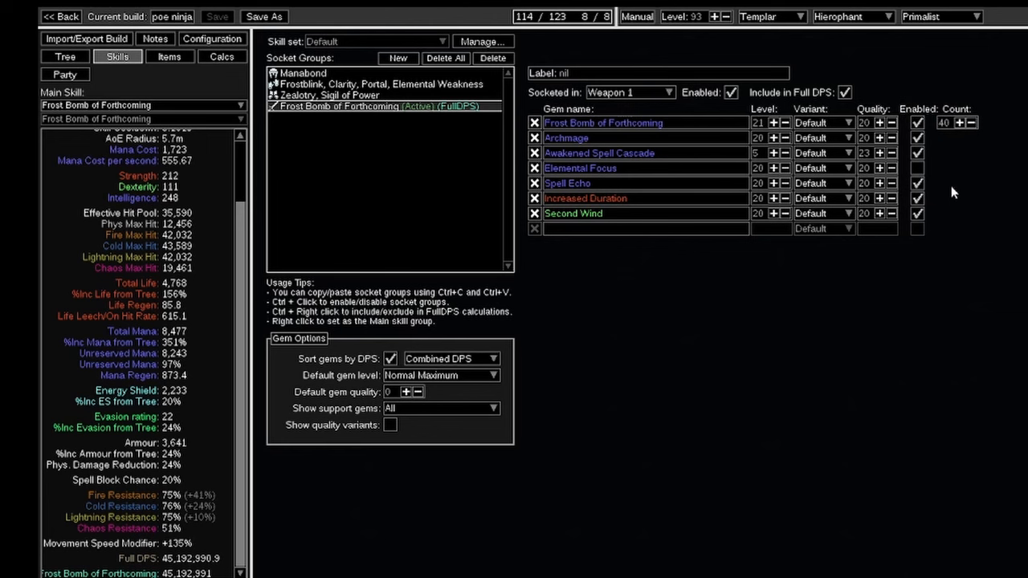
pyautogui.moveTo(600, 152)
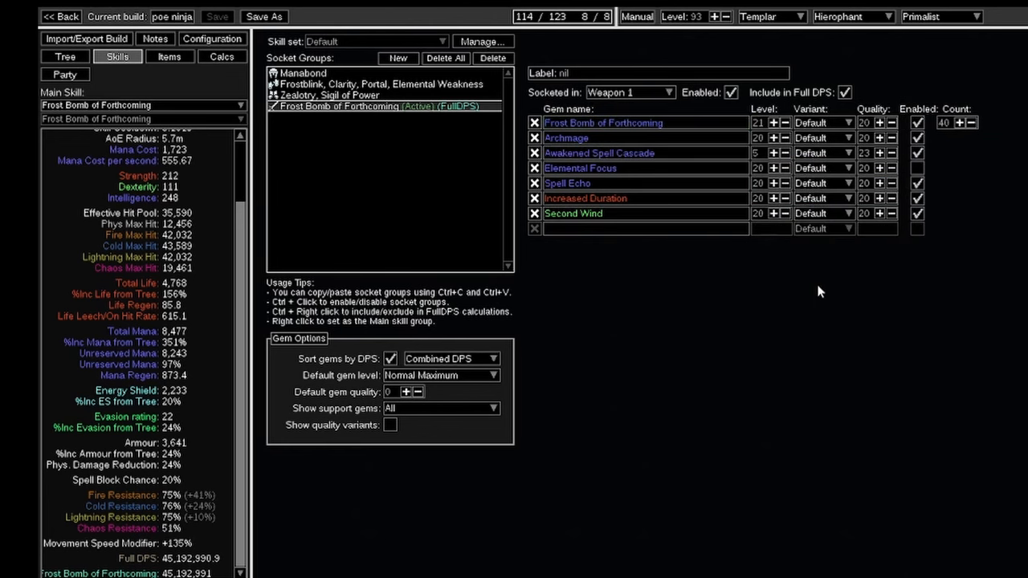
pyautogui.moveTo(168, 568)
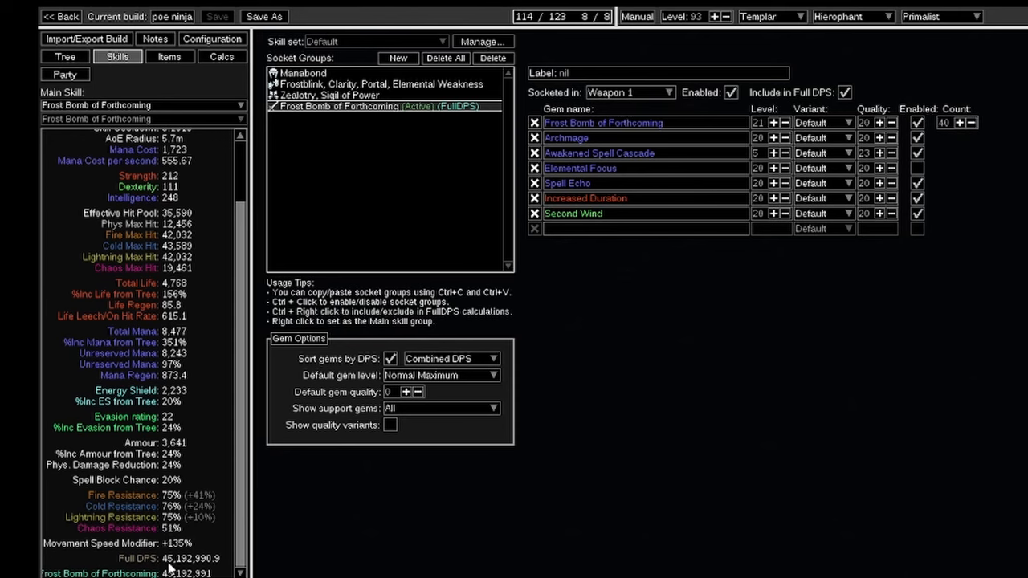
pyautogui.click(222, 56)
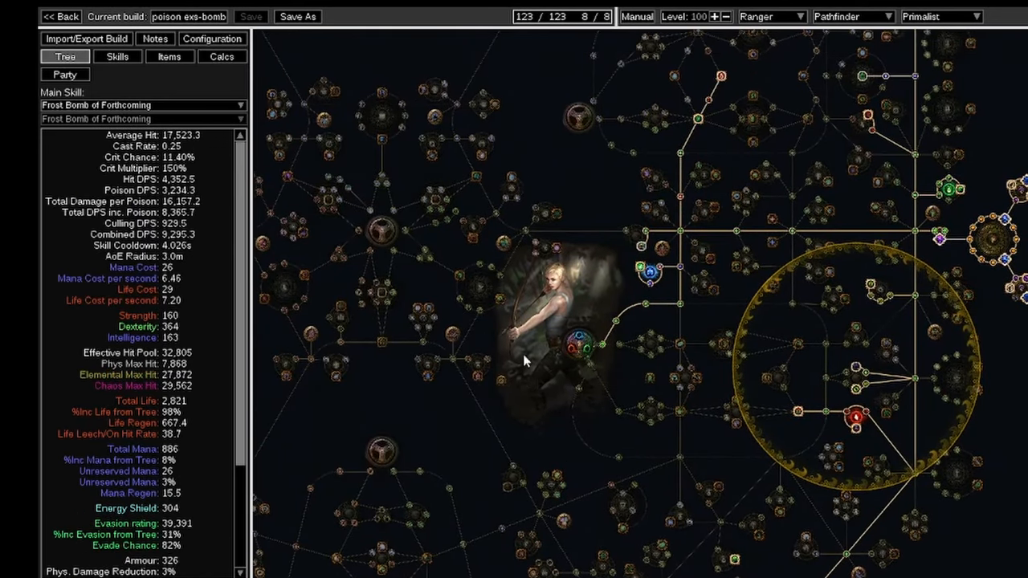
# Review the poison build's Skill Hit Damage breakdown, then return to the tree to read Septic Spells.
pyautogui.click(222, 57)
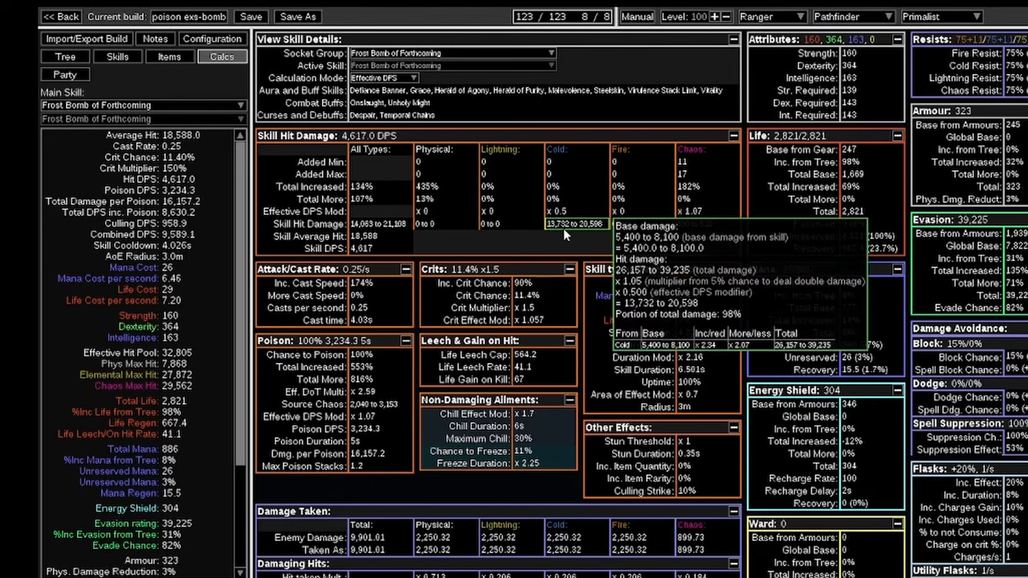
pyautogui.moveTo(577, 233)
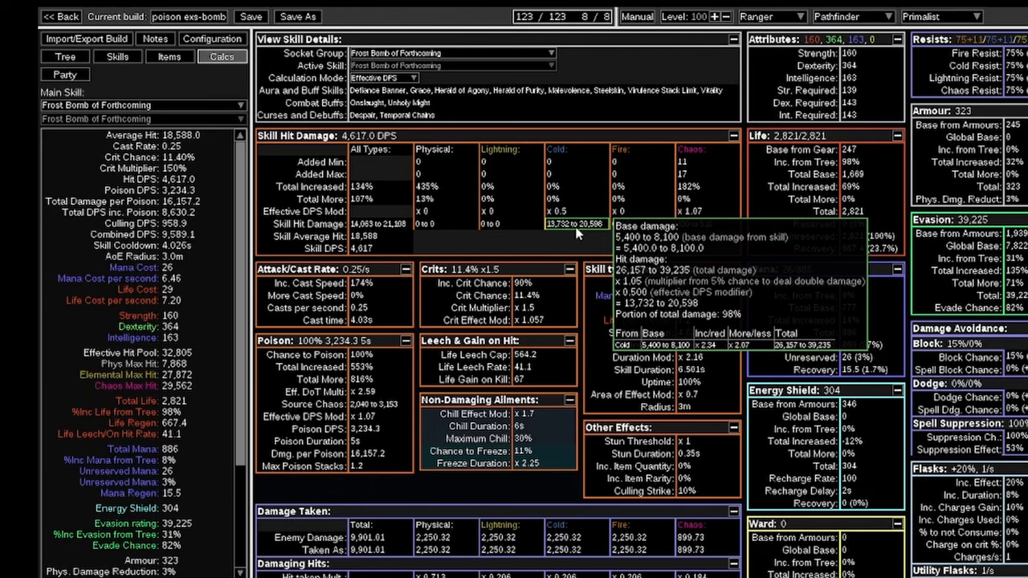
pyautogui.scroll(-3)
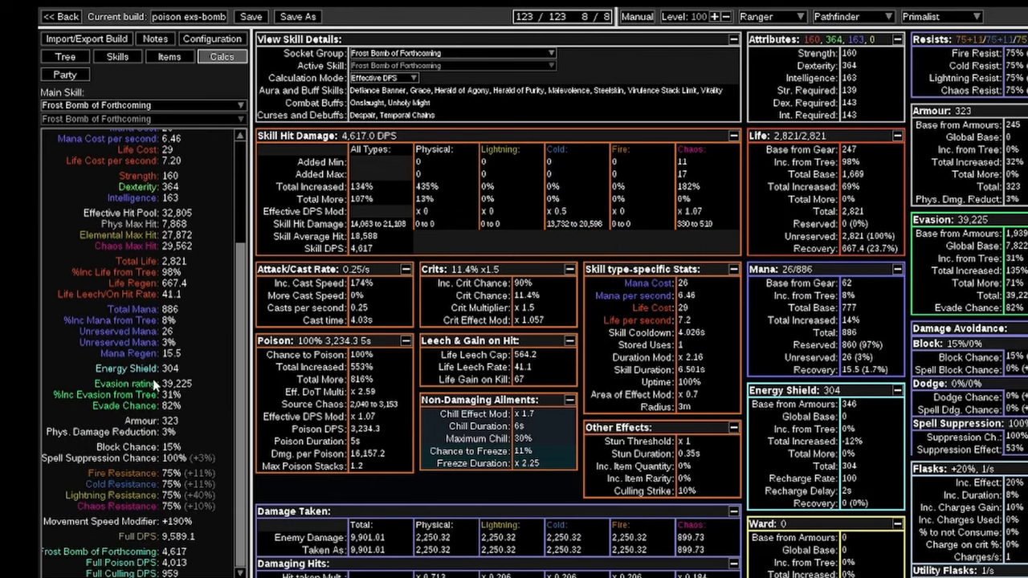
pyautogui.moveTo(185, 543)
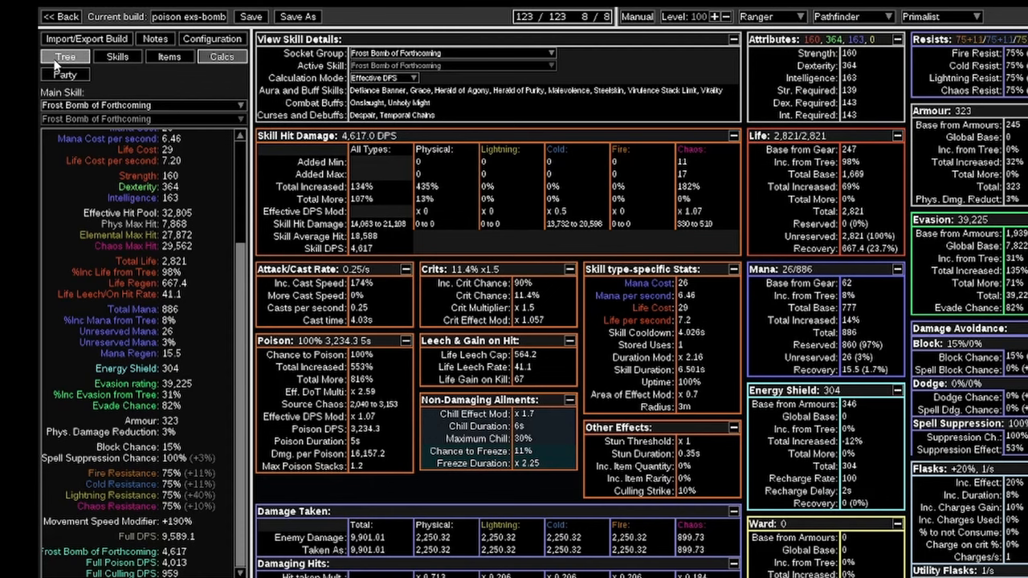
pyautogui.click(65, 56)
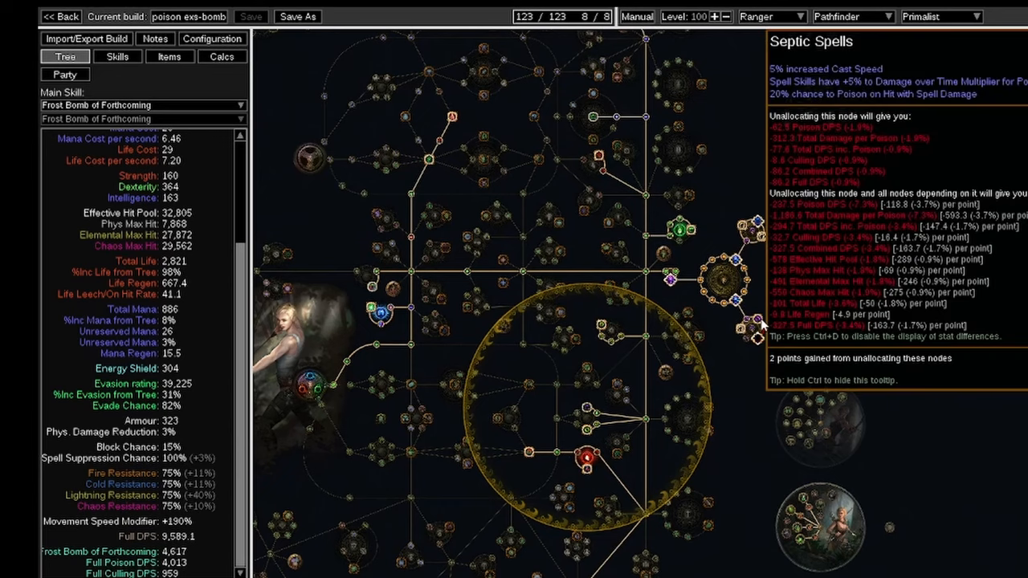
pyautogui.moveTo(822, 245)
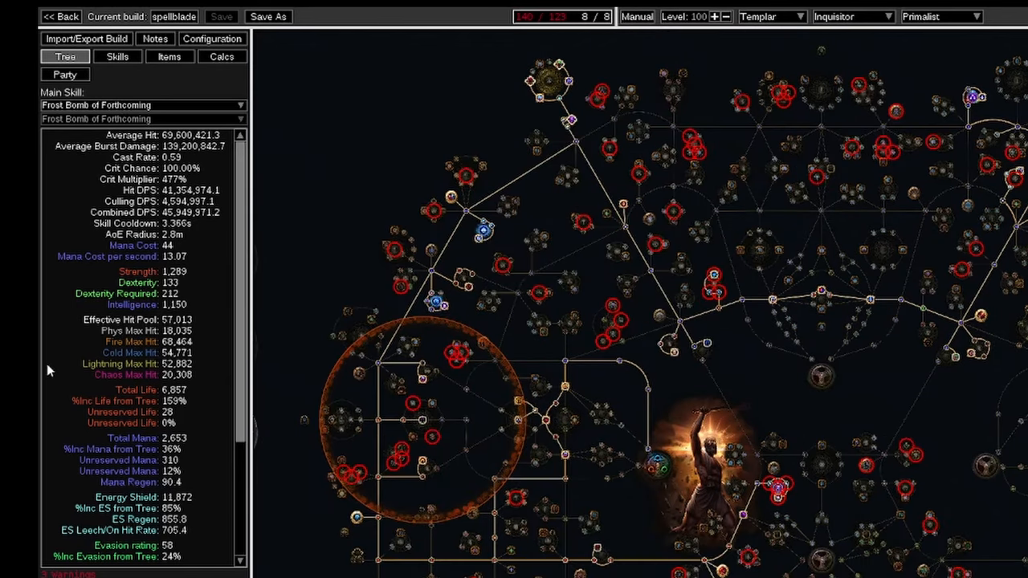
pyautogui.moveTo(170, 138)
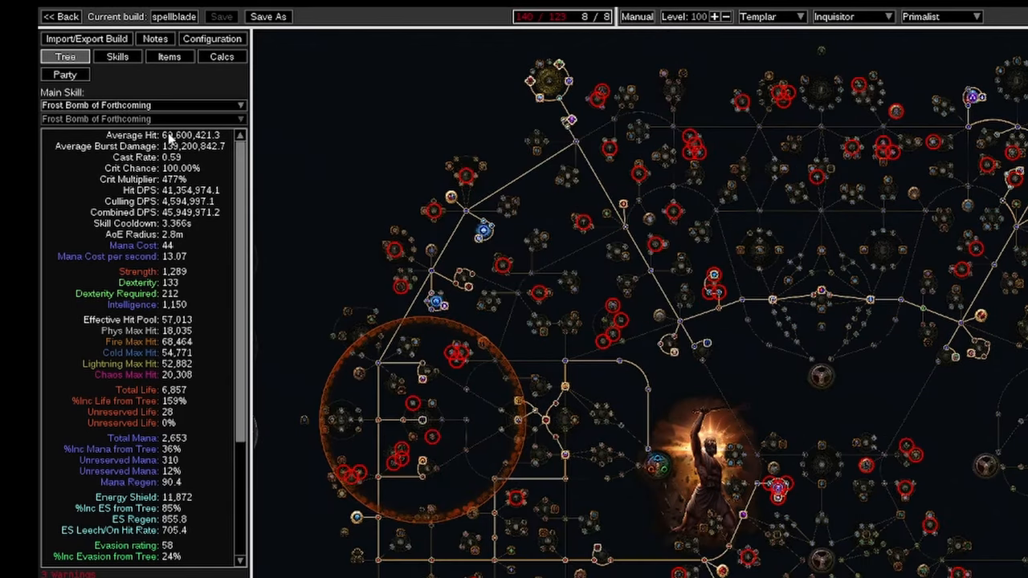
pyautogui.moveTo(212, 87)
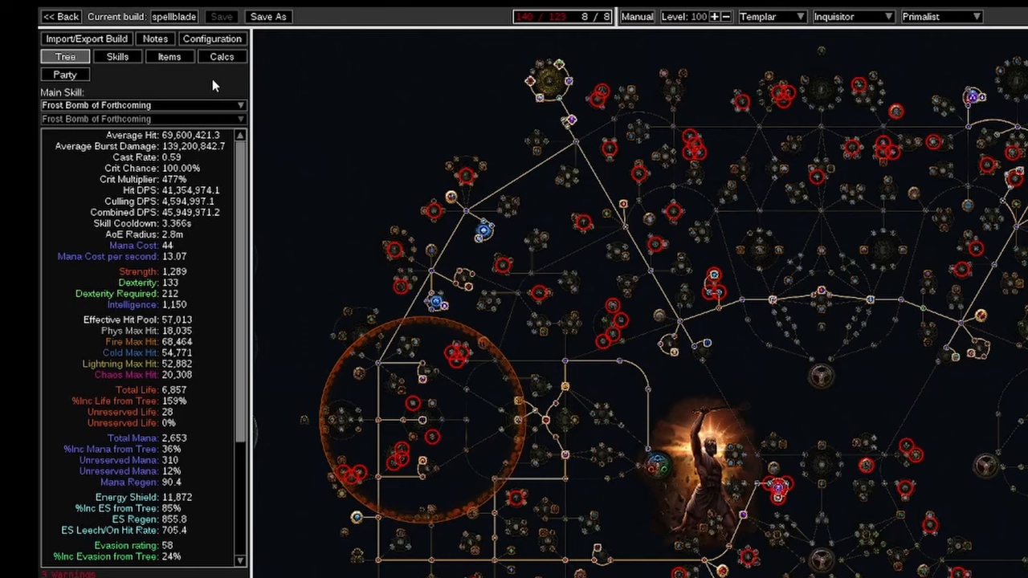
pyautogui.moveTo(102, 172)
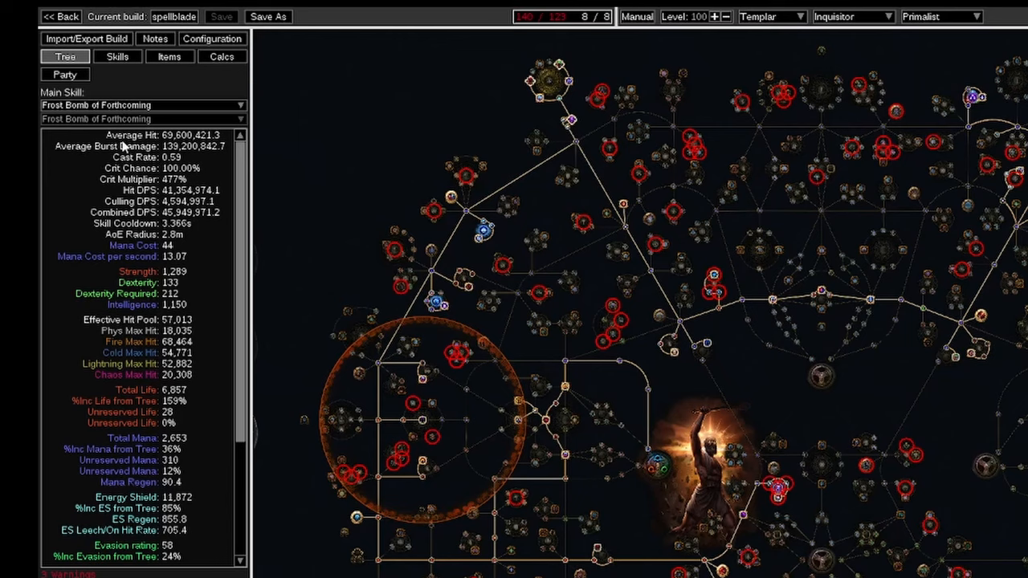
# Toggle gems in the spellblade build's cast-on-crit Frost Bomb link and check its roughly 41 million DPS.
pyautogui.scroll(-3)
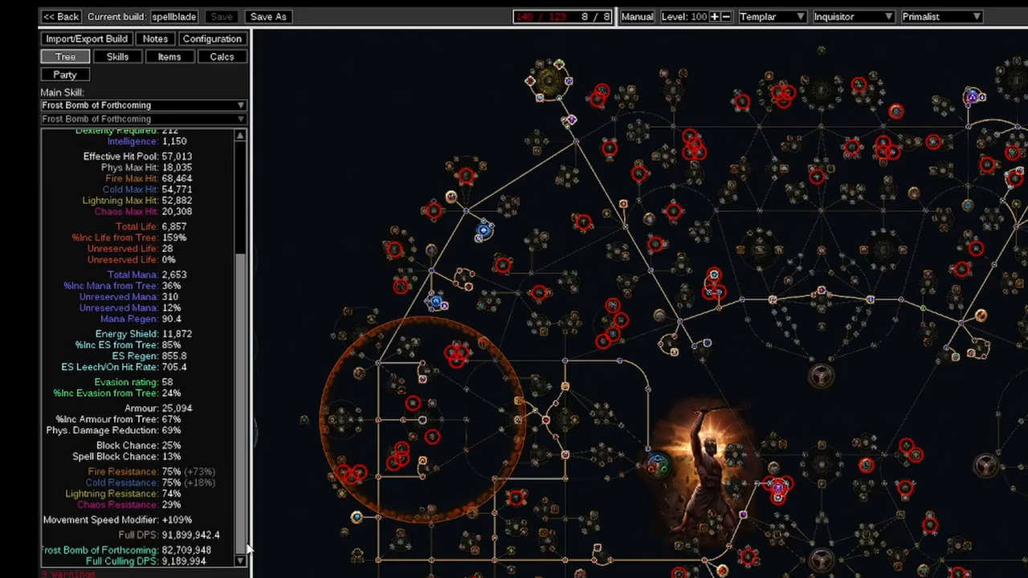
pyautogui.click(117, 56)
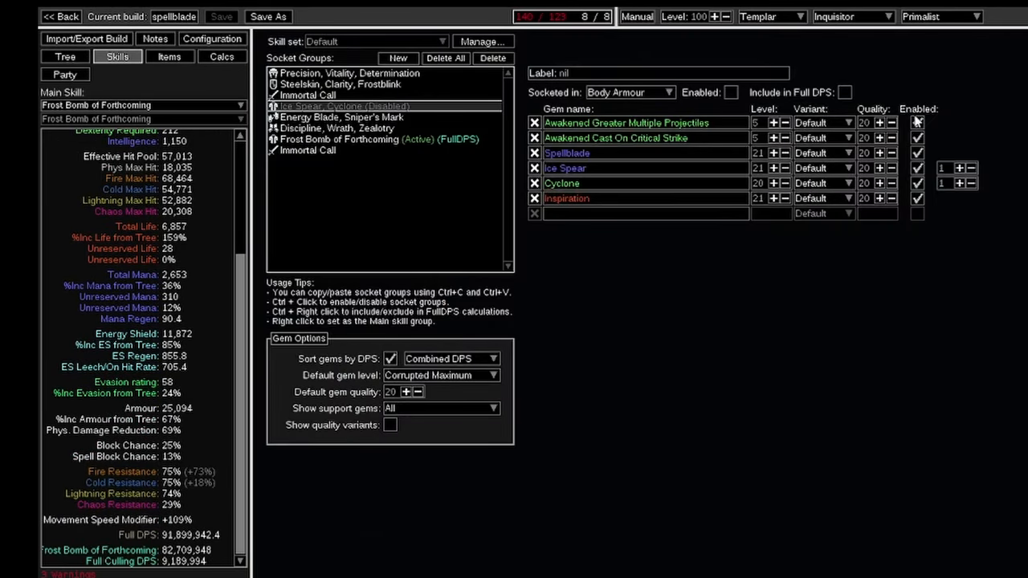
pyautogui.moveTo(808, 334)
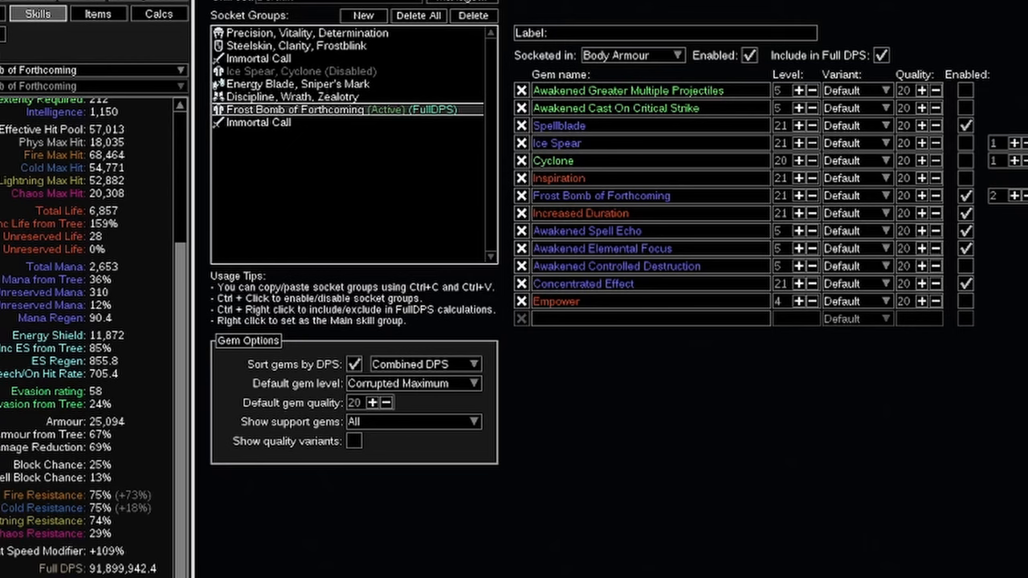
pyautogui.click(964, 196)
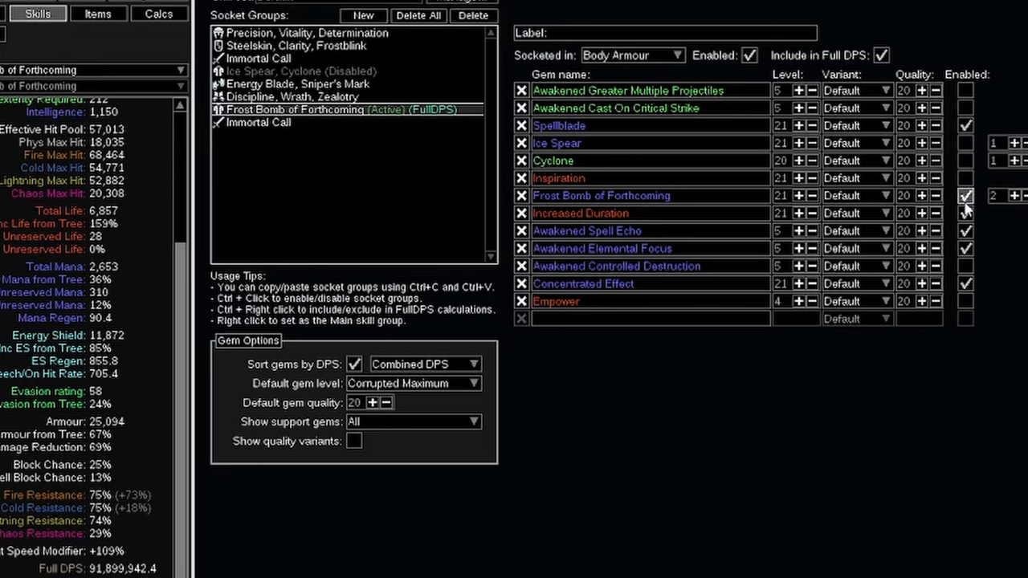
pyautogui.click(966, 248)
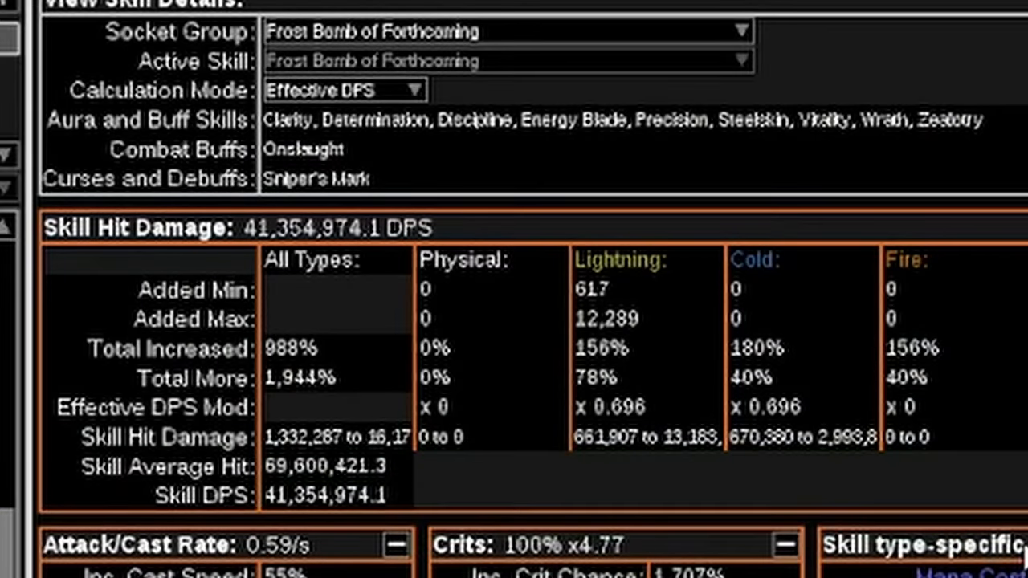
pyautogui.scroll(-3)
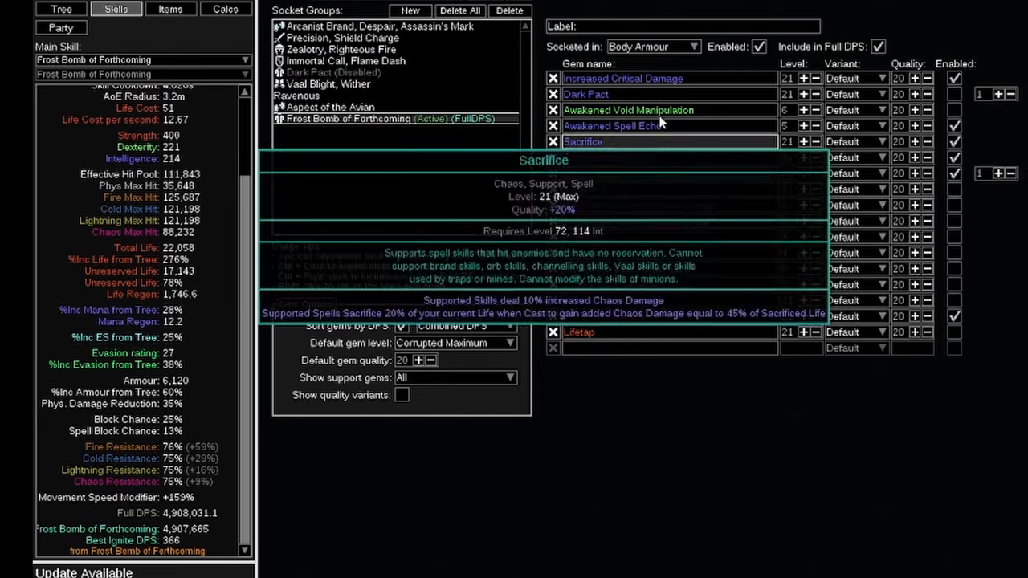
pyautogui.moveTo(994, 131)
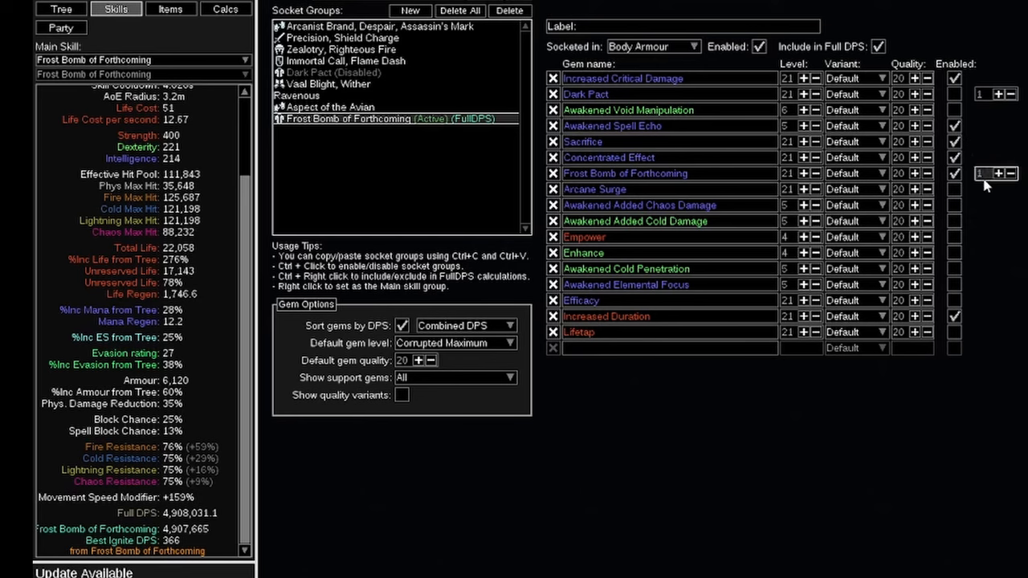
# Raise the Sacrifice-supported Frost Bomb skill count from 1 to 2.
pyautogui.click(997, 174)
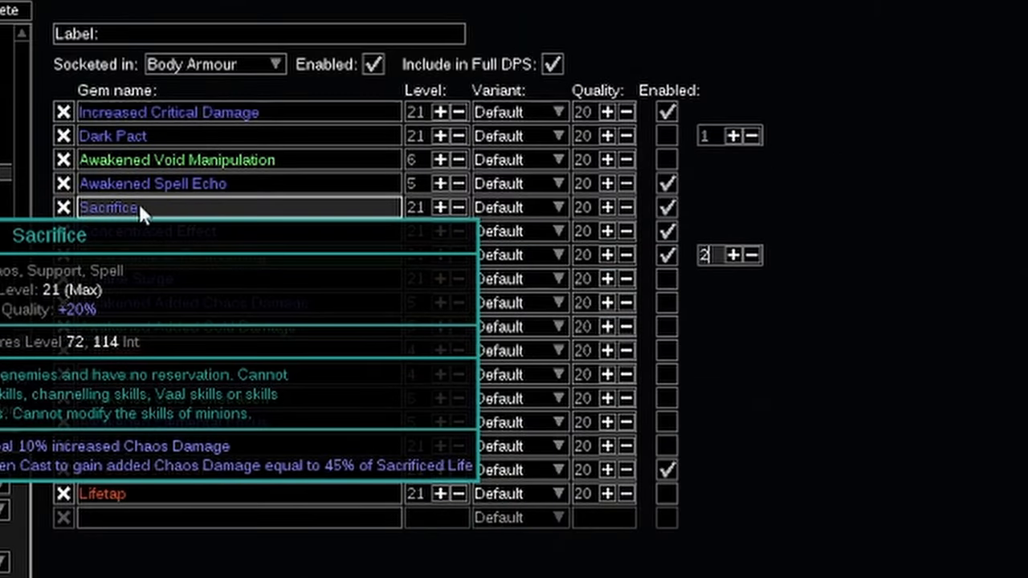
pyautogui.moveTo(667, 207)
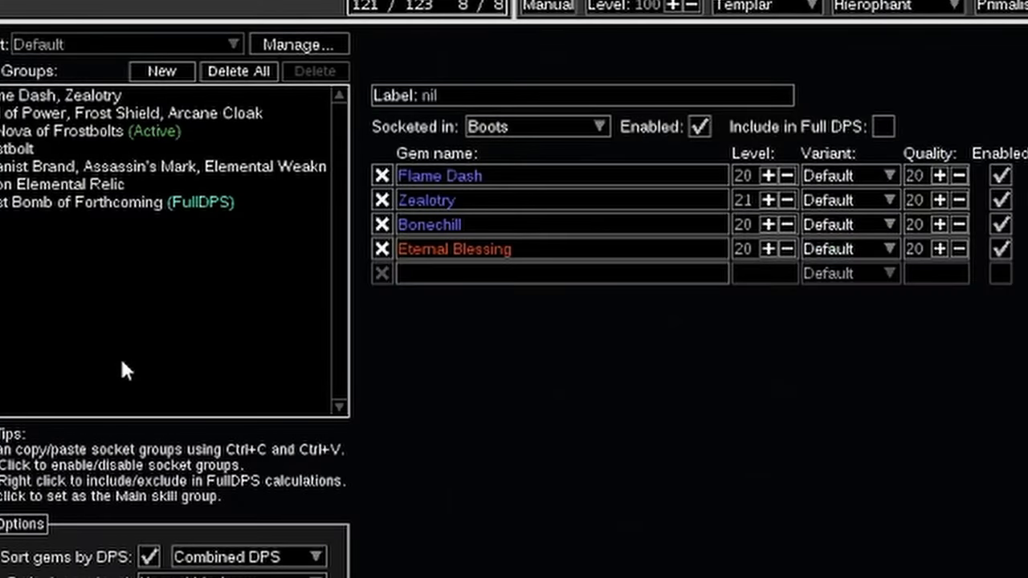
# Review the Frost Bomb of Forthcoming hit-damage calcs and include its socket group in FullDPS (~15.4 million).
pyautogui.click(190, 26)
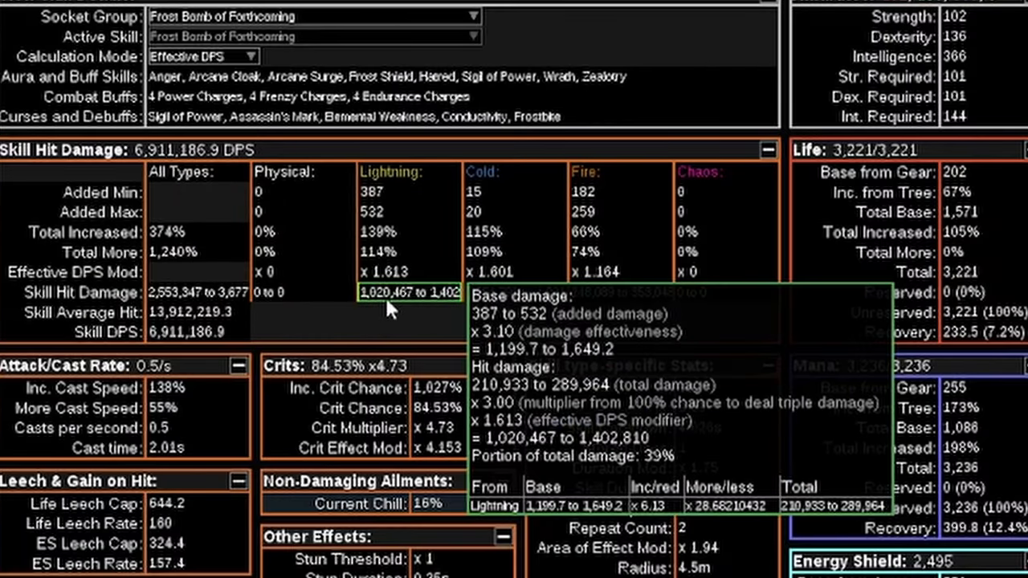
pyautogui.moveTo(522, 313)
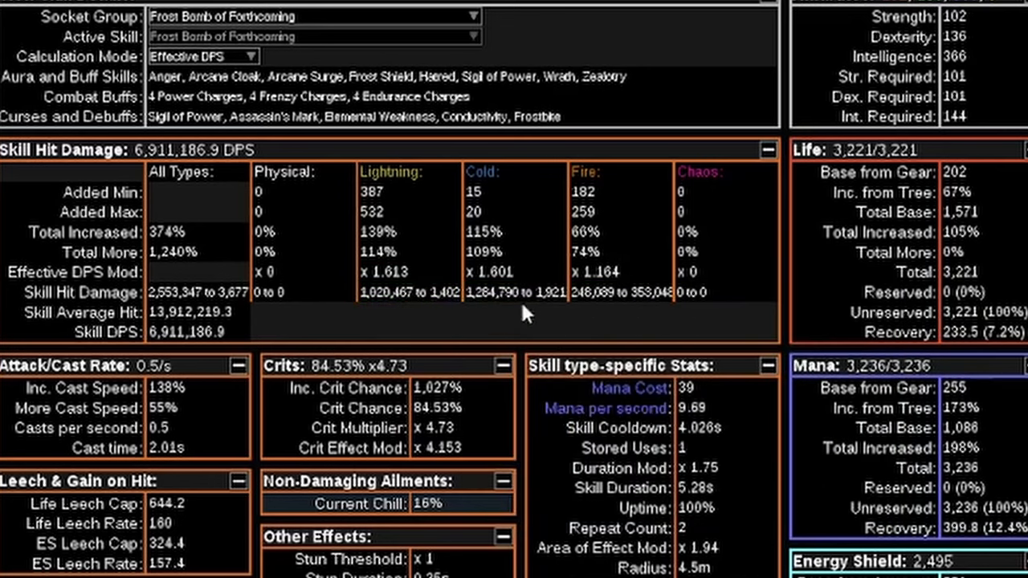
pyautogui.moveTo(594, 313)
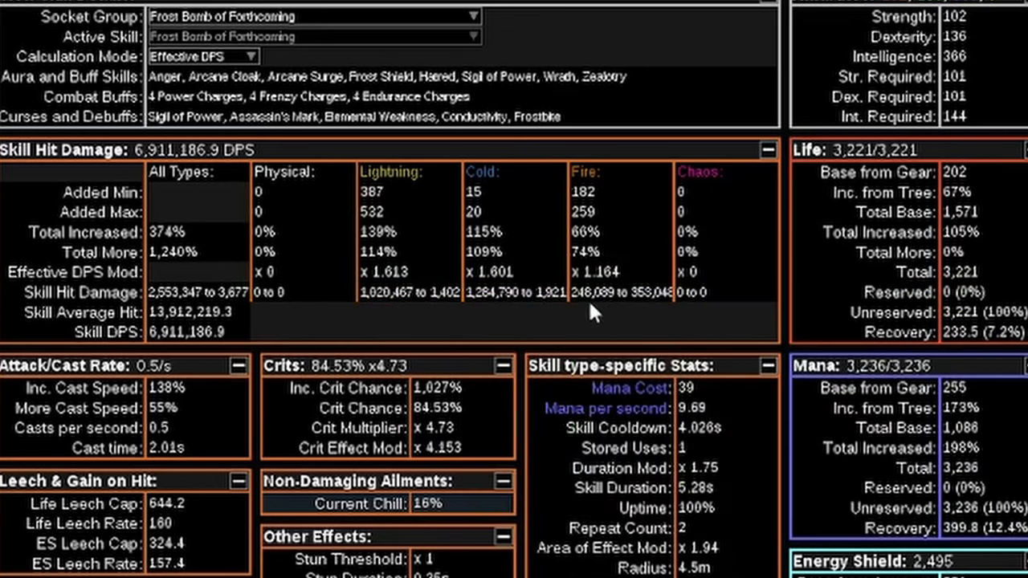
pyautogui.moveTo(517, 332)
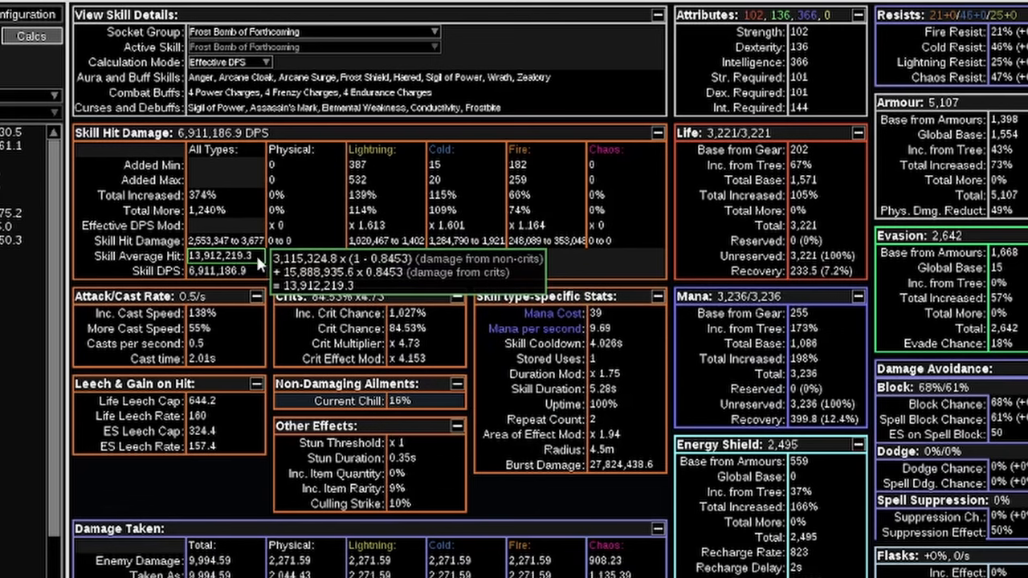
pyautogui.moveTo(88, 271)
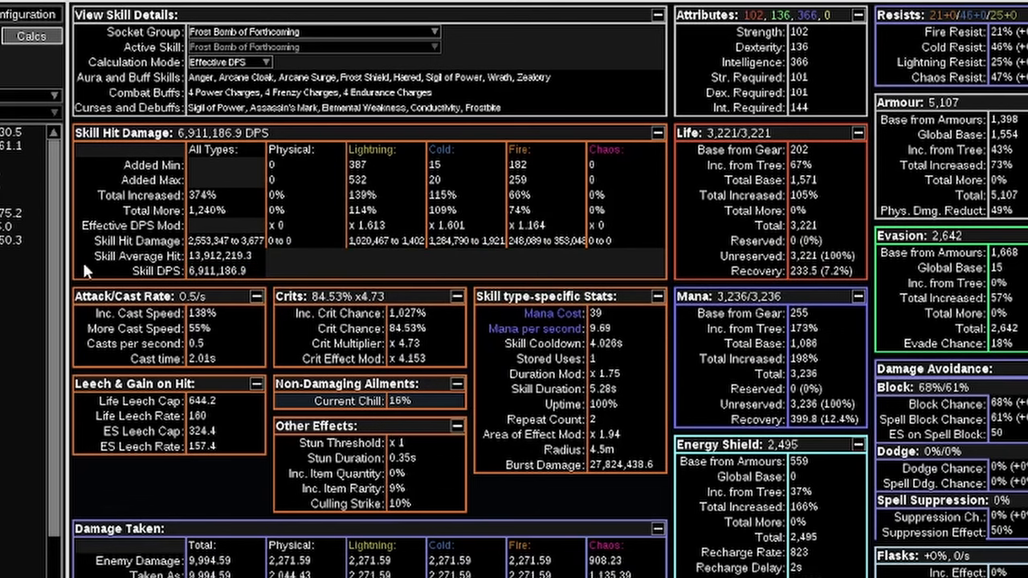
pyautogui.moveTo(346, 276)
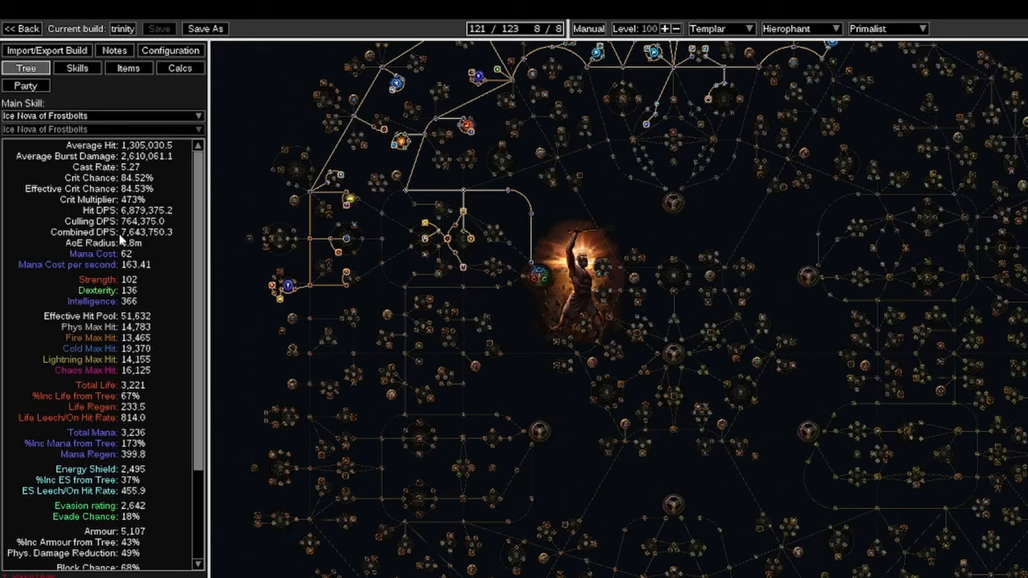
pyautogui.scroll(-3)
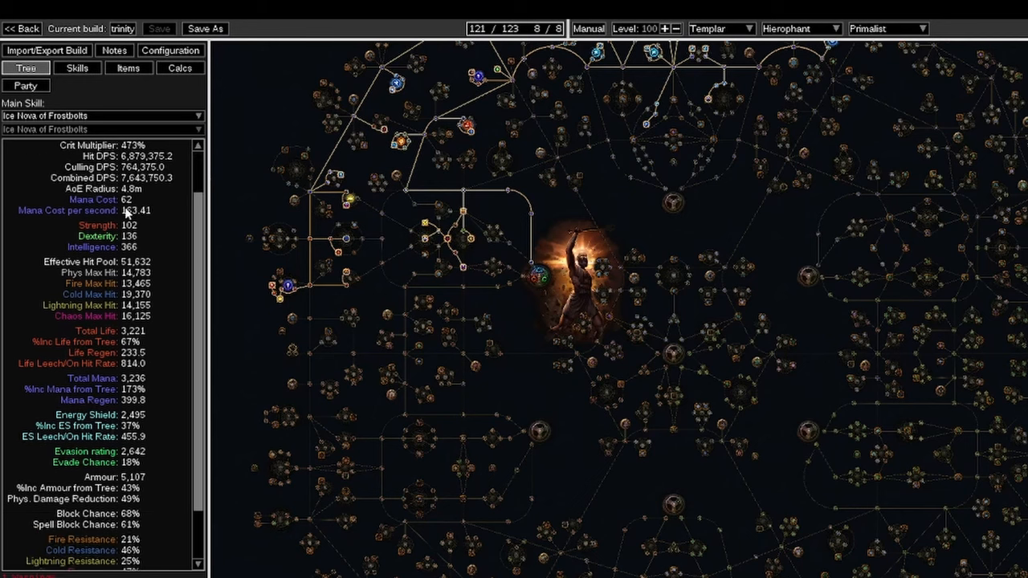
pyautogui.click(78, 68)
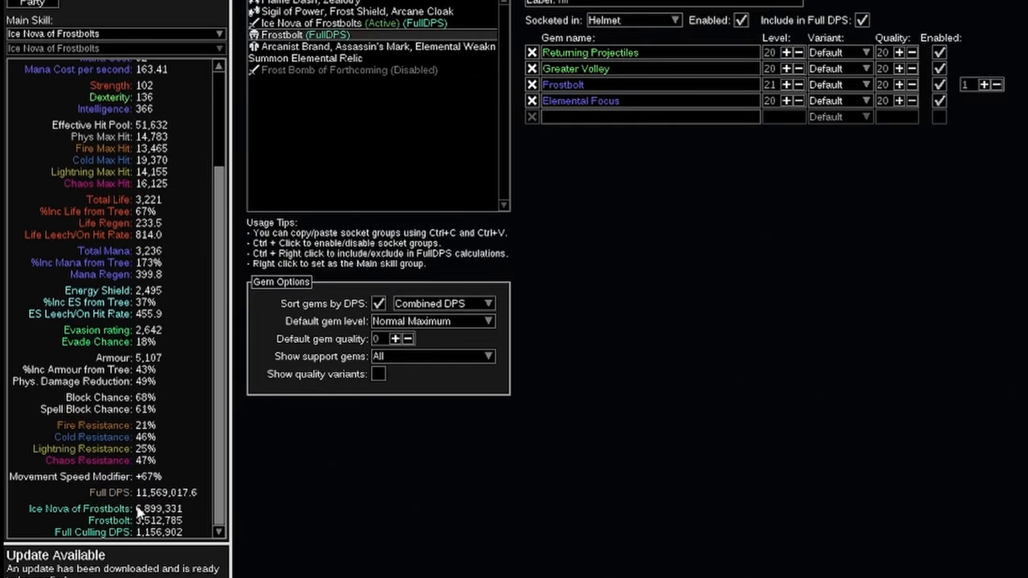
pyautogui.moveTo(305, 58)
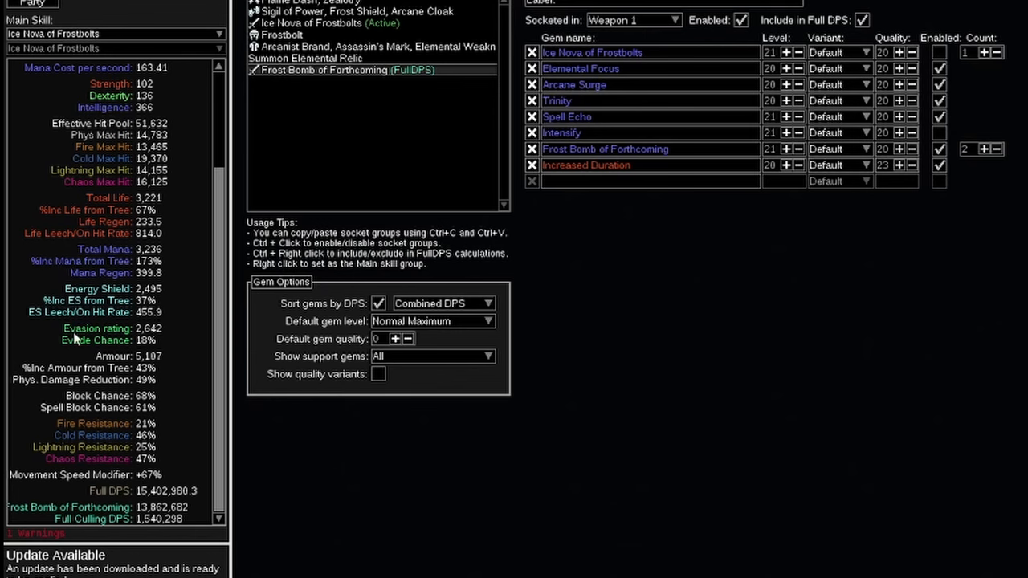
pyautogui.moveTo(758, 215)
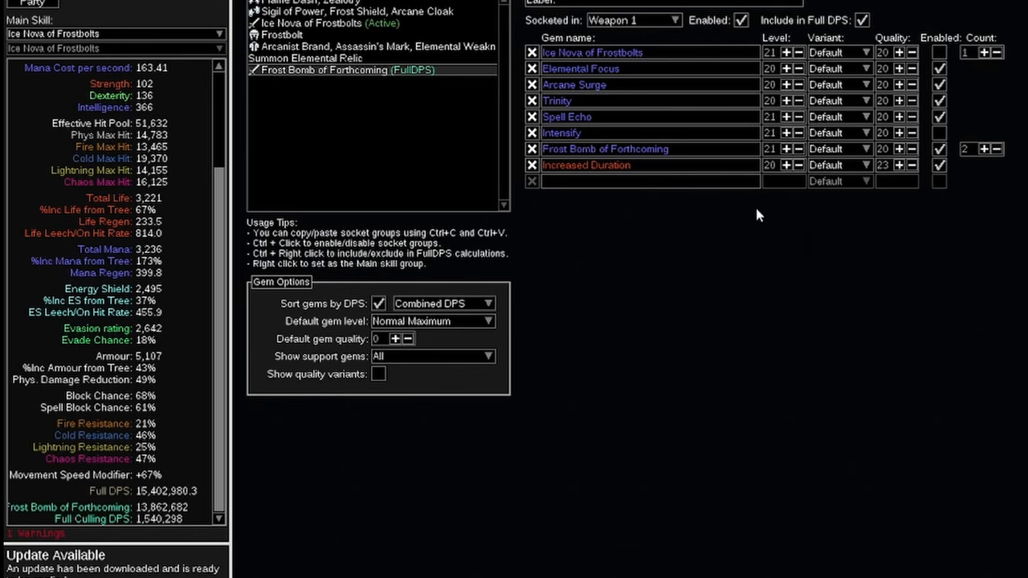
pyautogui.moveTo(770, 219)
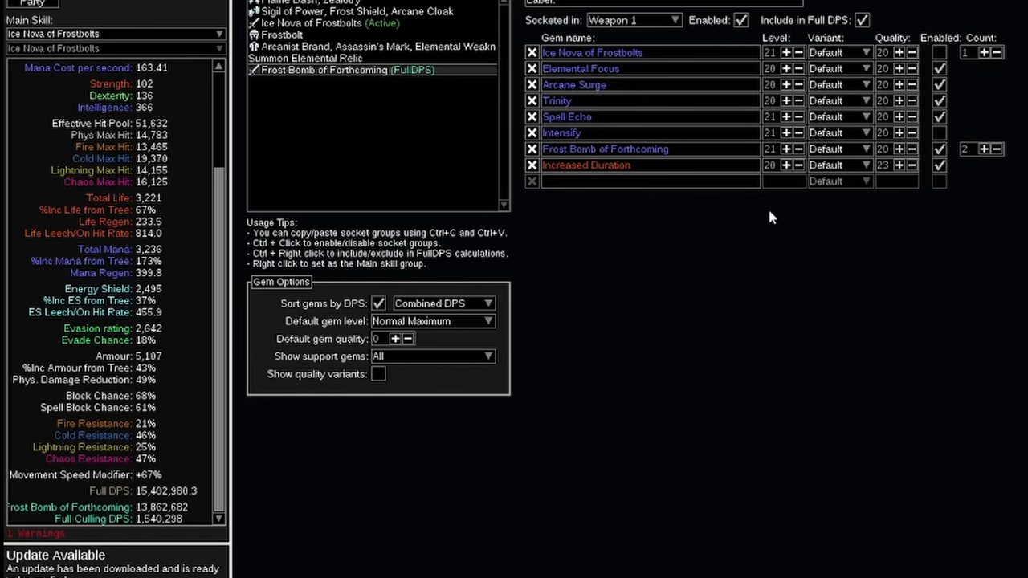
pyautogui.moveTo(769, 217)
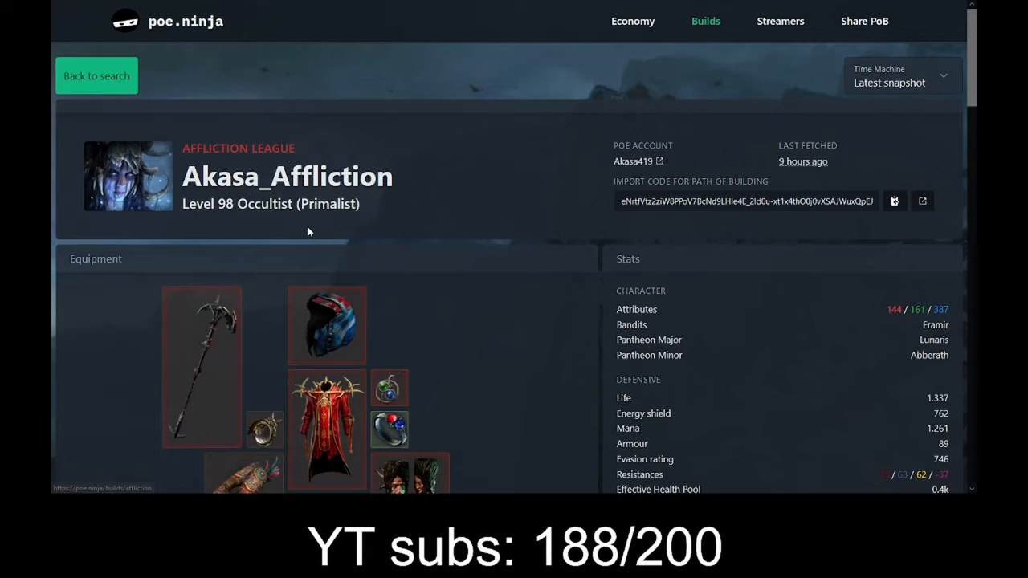
# Scroll through the level 98 Occultist Ice Trap character's gear and stats on poe.ninja.
pyautogui.scroll(-3)
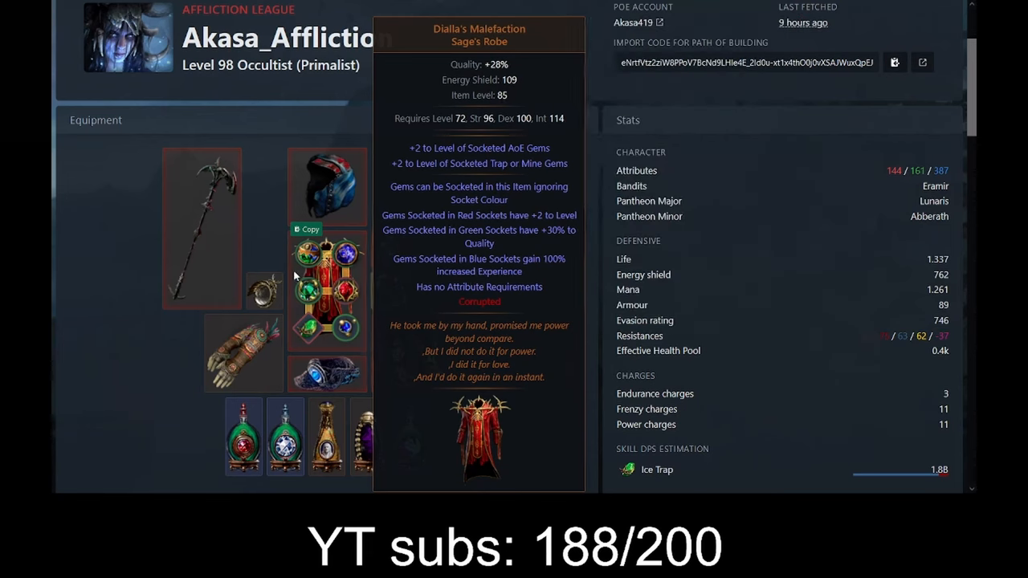
pyautogui.moveTo(201, 233)
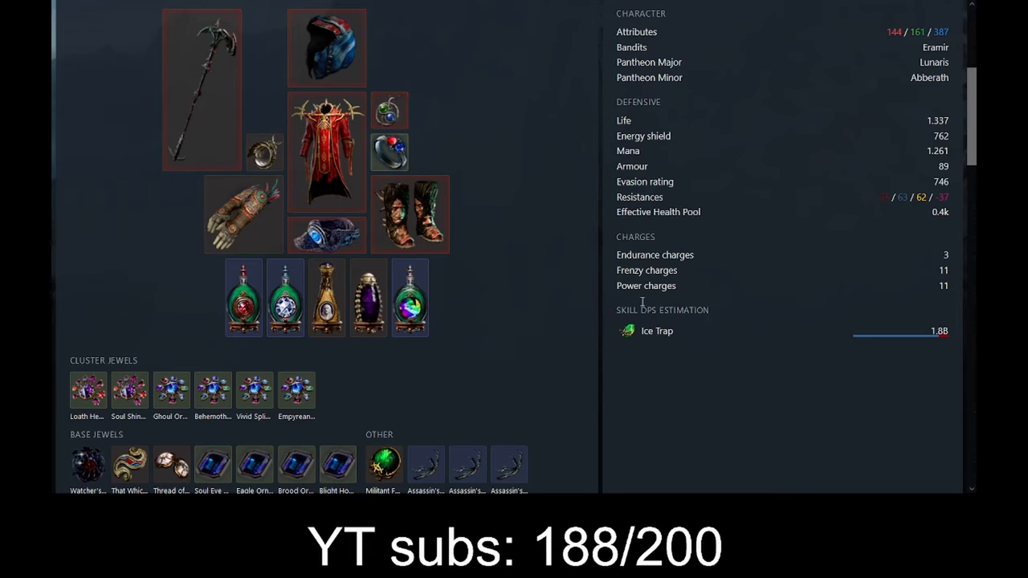
pyautogui.scroll(-3)
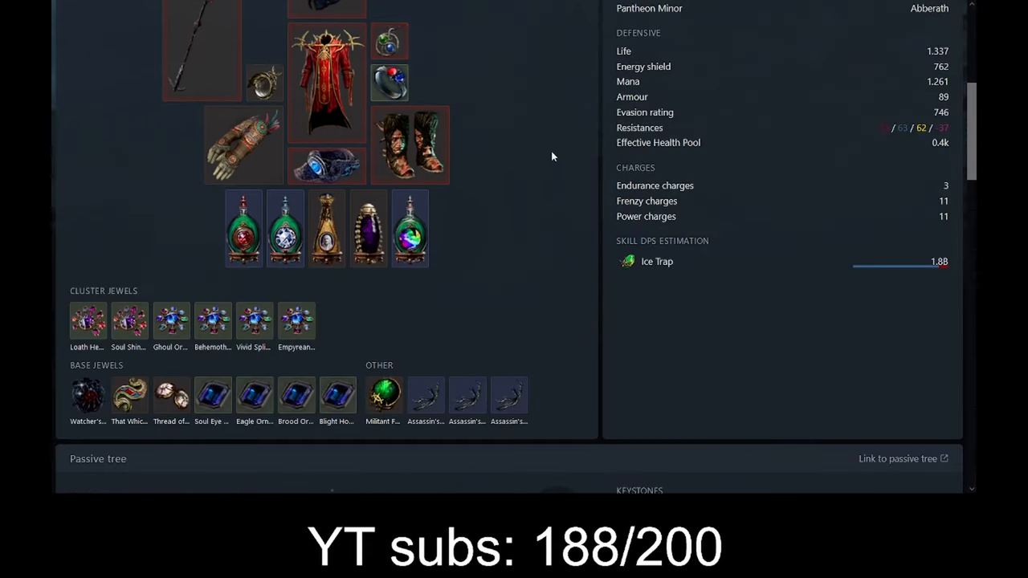
pyautogui.moveTo(872, 308)
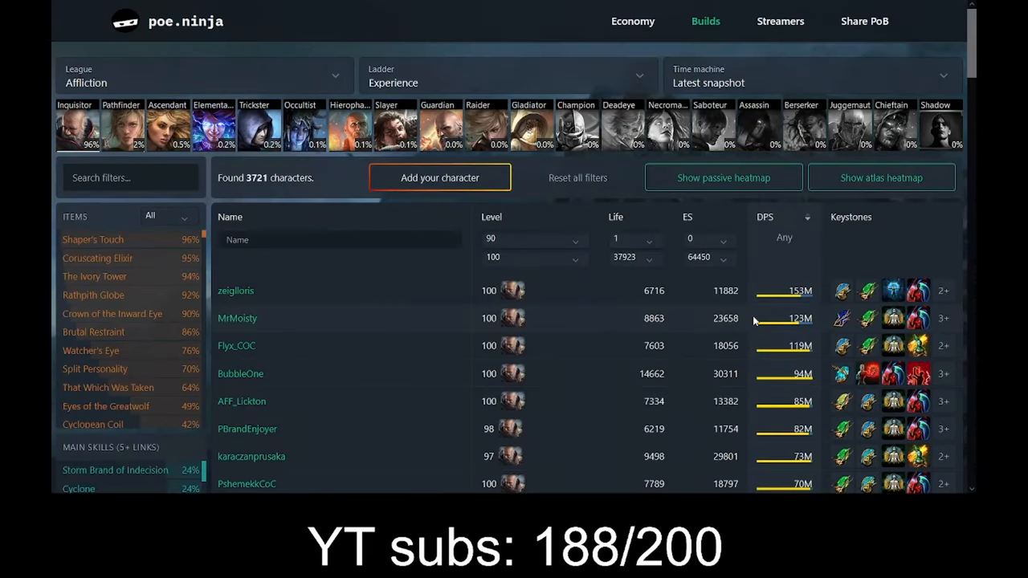
pyautogui.scroll(-3)
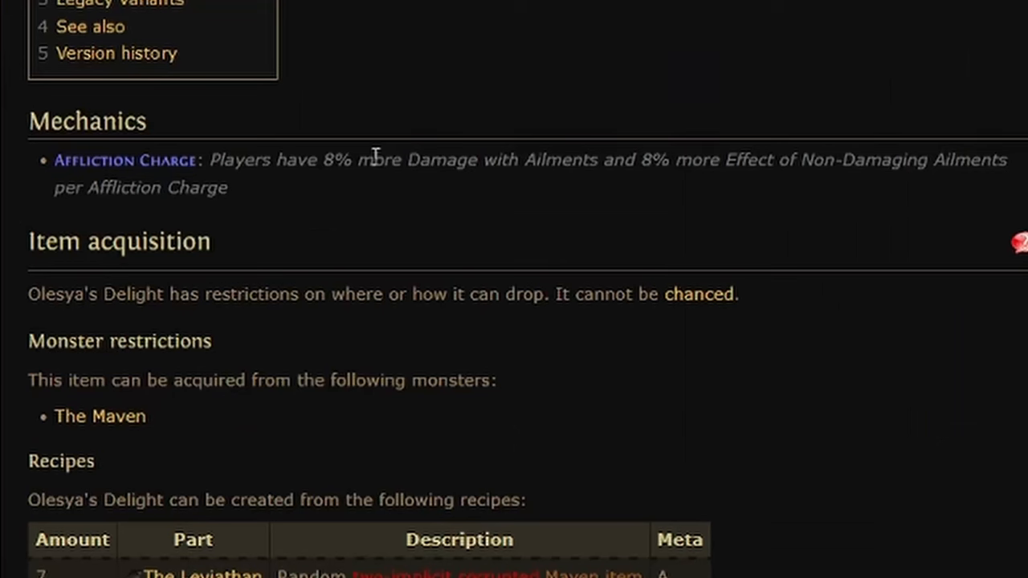
pyautogui.moveTo(673, 164)
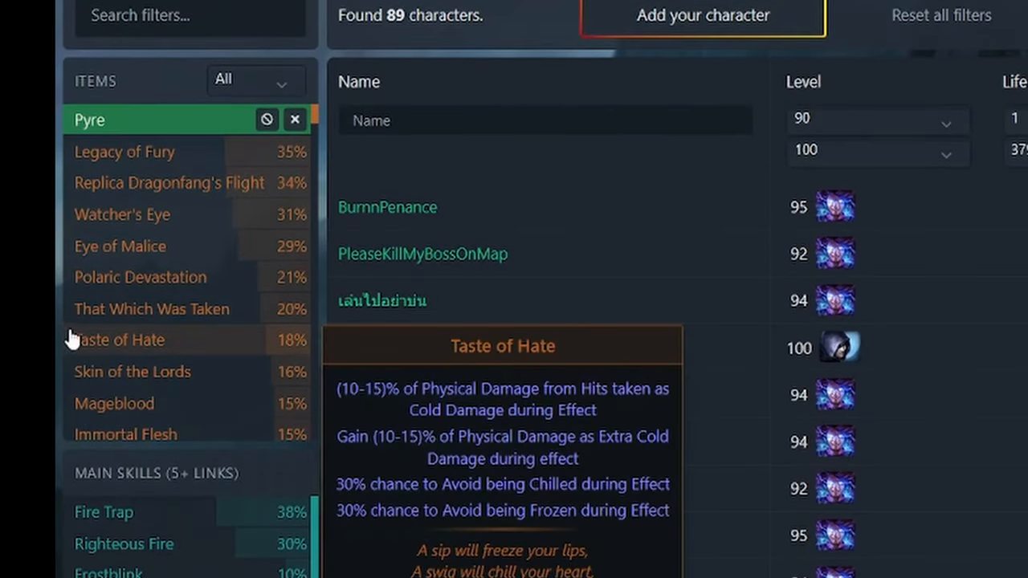
pyautogui.moveTo(103, 129)
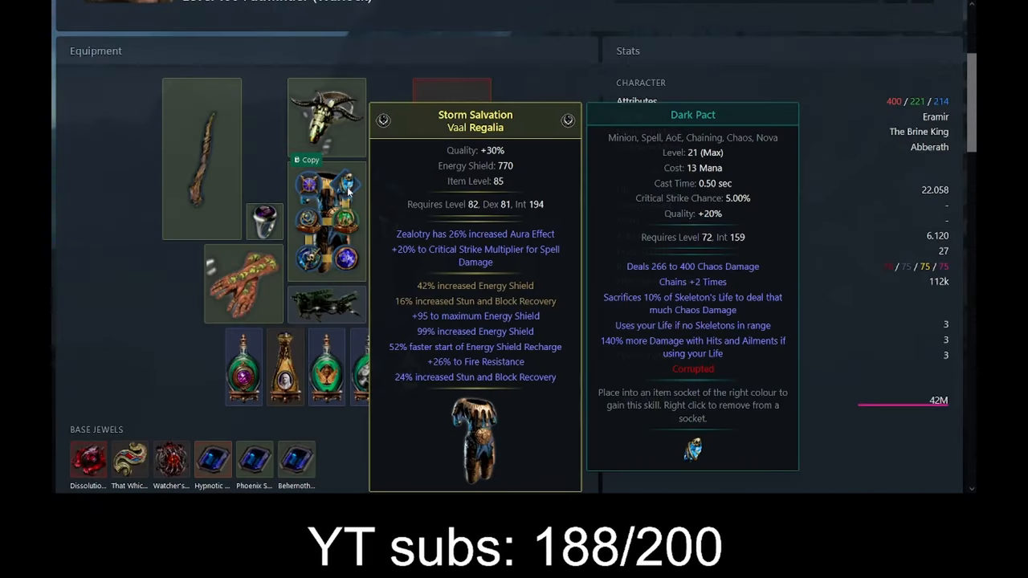
pyautogui.moveTo(440, 26)
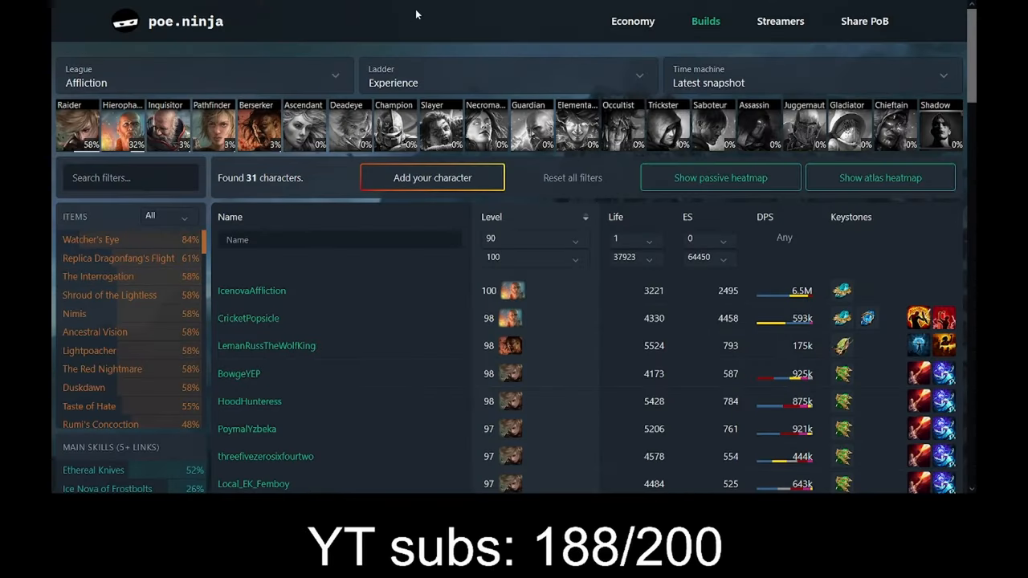
# Scroll the poe.ninja builds list of 31 matching characters to view their main skills.
pyautogui.scroll(-3)
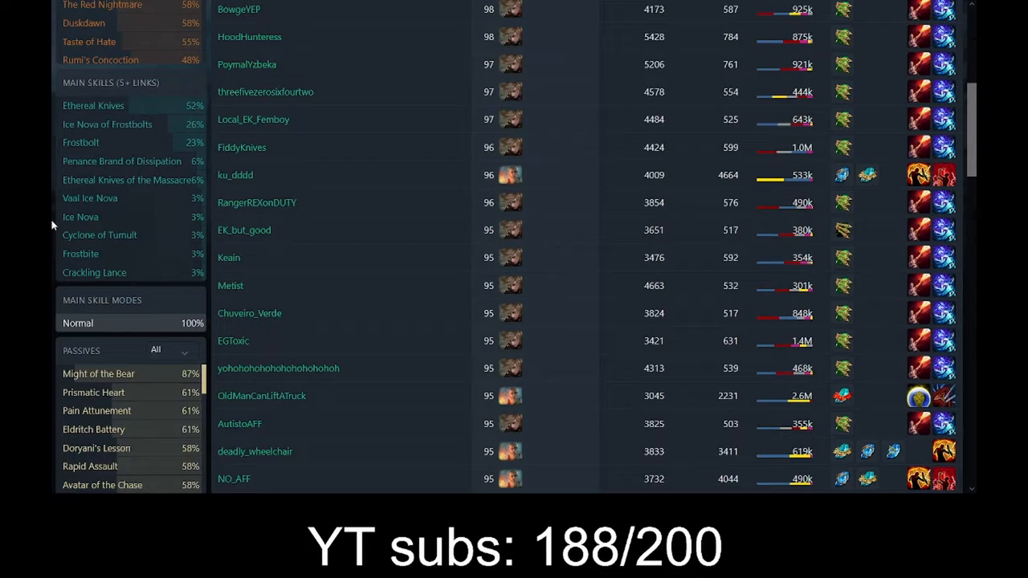
pyautogui.scroll(3)
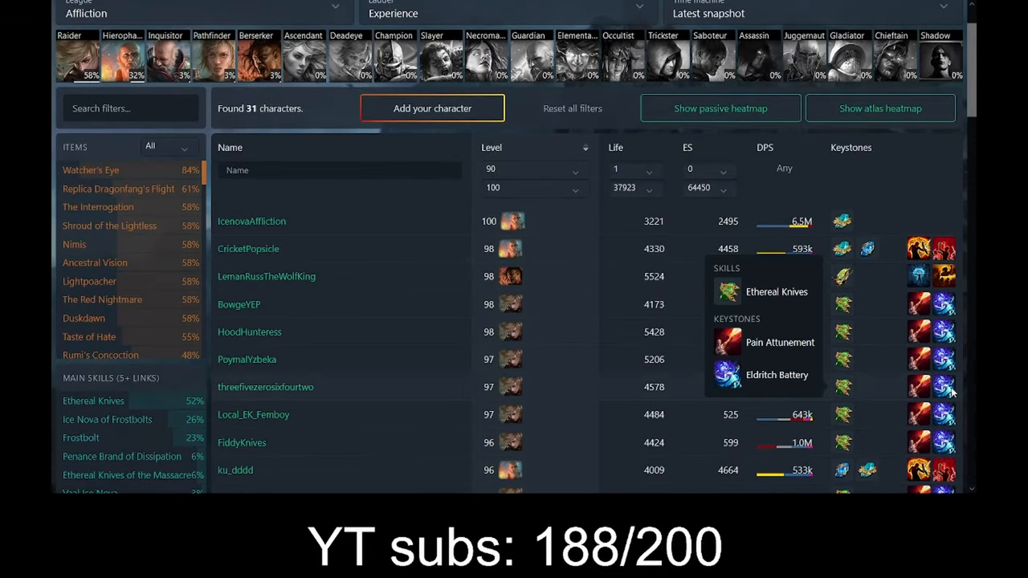